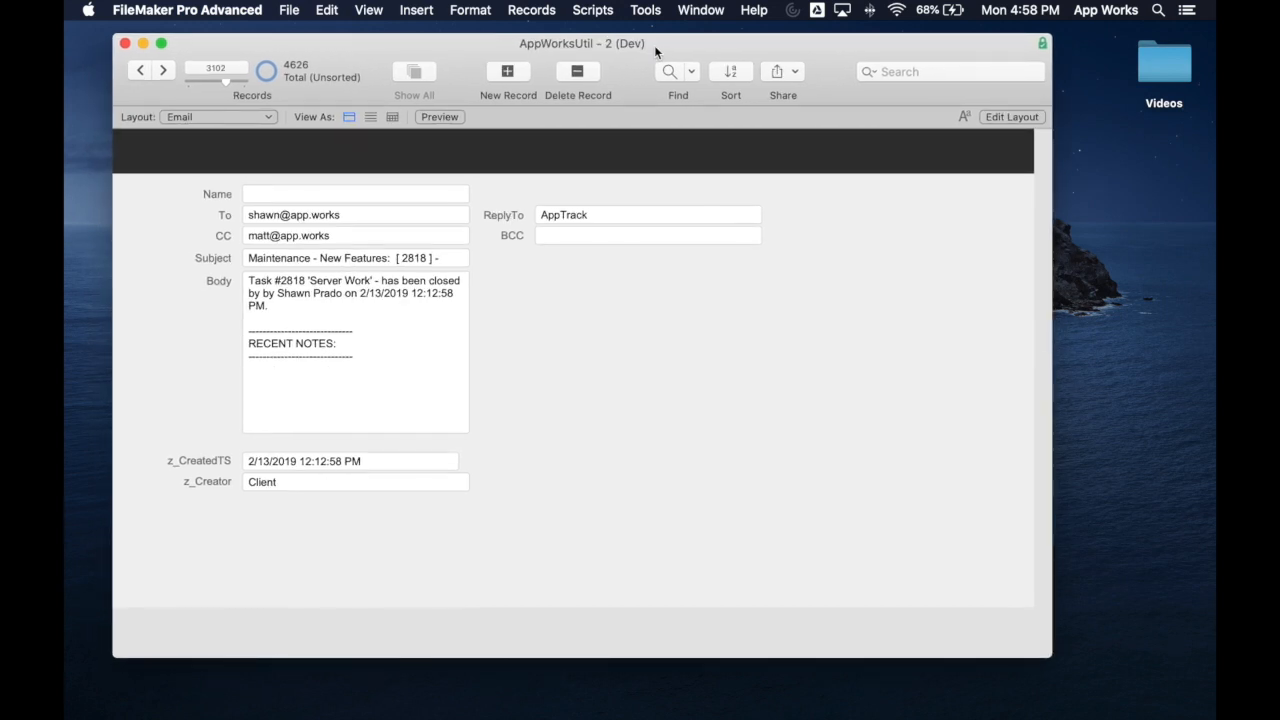
# Enter layout mode and preview the Tranquil, Sophisticated, Minimalist and Touch themes, ending on Enlightened
pyautogui.click(1011, 116)
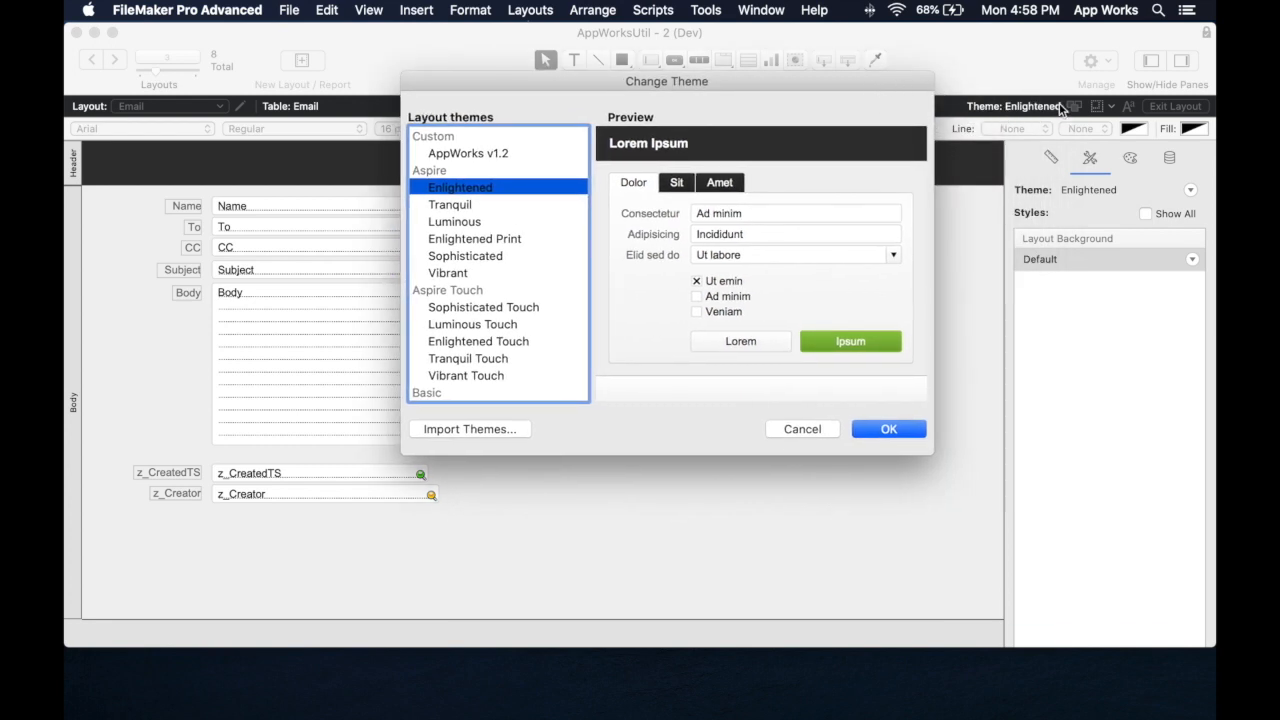
pyautogui.click(450, 204)
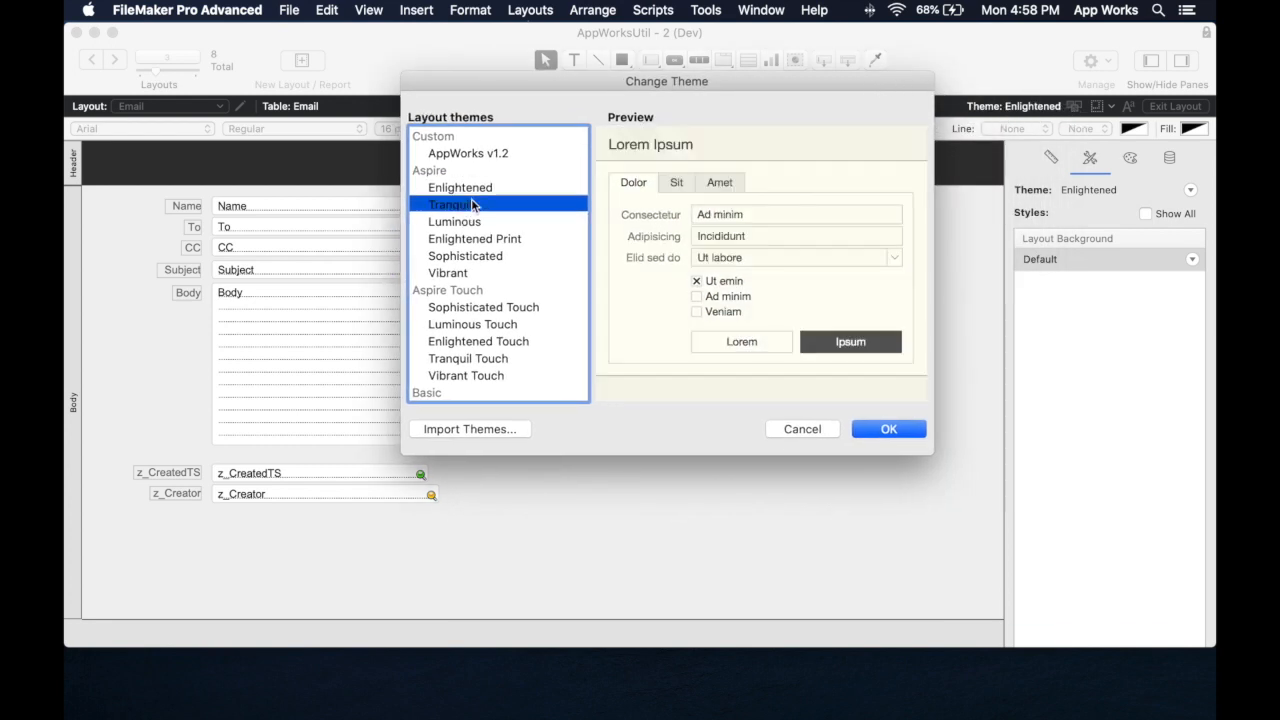
pyautogui.click(475, 238)
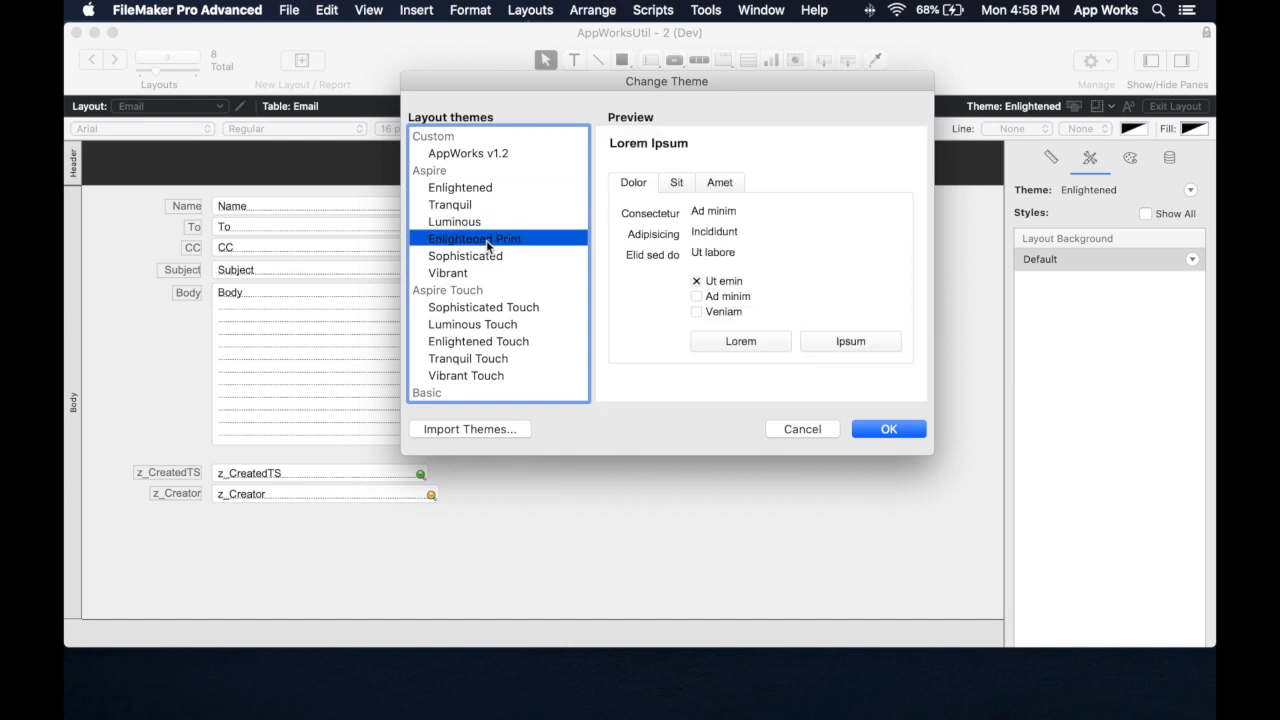
pyautogui.click(465, 255)
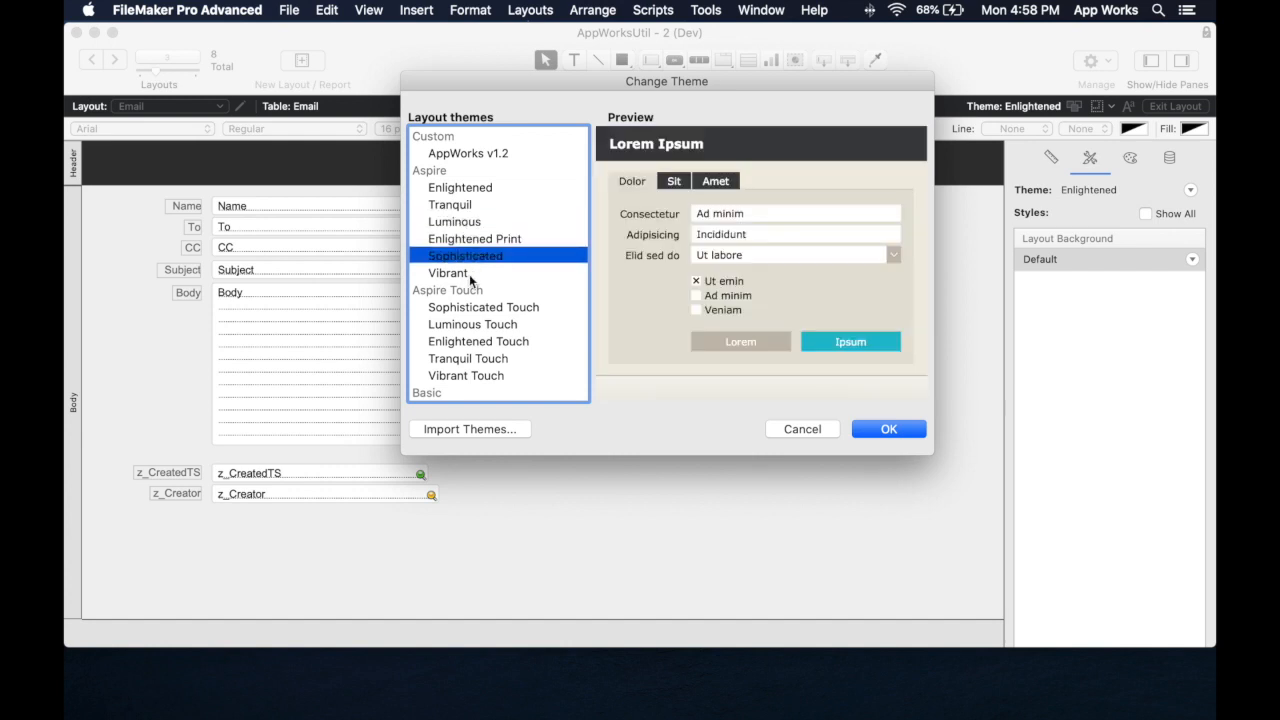
pyautogui.click(483, 307)
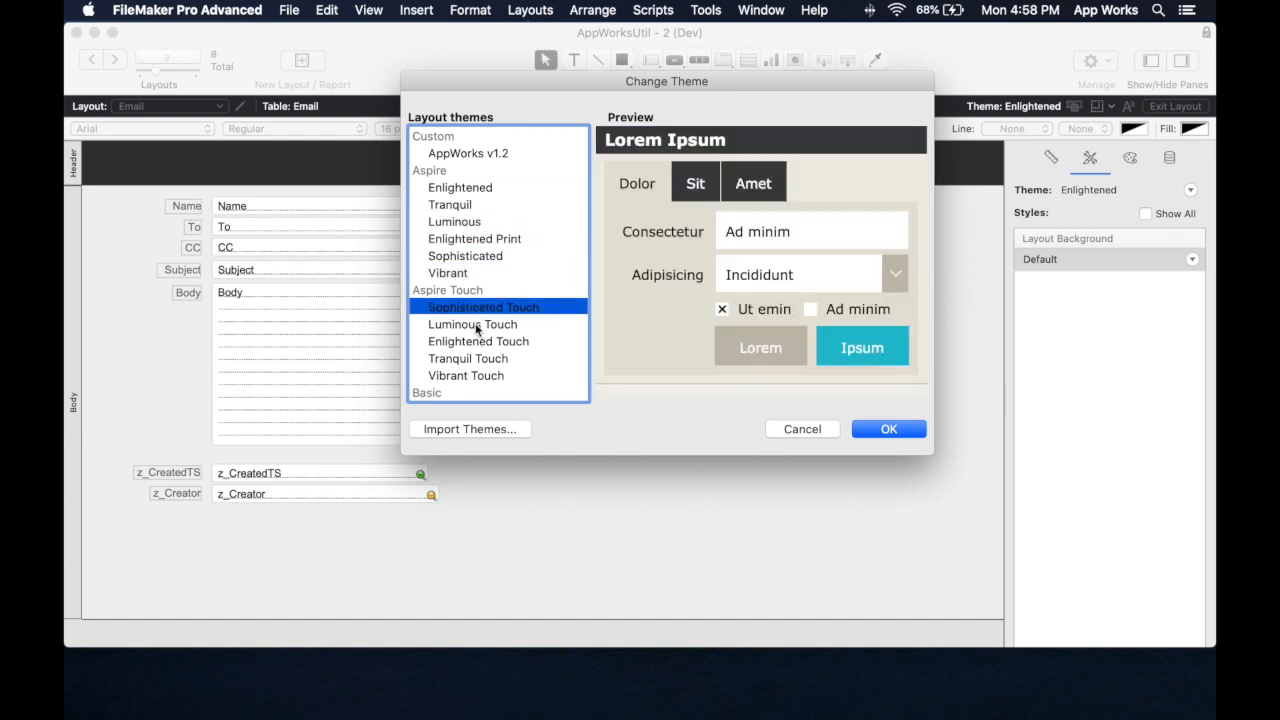
pyautogui.click(457, 290)
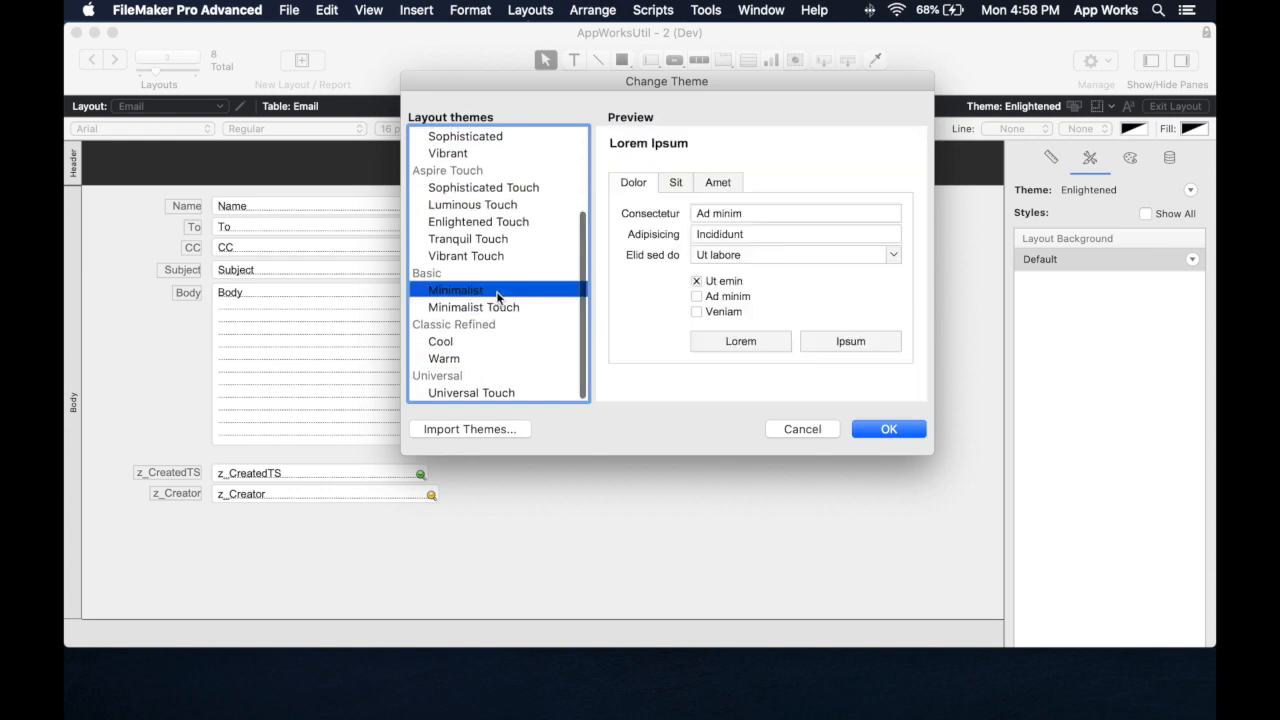
pyautogui.moveTo(518, 310)
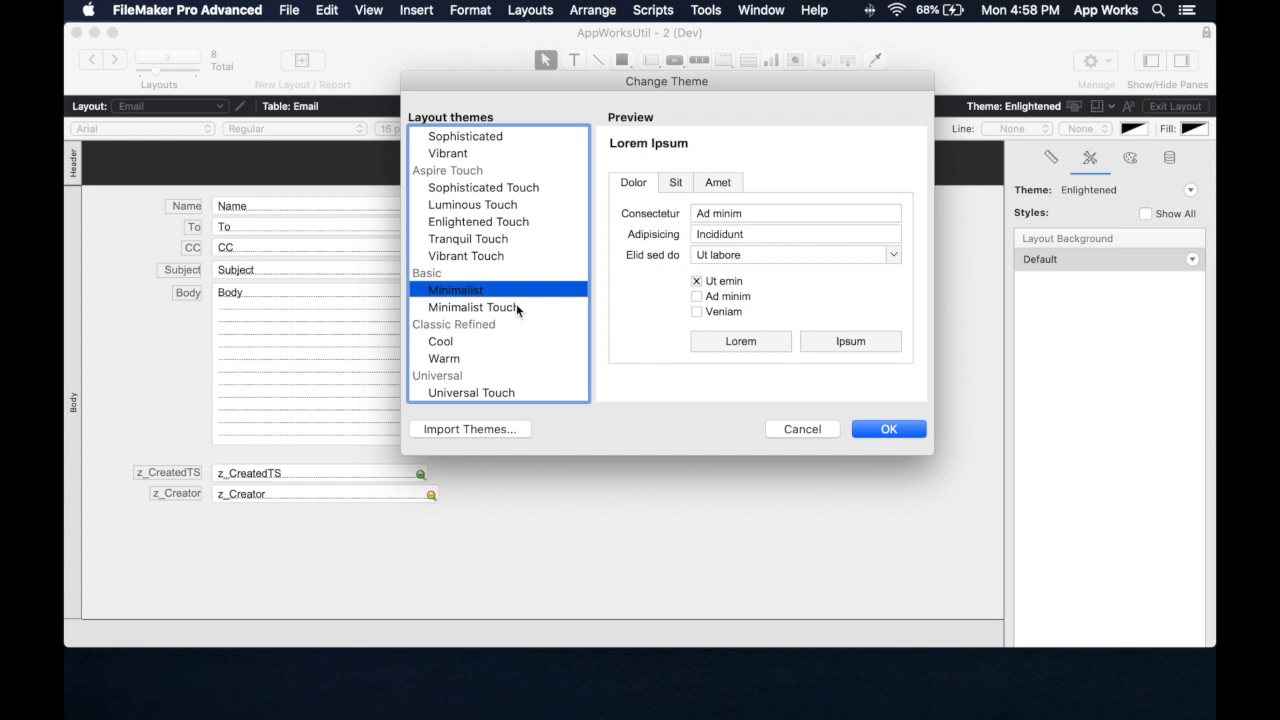
pyautogui.moveTo(480, 307)
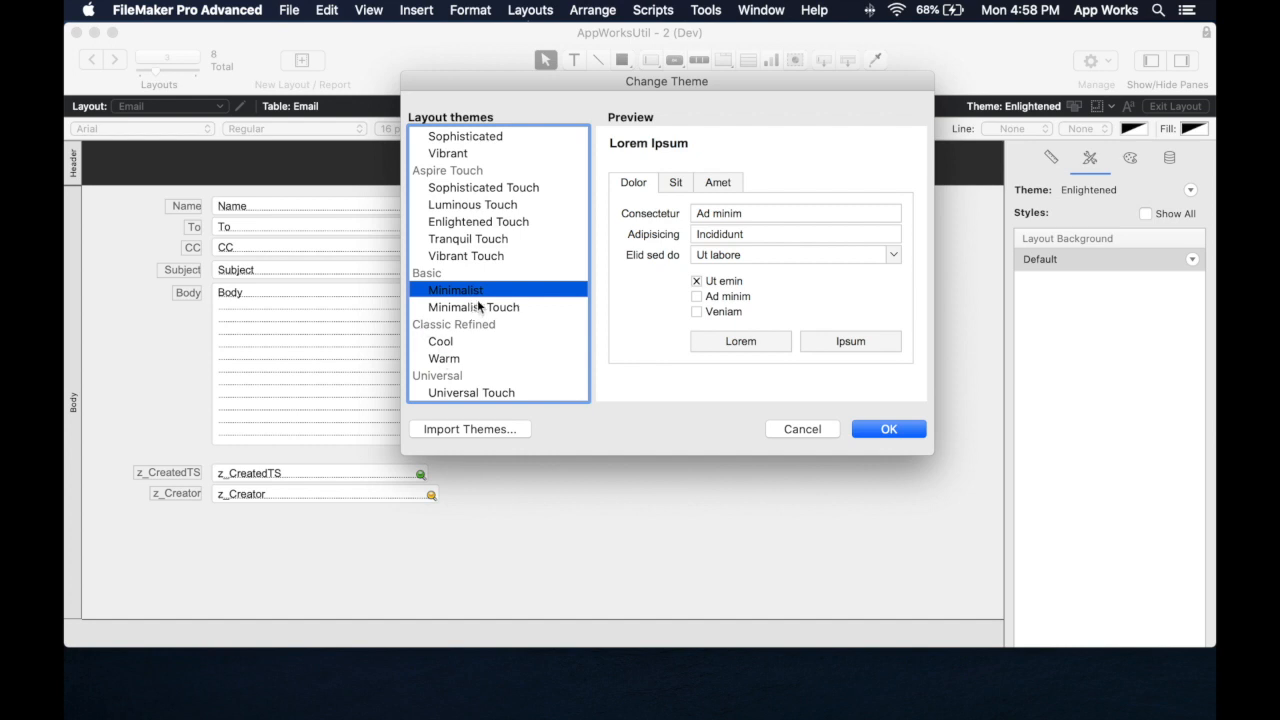
pyautogui.click(473, 306)
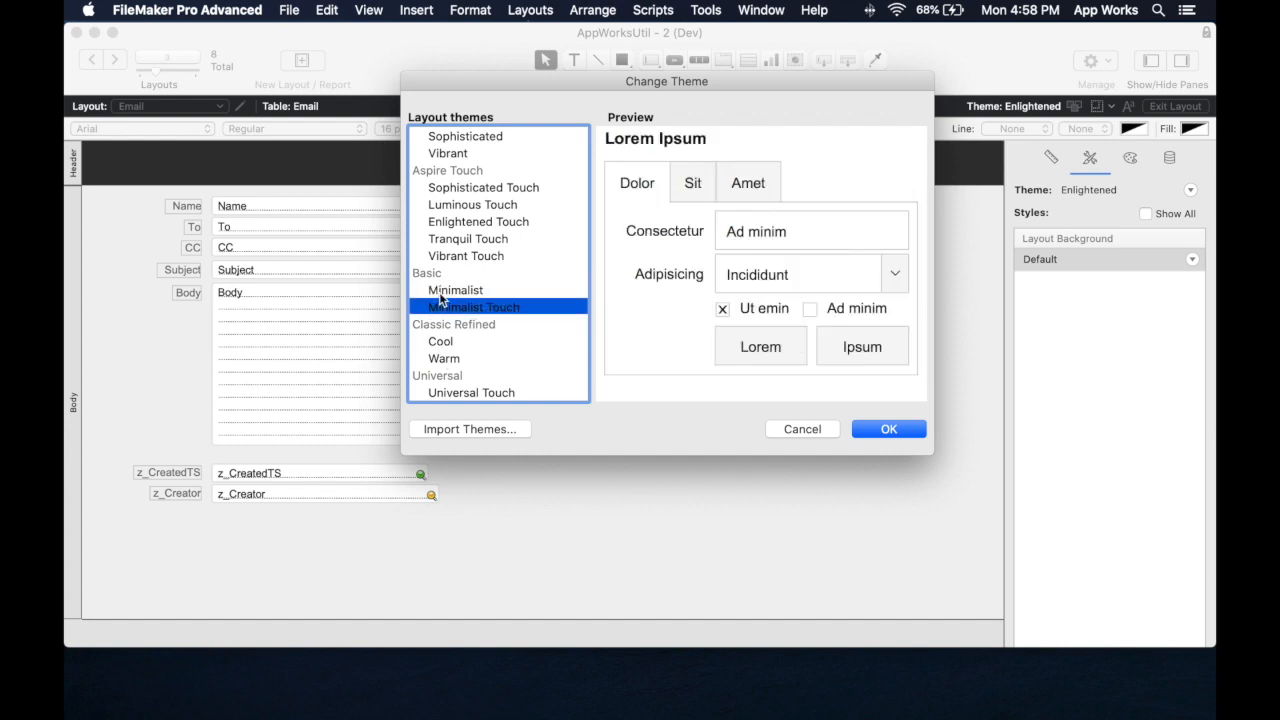
pyautogui.scroll(3)
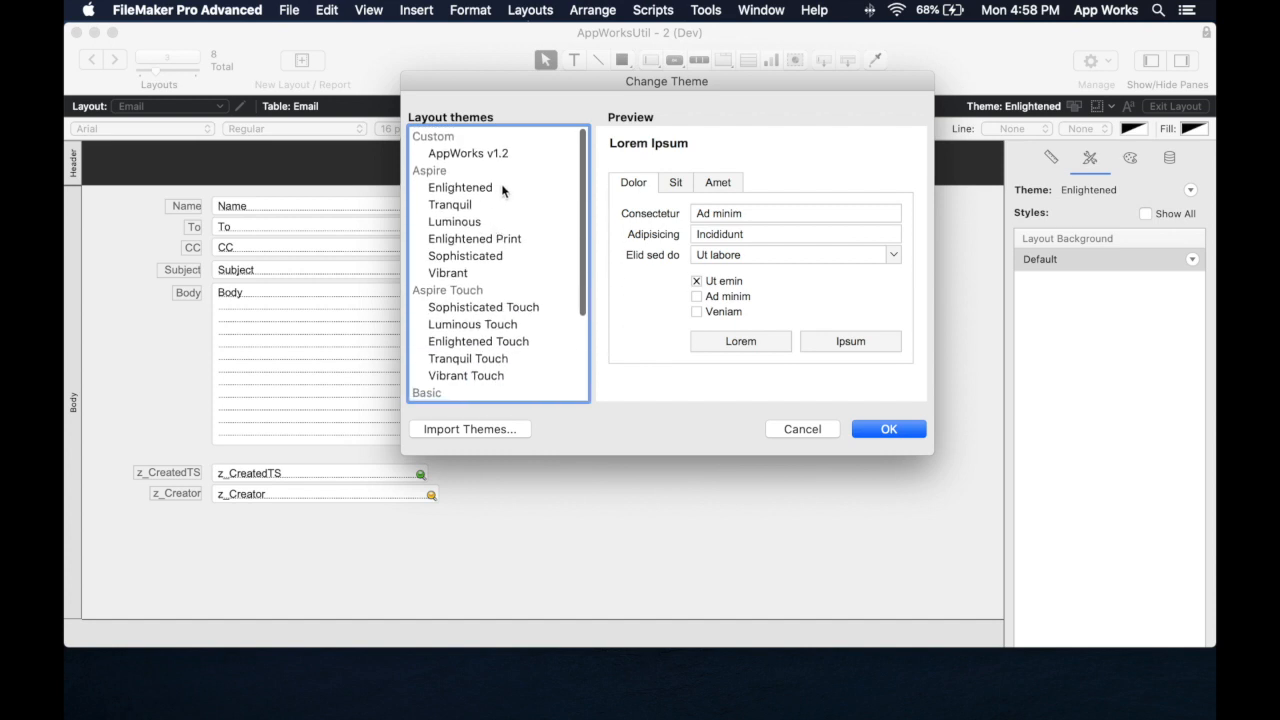
pyautogui.click(459, 187)
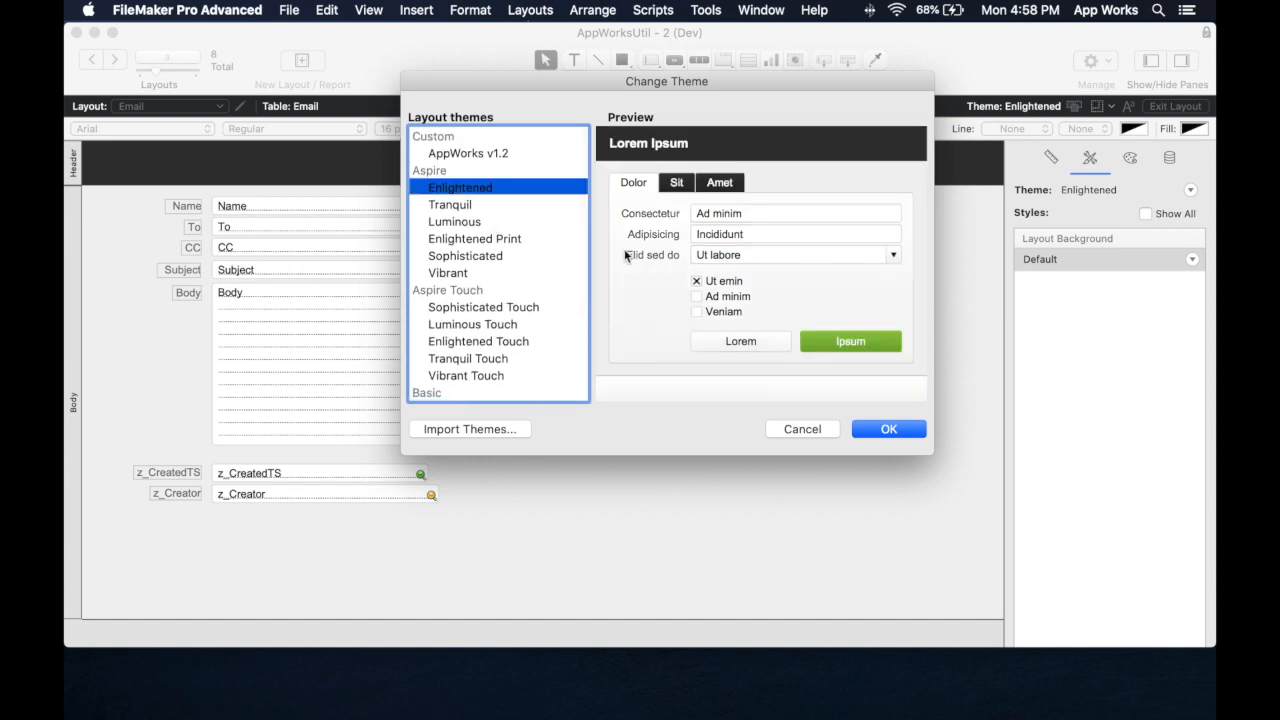
pyautogui.moveTo(820, 432)
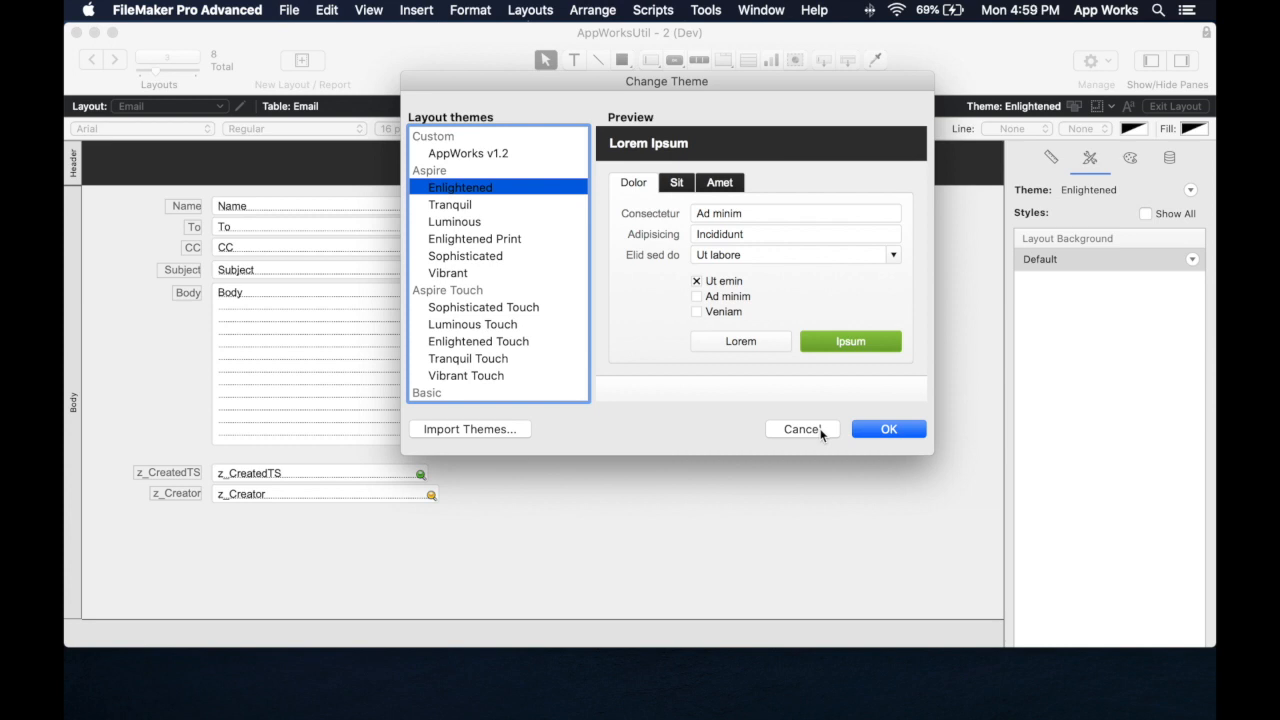
# Cancel the preview, apply the Minimalist theme to the Email layout, and return to Browse mode
pyautogui.click(801, 428)
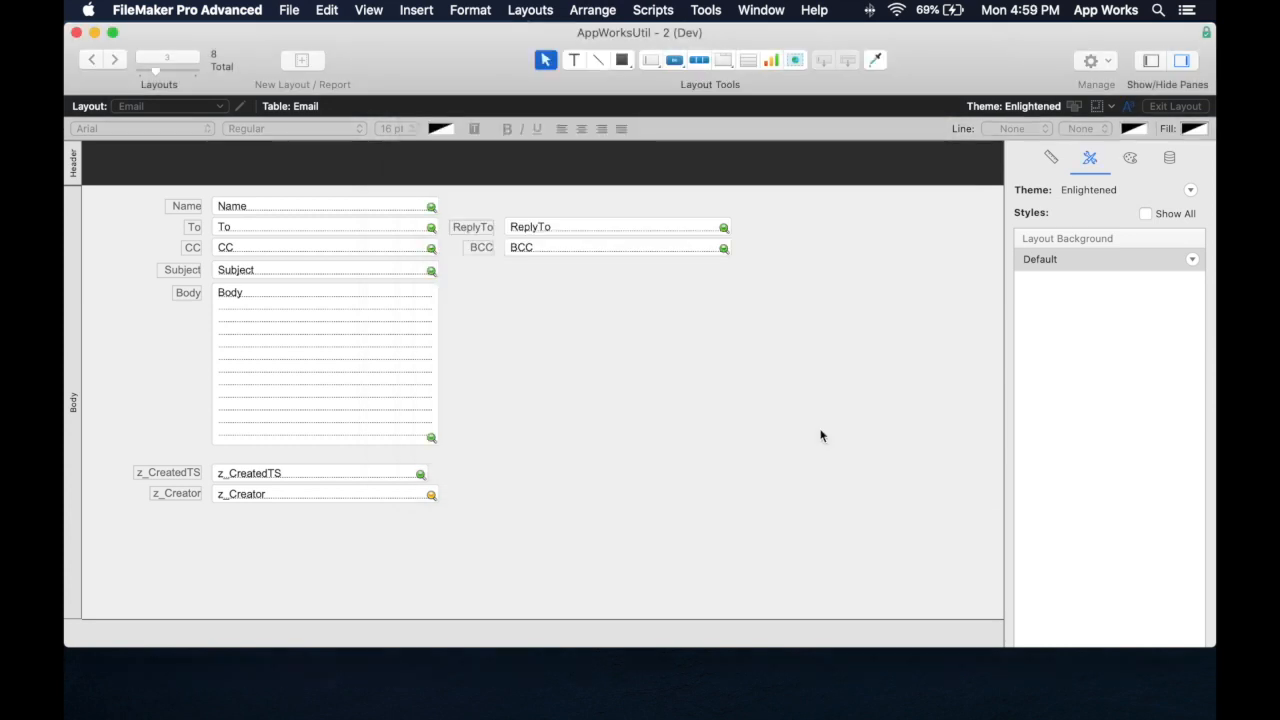
pyautogui.click(114, 59)
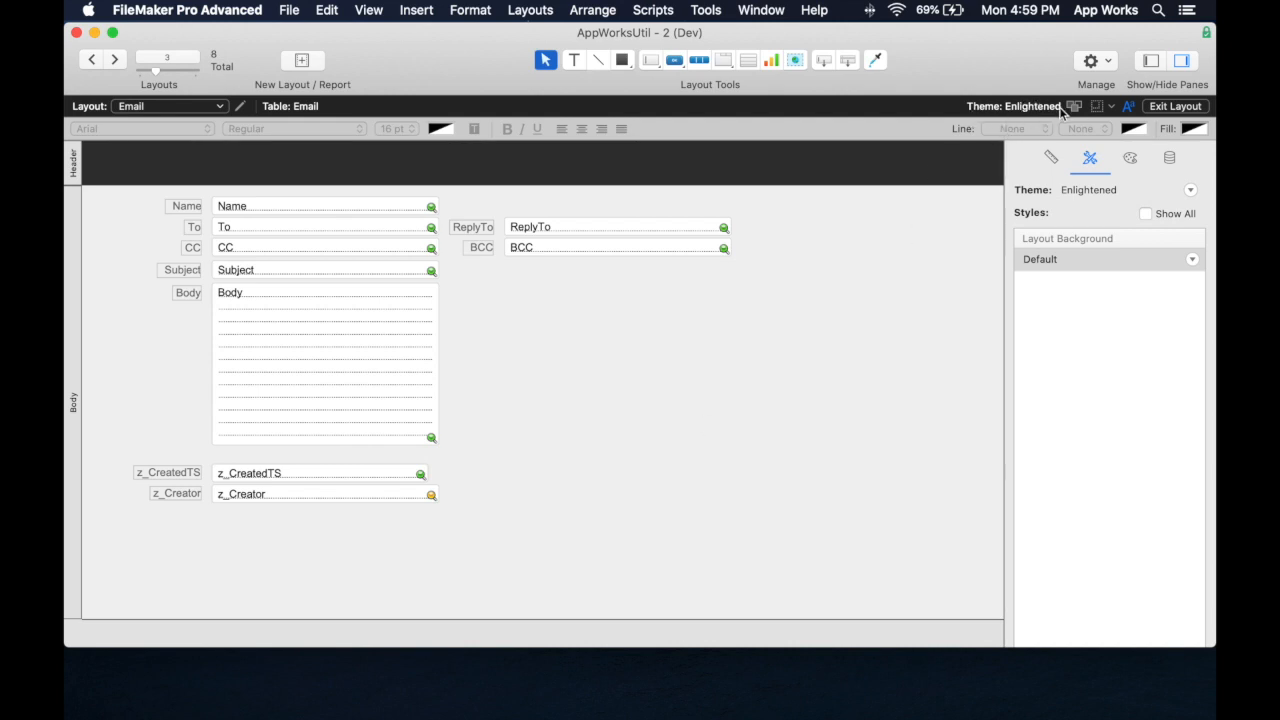
pyautogui.click(1074, 106)
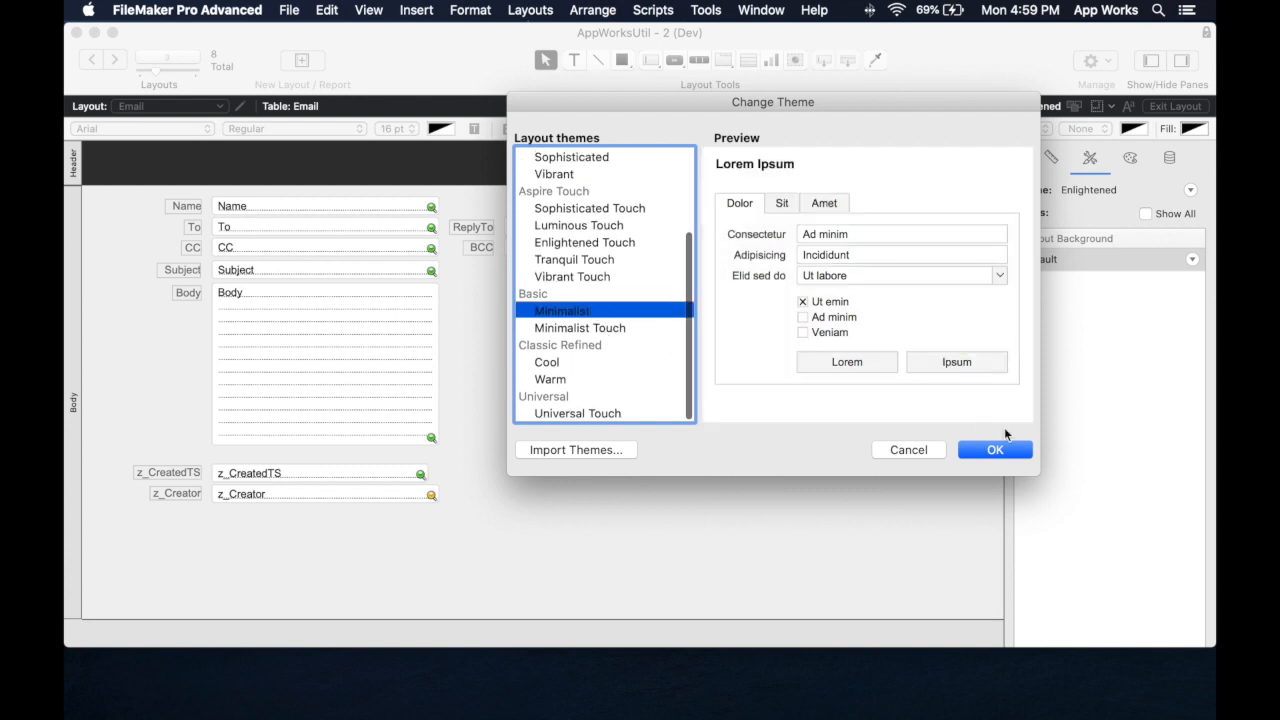
pyautogui.click(994, 449)
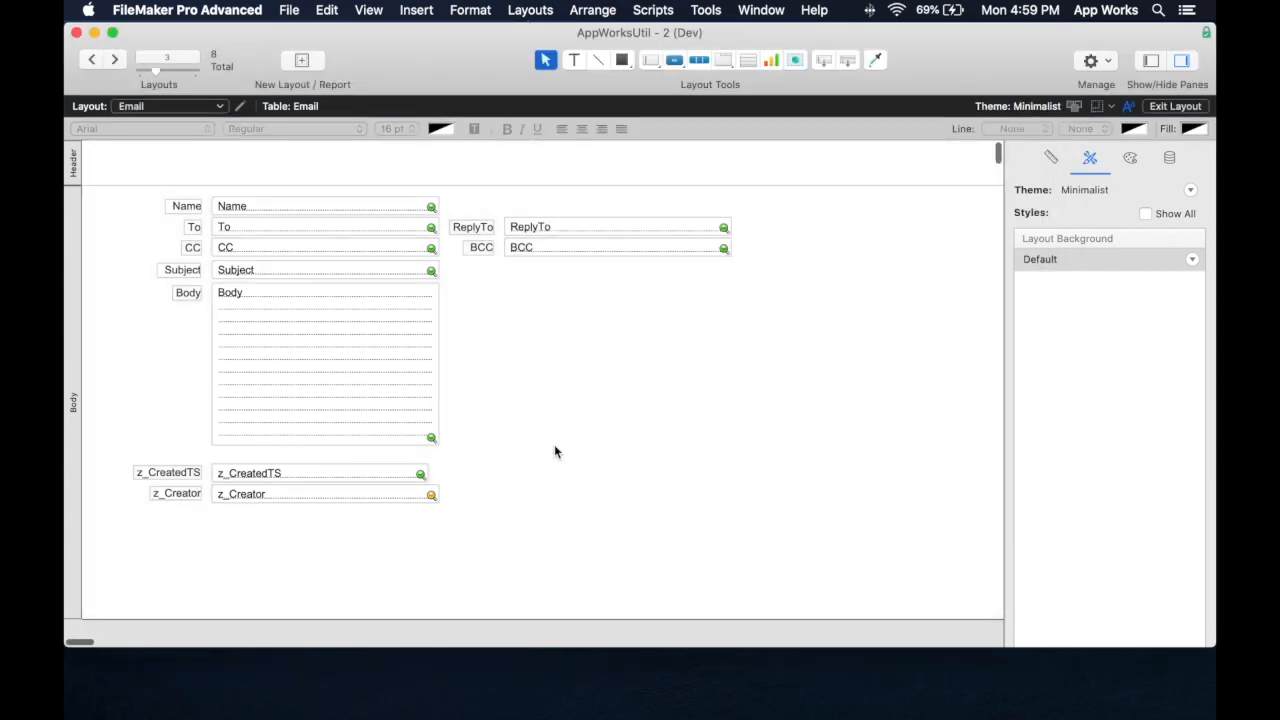
pyautogui.click(320, 365)
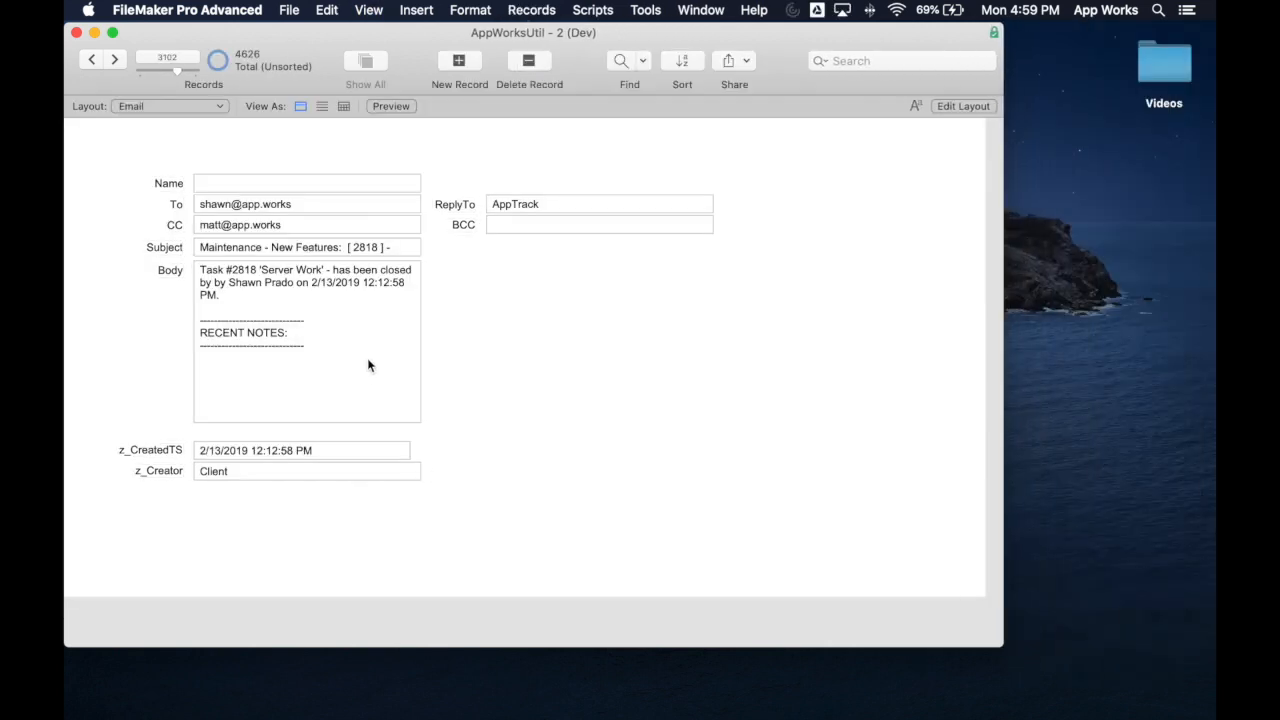
# In layout mode, inspect the styles of the Name, To and BCC fields and the ReplyTo label
pyautogui.click(962, 106)
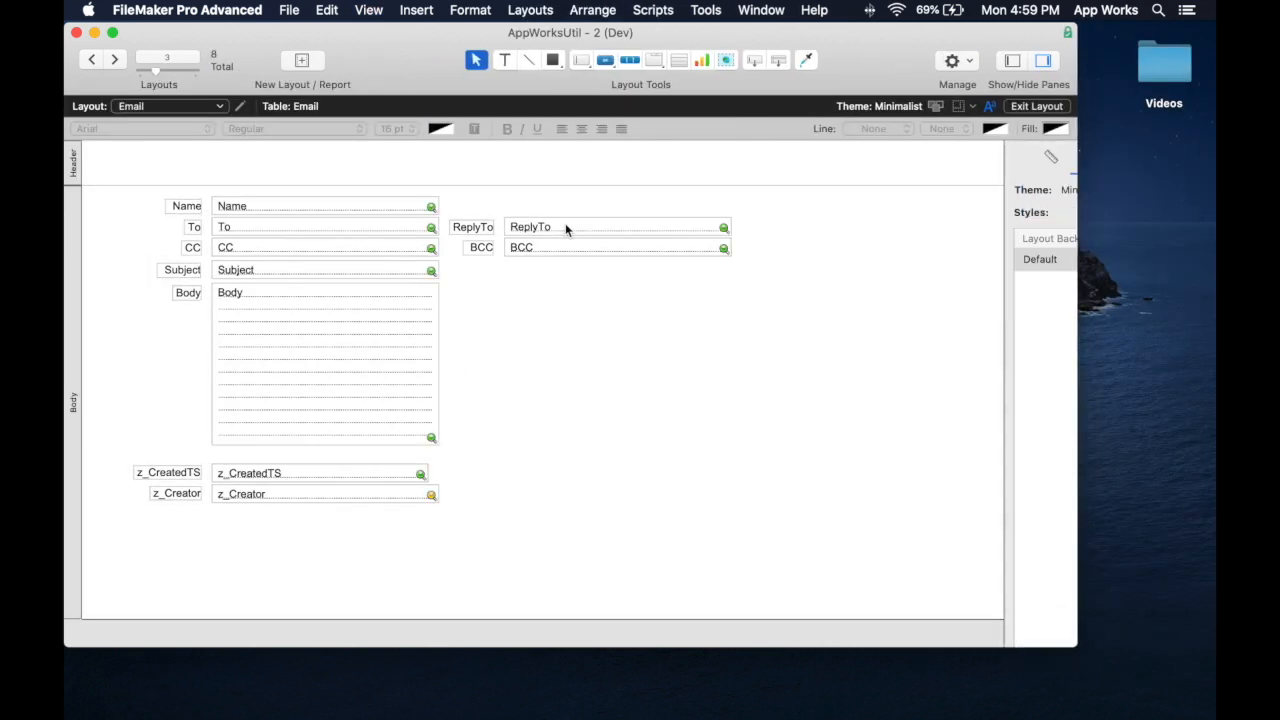
pyautogui.click(325, 206)
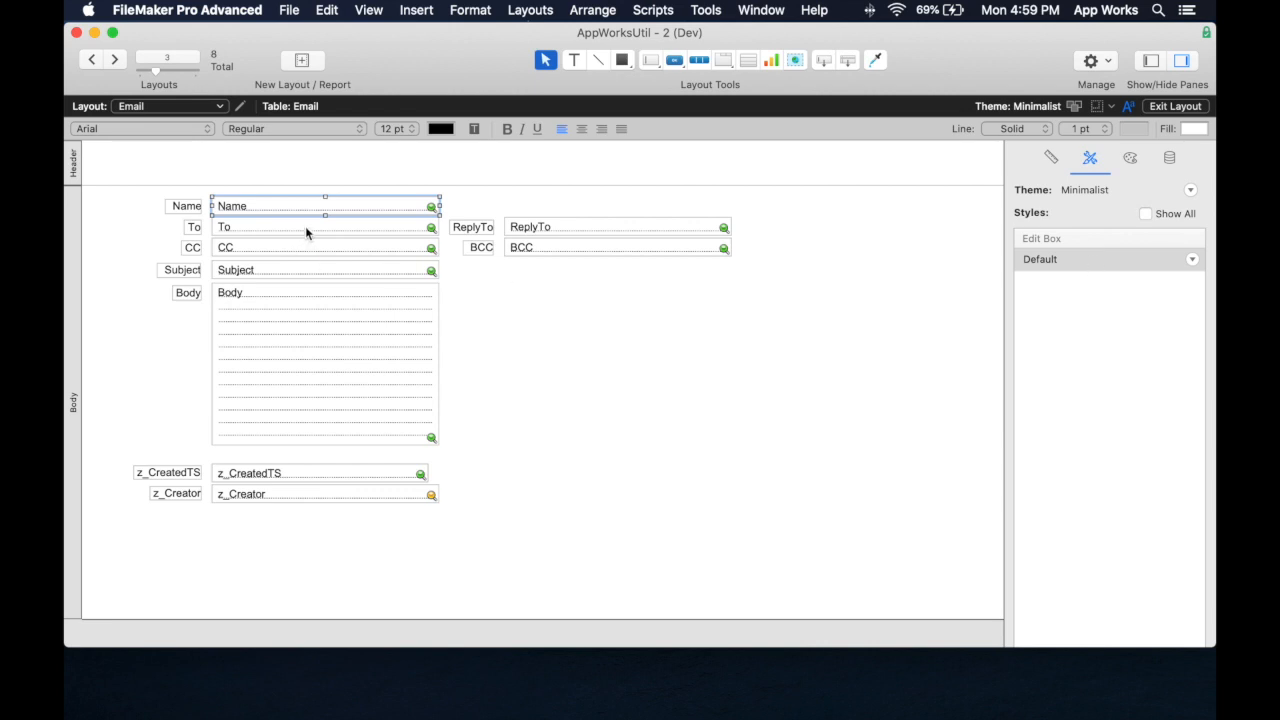
pyautogui.click(320, 227)
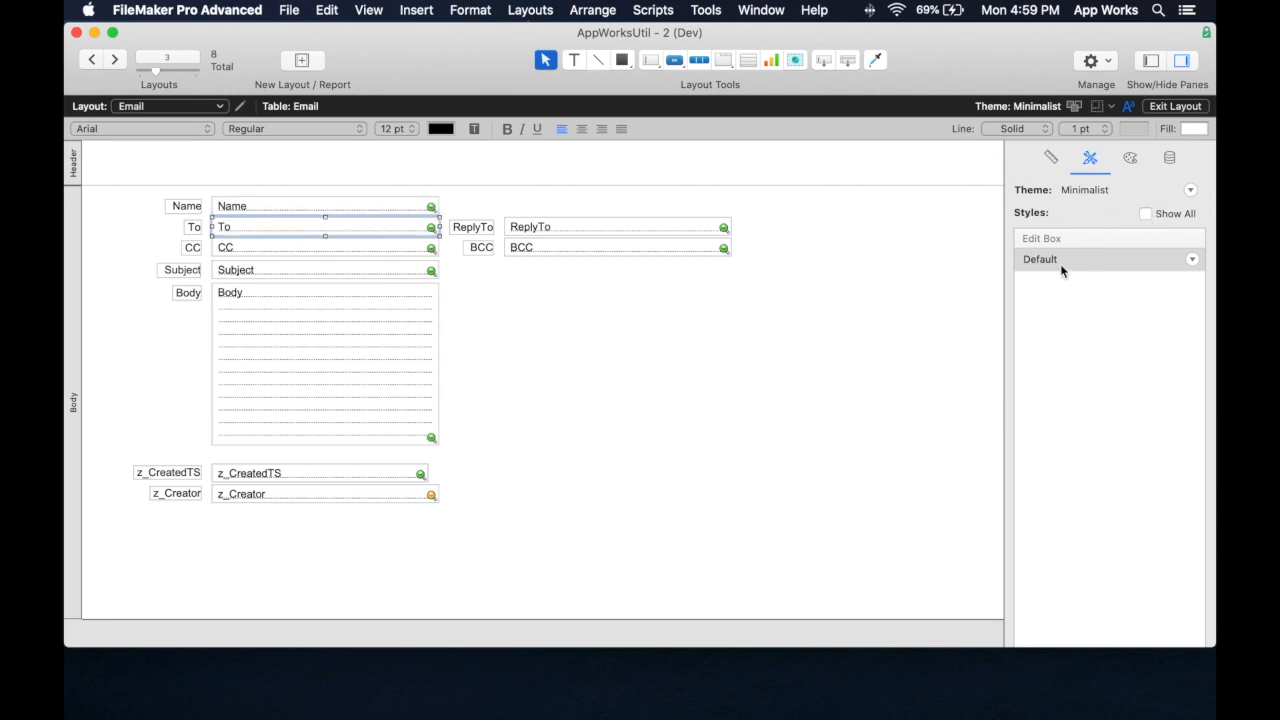
pyautogui.moveTo(500, 145)
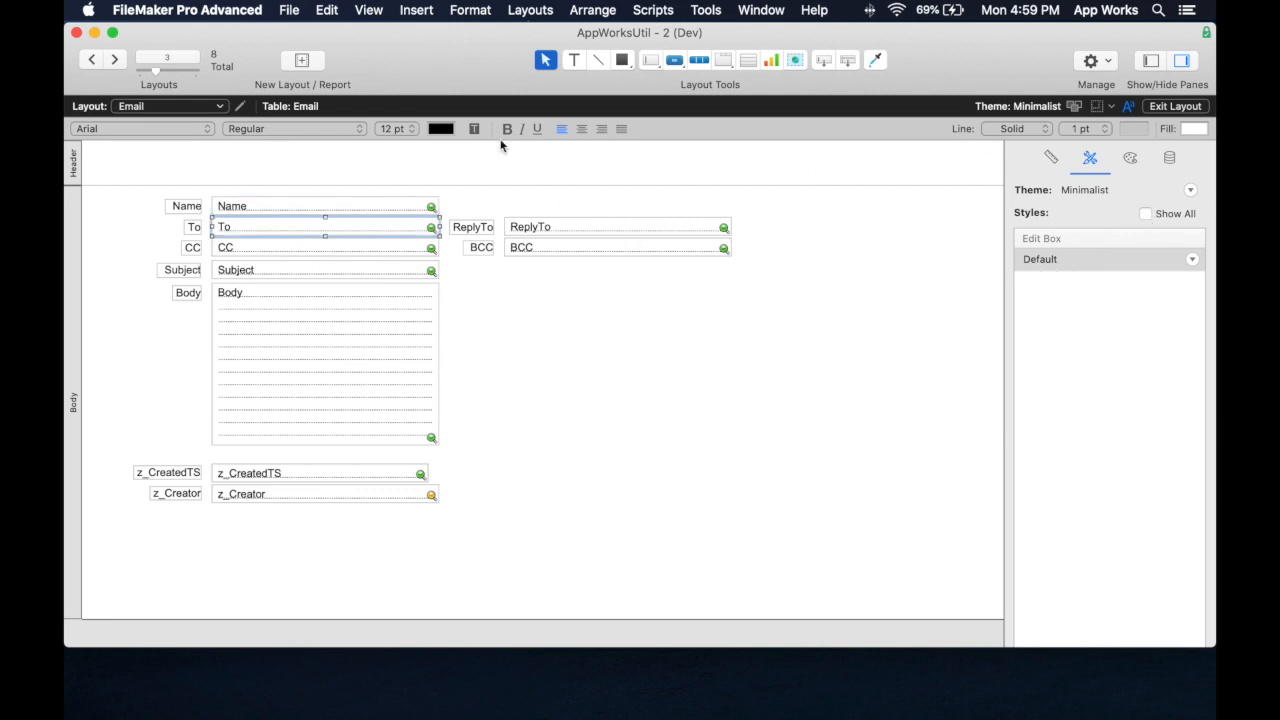
pyautogui.moveTo(573, 238)
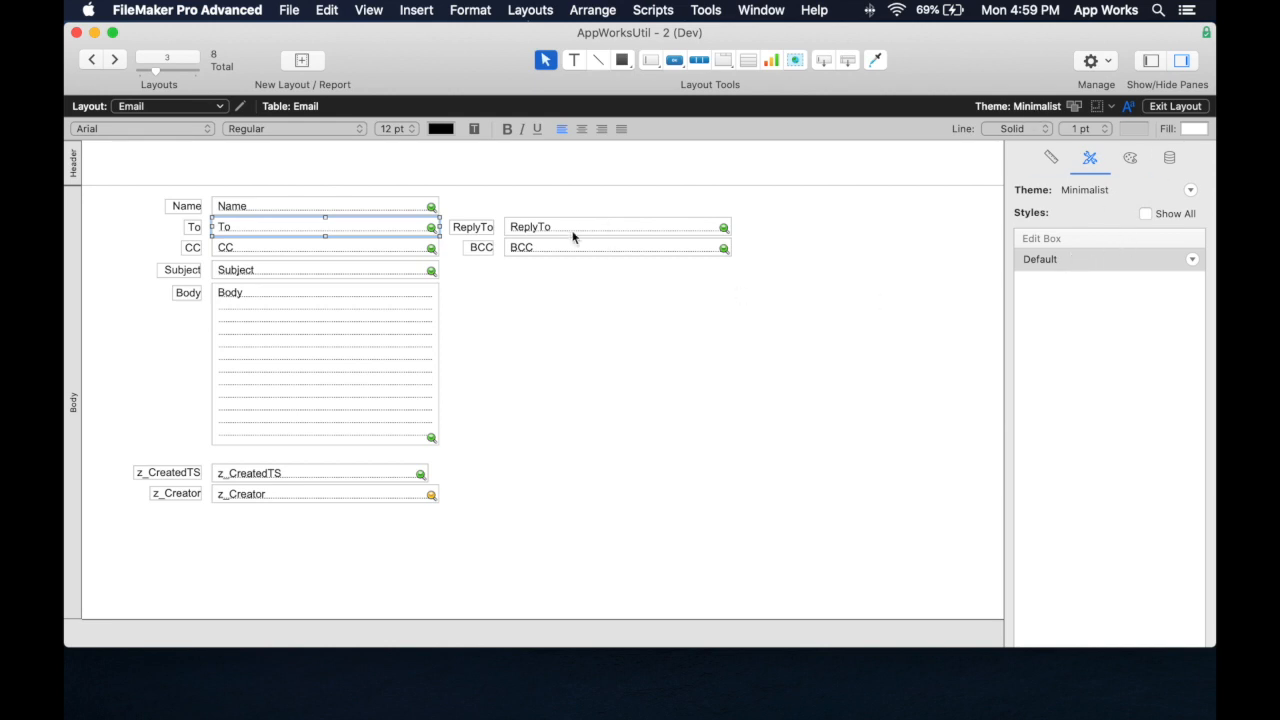
pyautogui.click(617, 246)
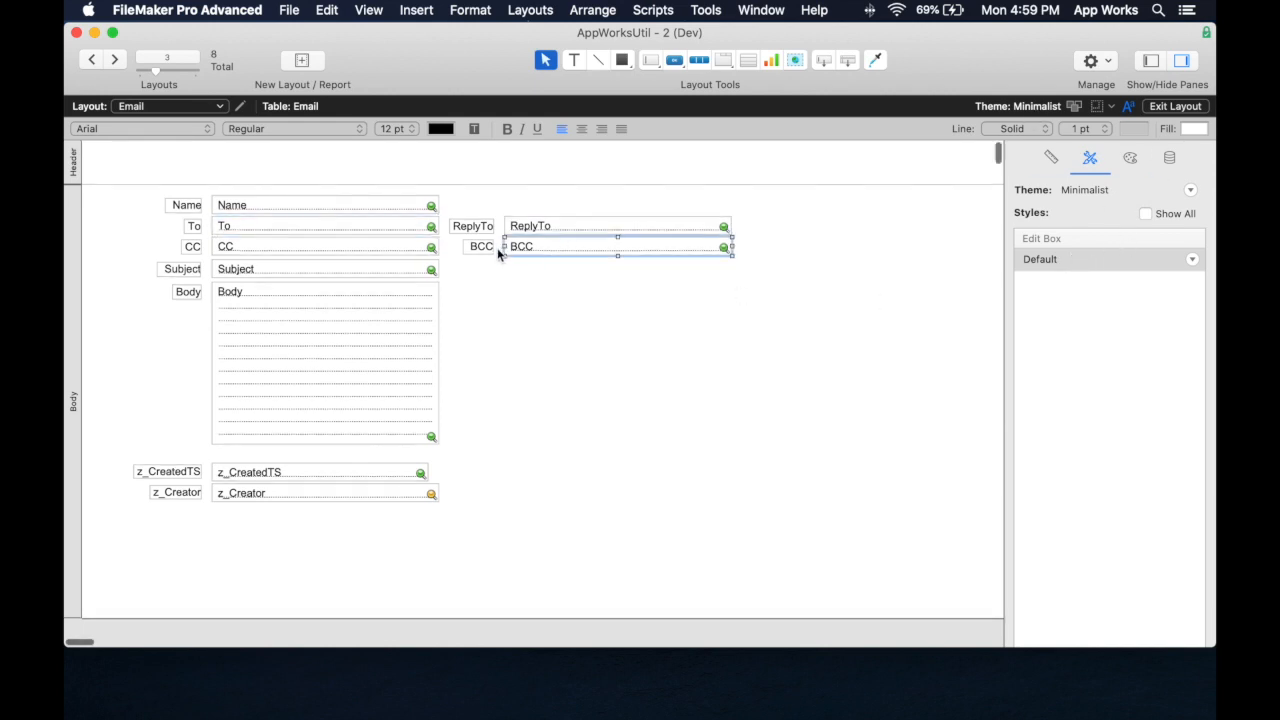
pyautogui.click(472, 225)
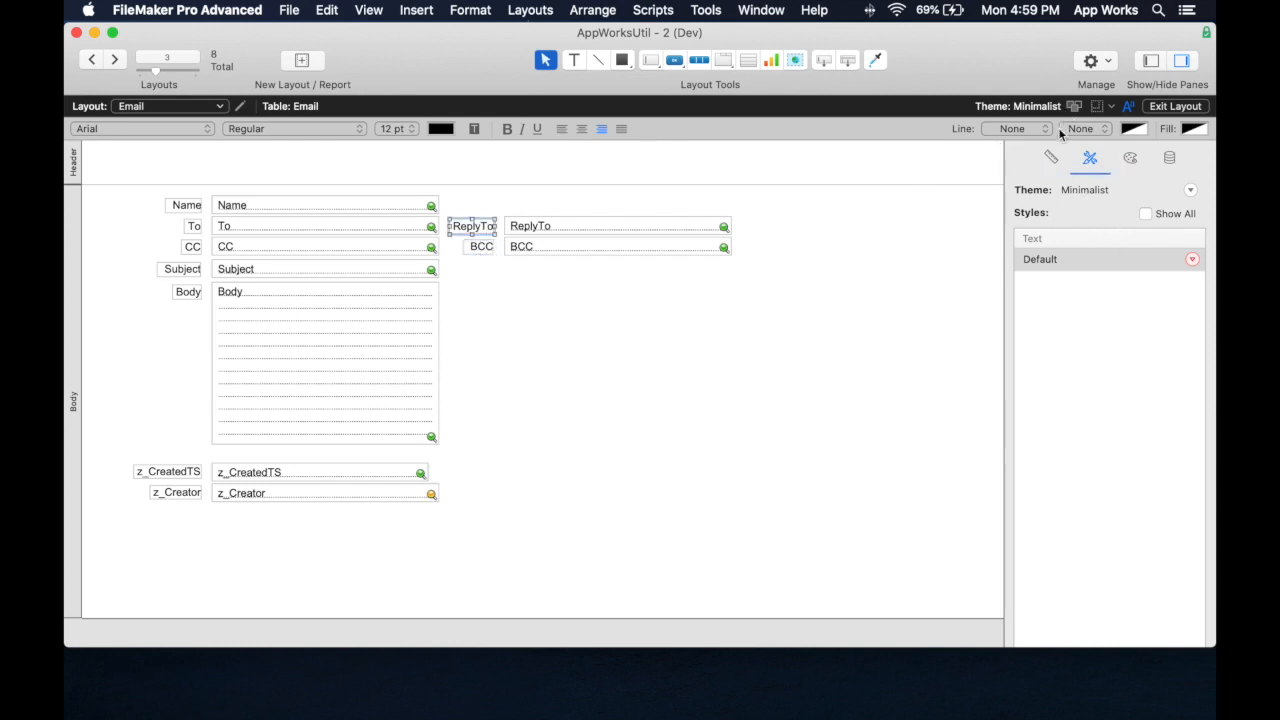
# Switch the Email layout back to the Enlightened theme and deselect the Name field
pyautogui.click(1190, 189)
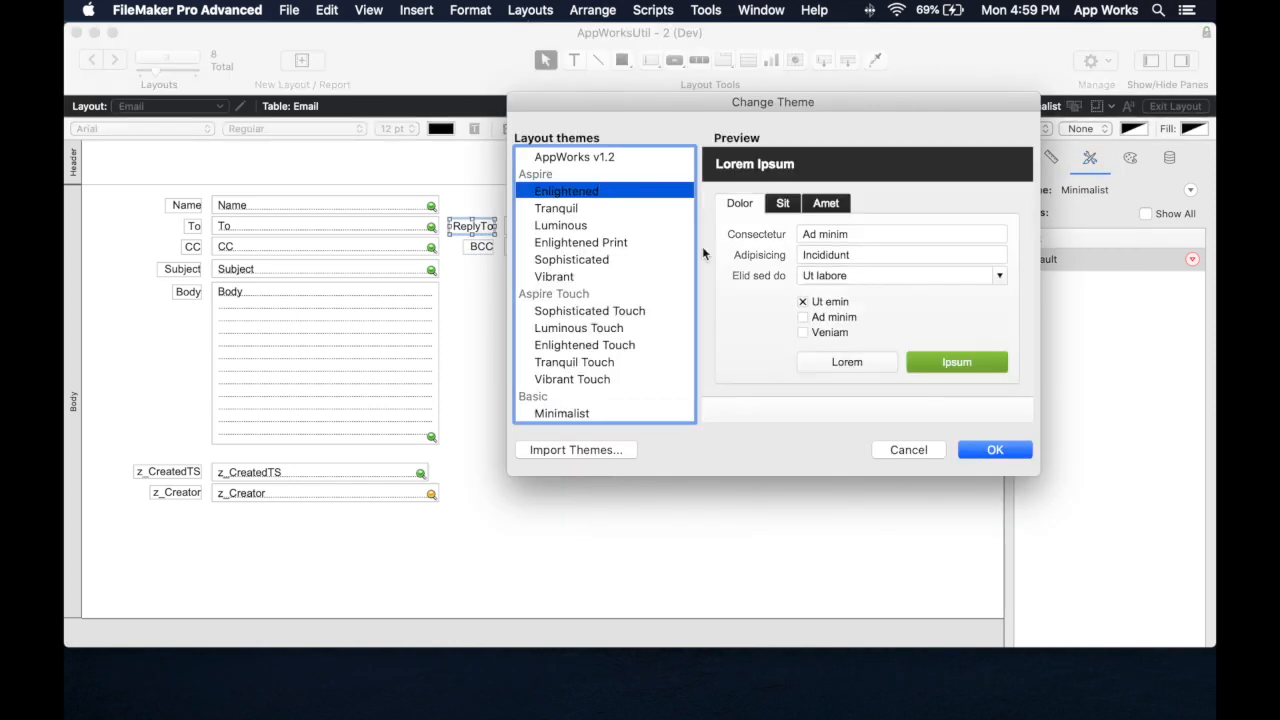
pyautogui.click(994, 449)
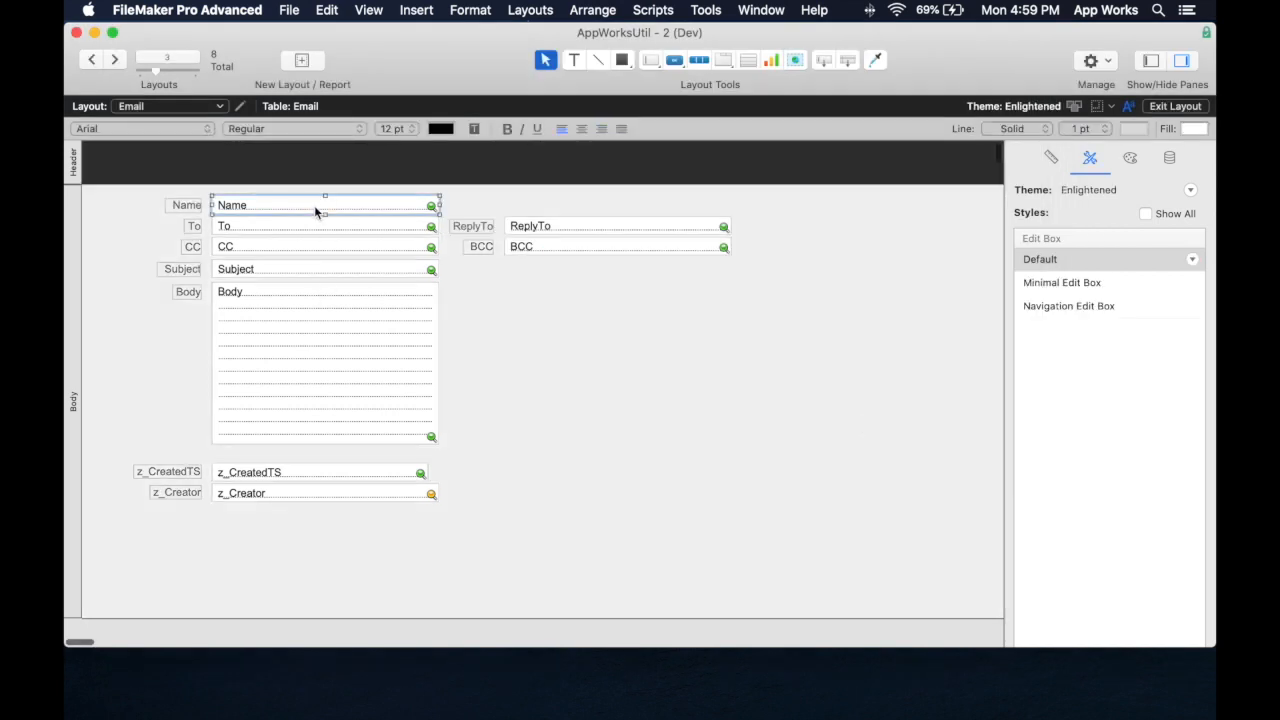
pyautogui.moveTo(1110, 350)
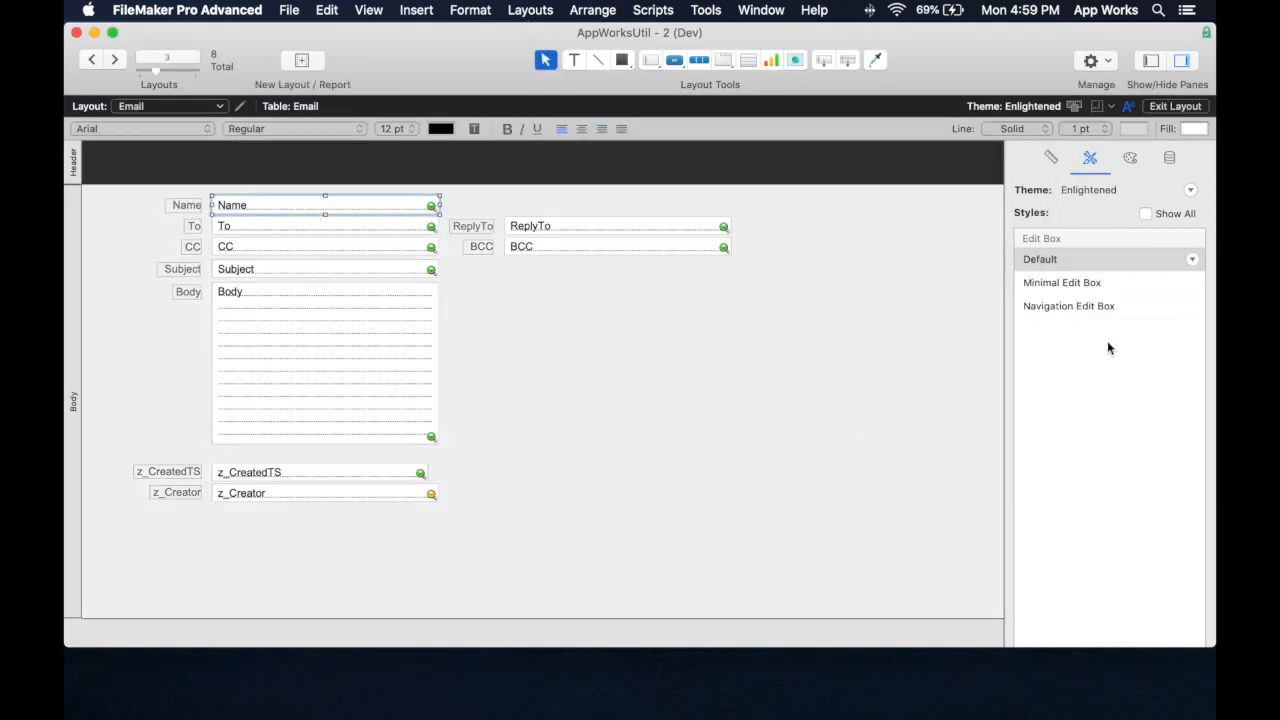
pyautogui.click(1062, 282)
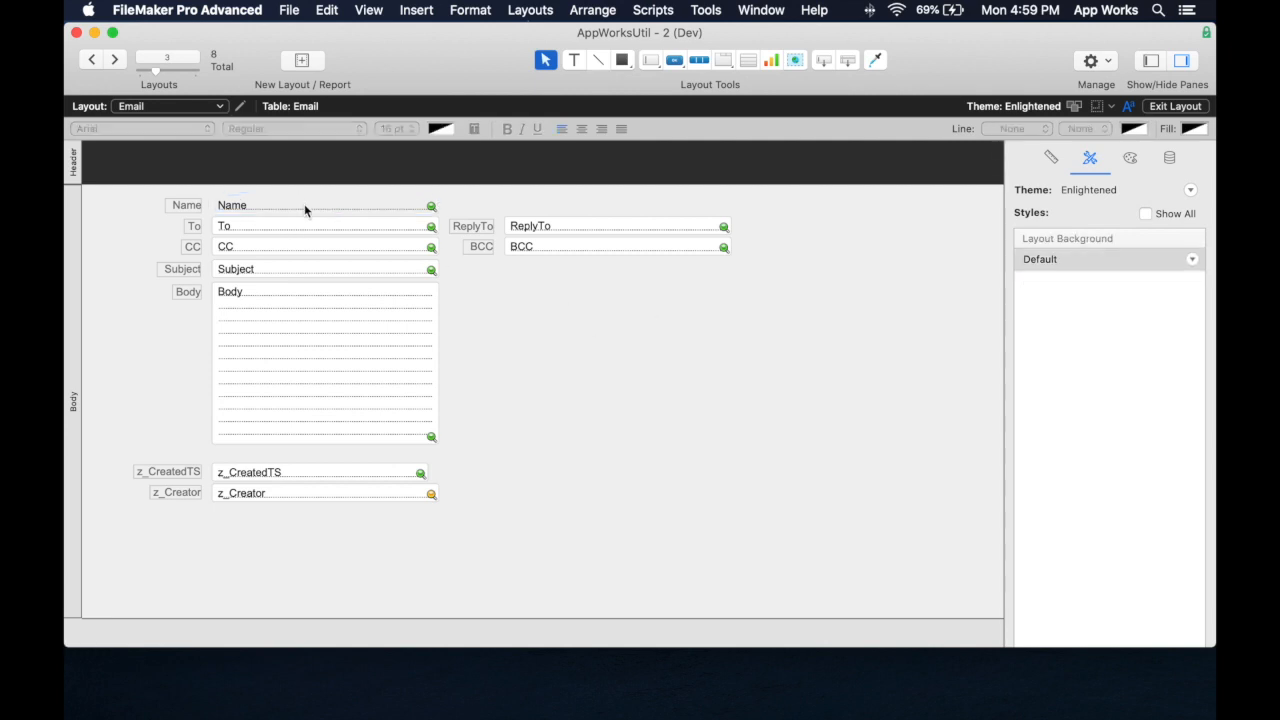
# Select the left-column fields including Name and apply the Navigation Edit Box style
pyautogui.click(325, 205)
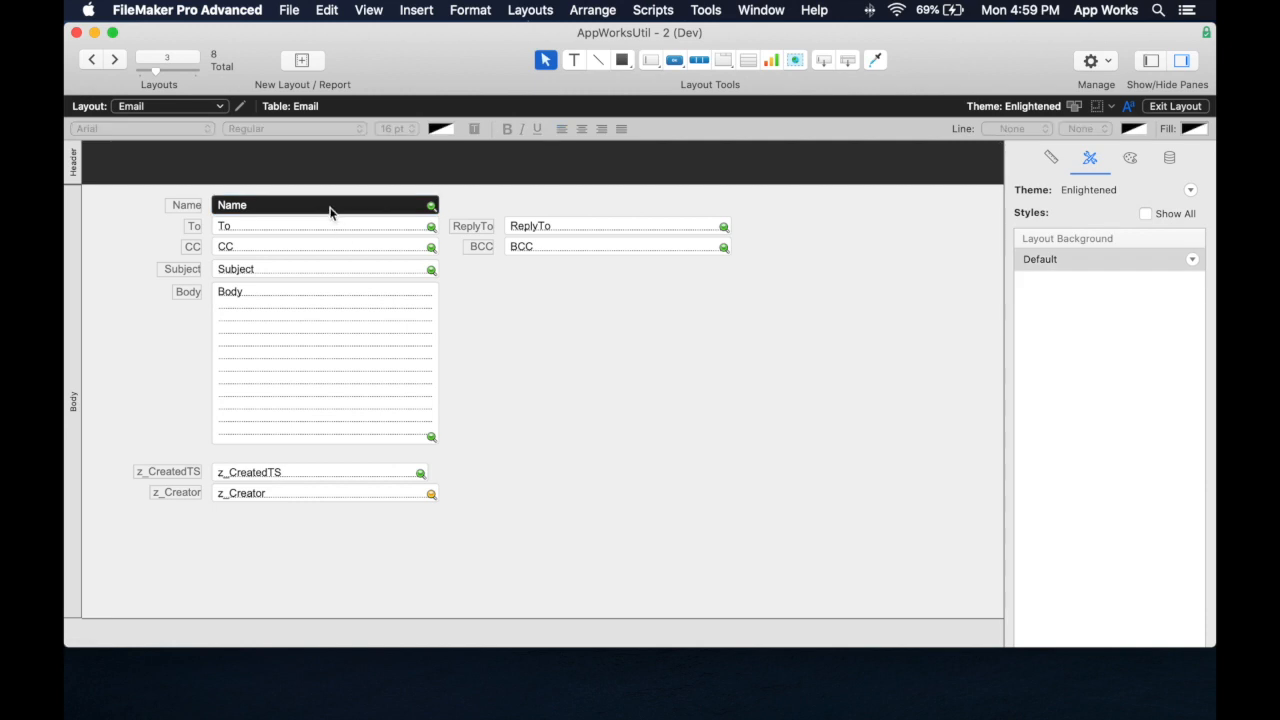
pyautogui.click(320, 225)
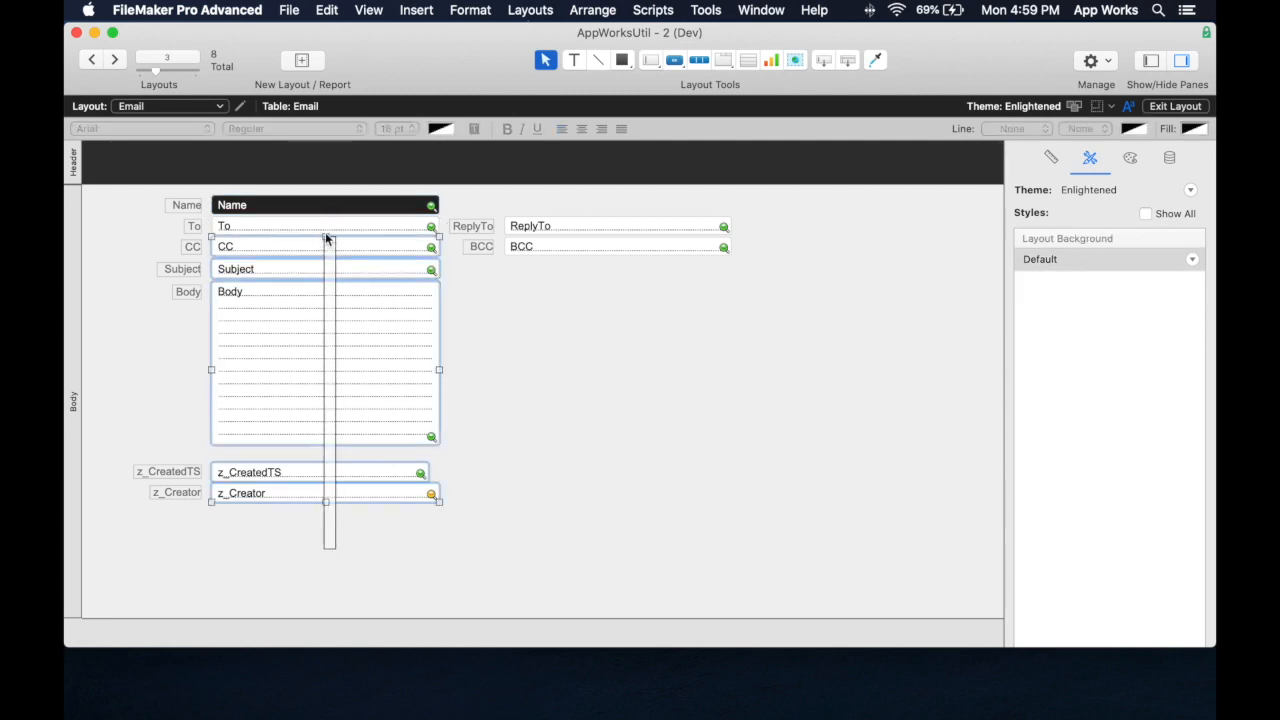
pyautogui.click(325, 204)
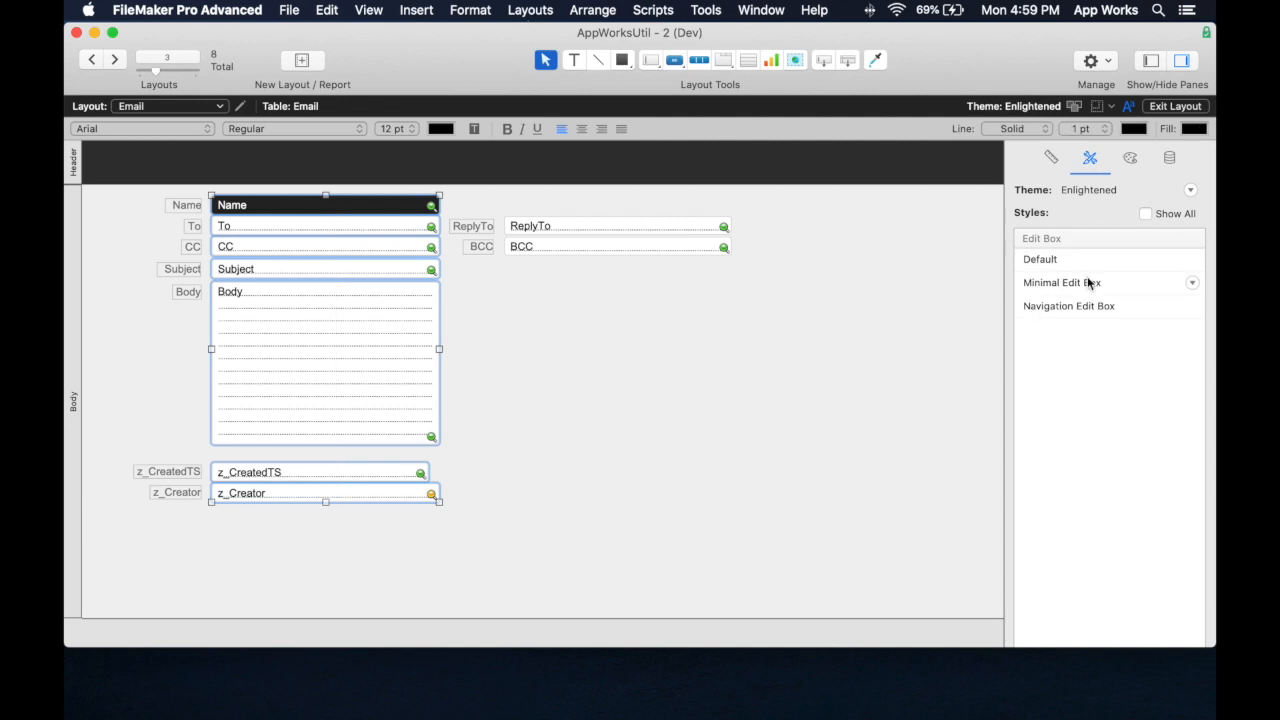
pyautogui.click(1068, 306)
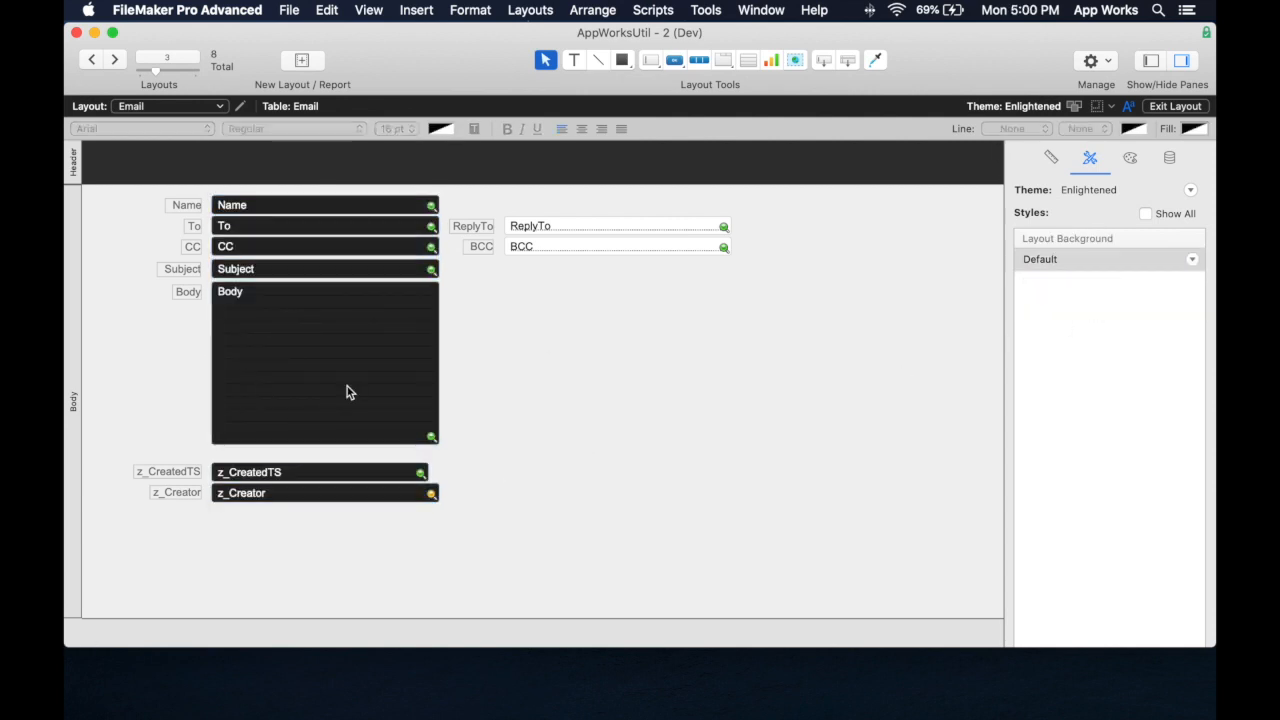
pyautogui.moveTo(377, 563)
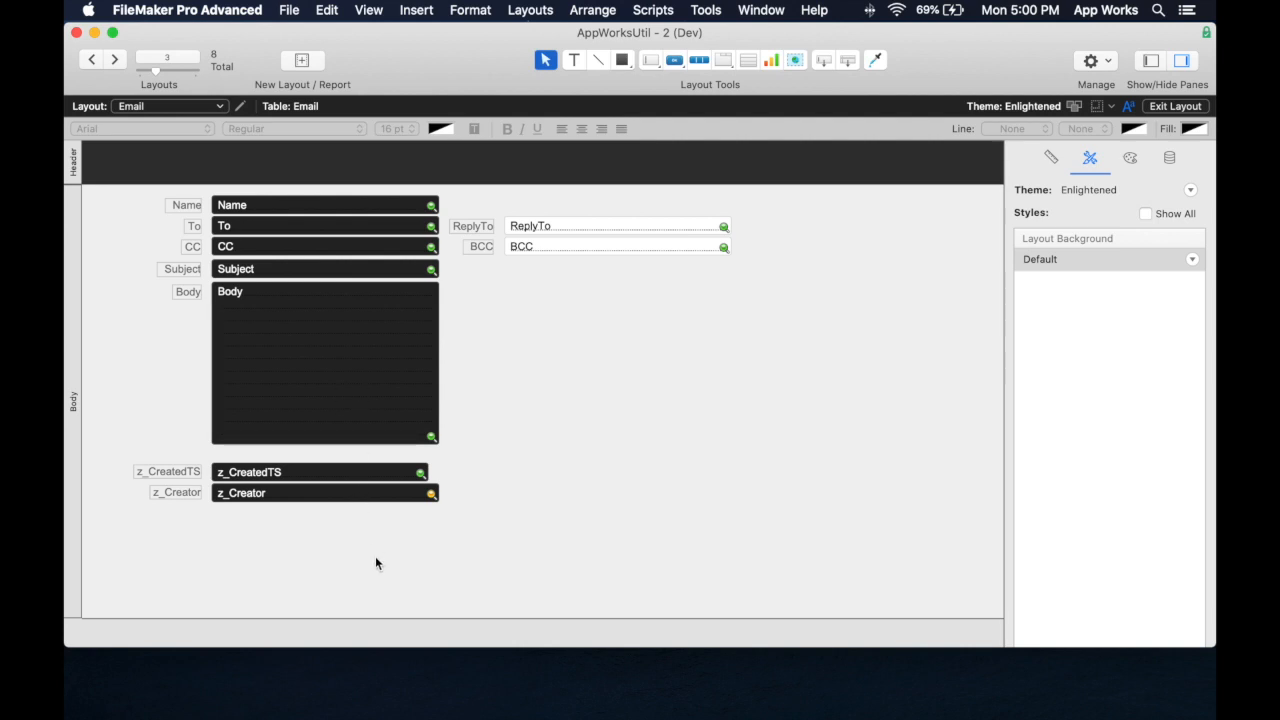
pyautogui.moveTo(417, 481)
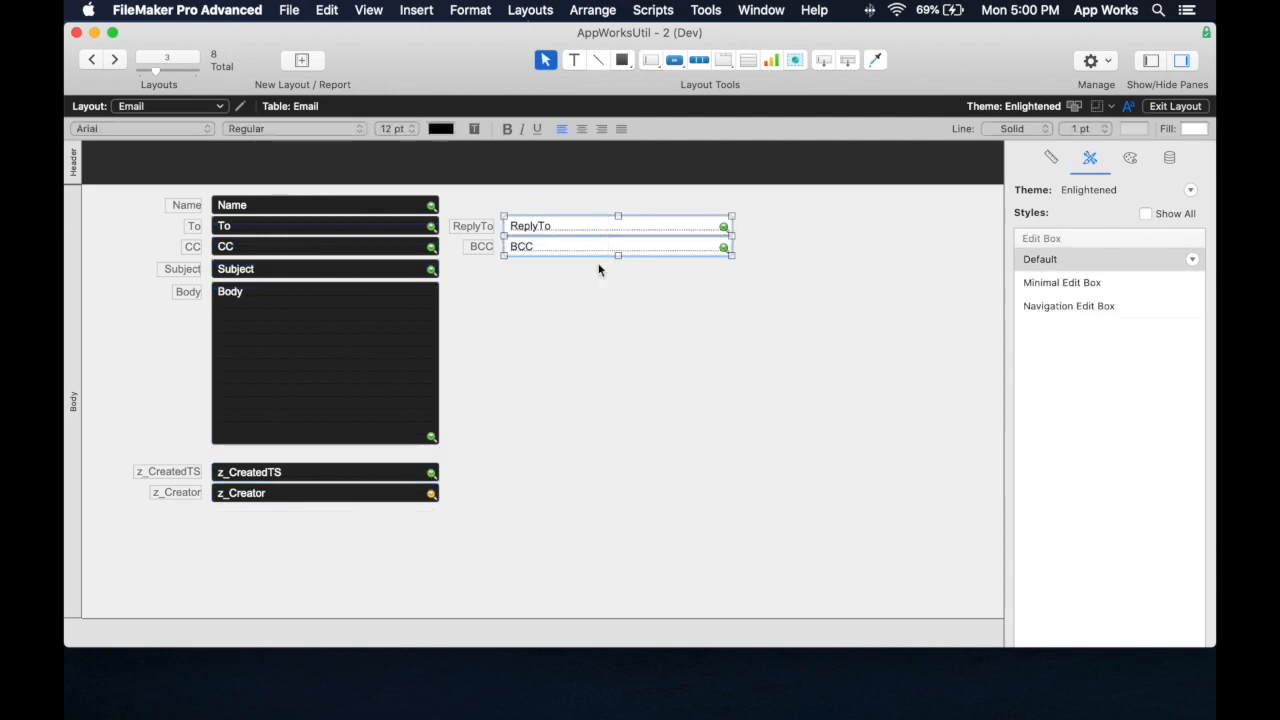
# Give the ReplyTo and BCC fields the Navigation Edit Box style, then select the Name field
pyautogui.click(1069, 306)
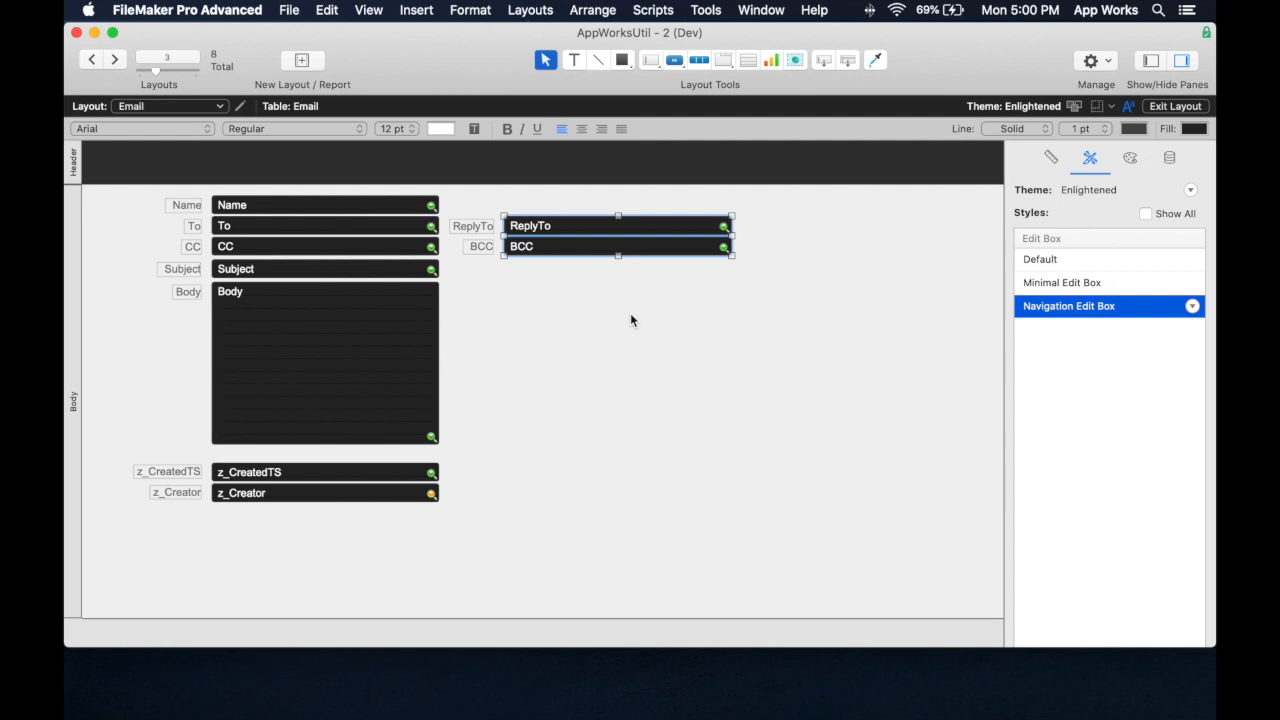
pyautogui.click(324, 205)
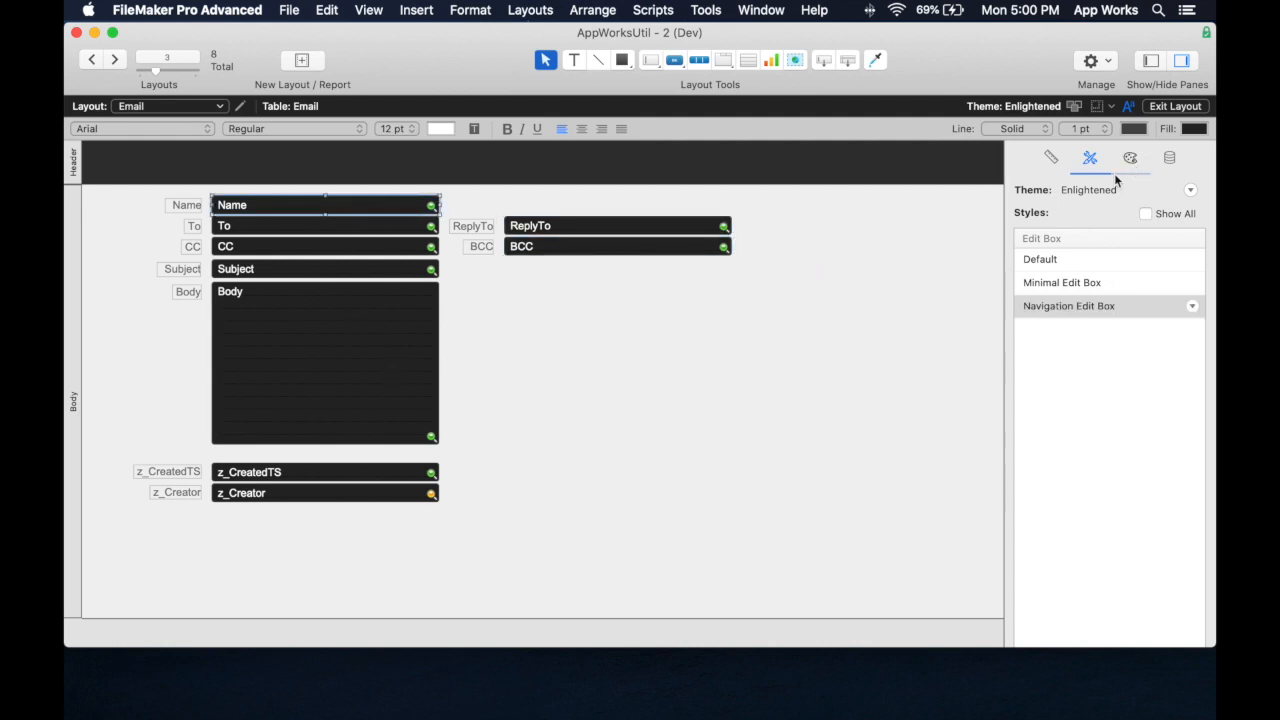
# Show the Name field's Appearance settings for fill, line, corner radius and padding
pyautogui.click(1130, 157)
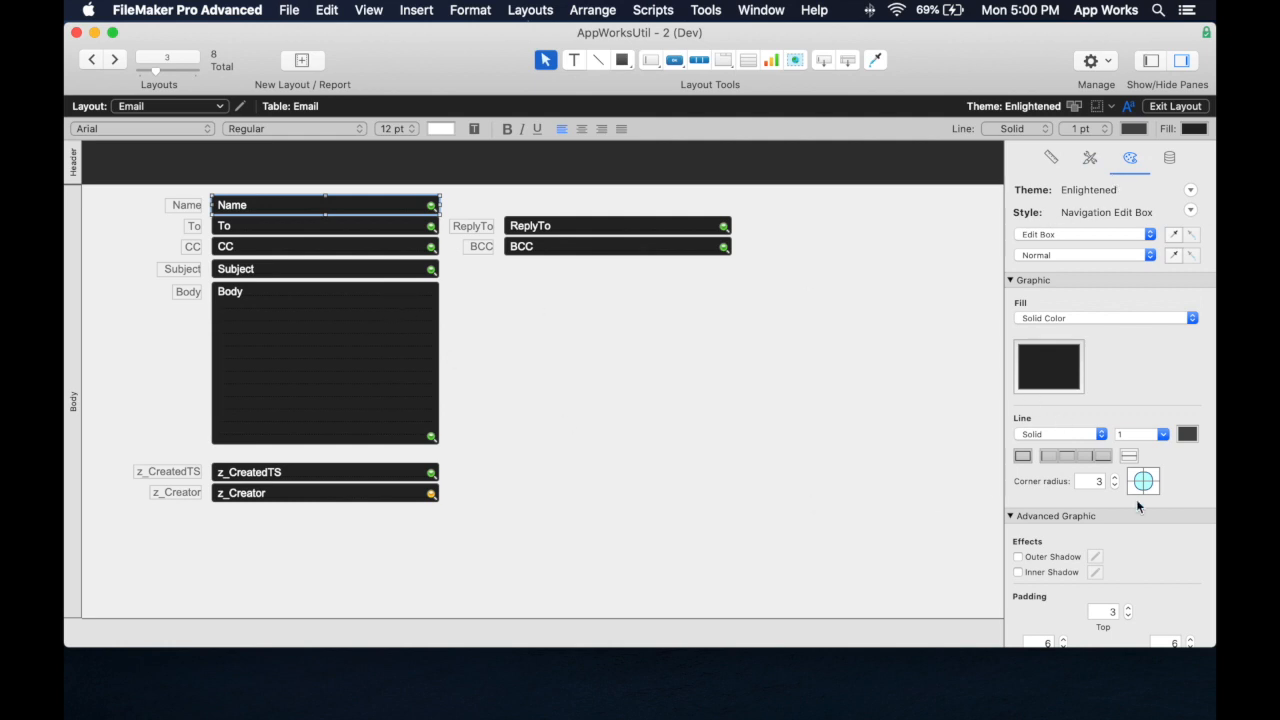
pyautogui.moveTo(986, 474)
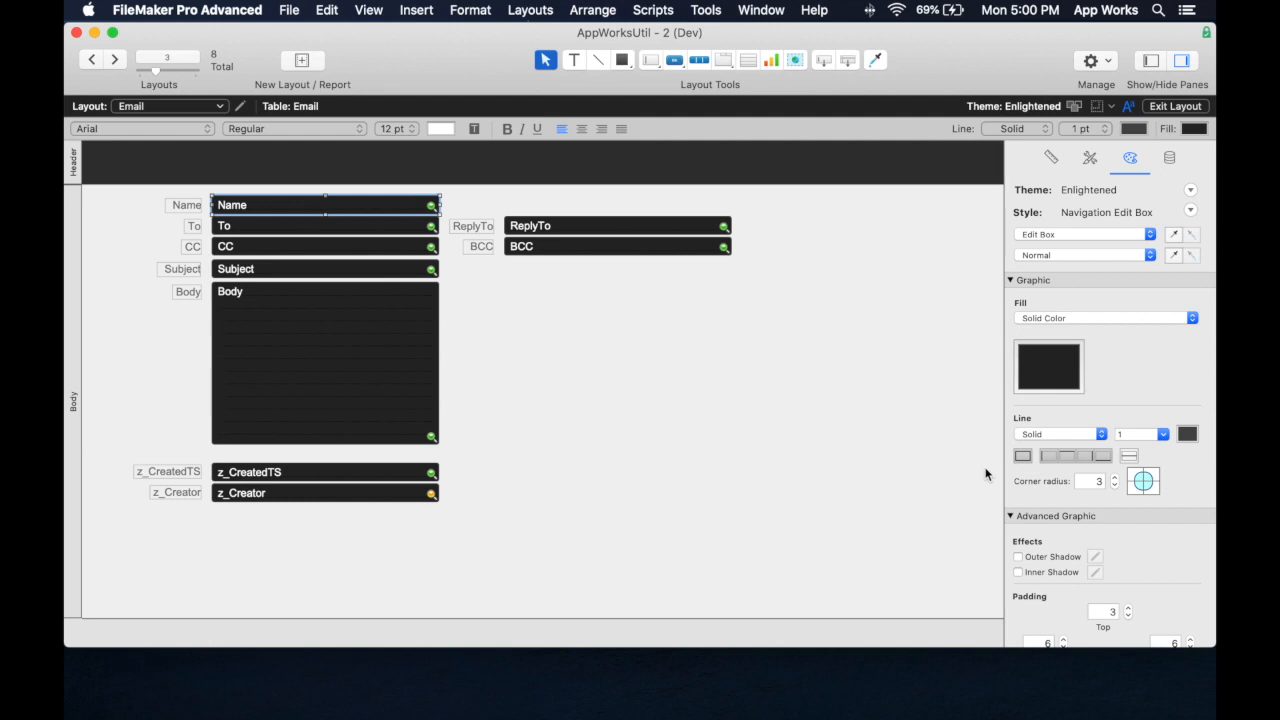
pyautogui.moveTo(818, 404)
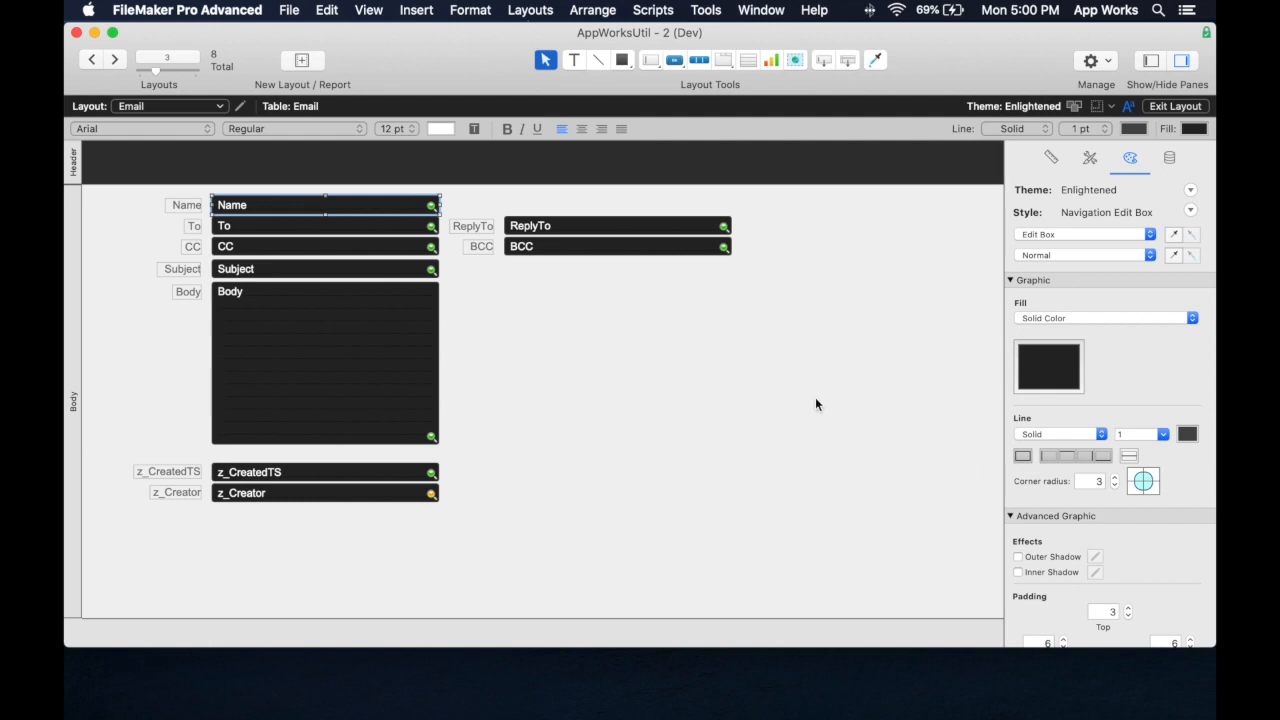
pyautogui.moveTo(870, 425)
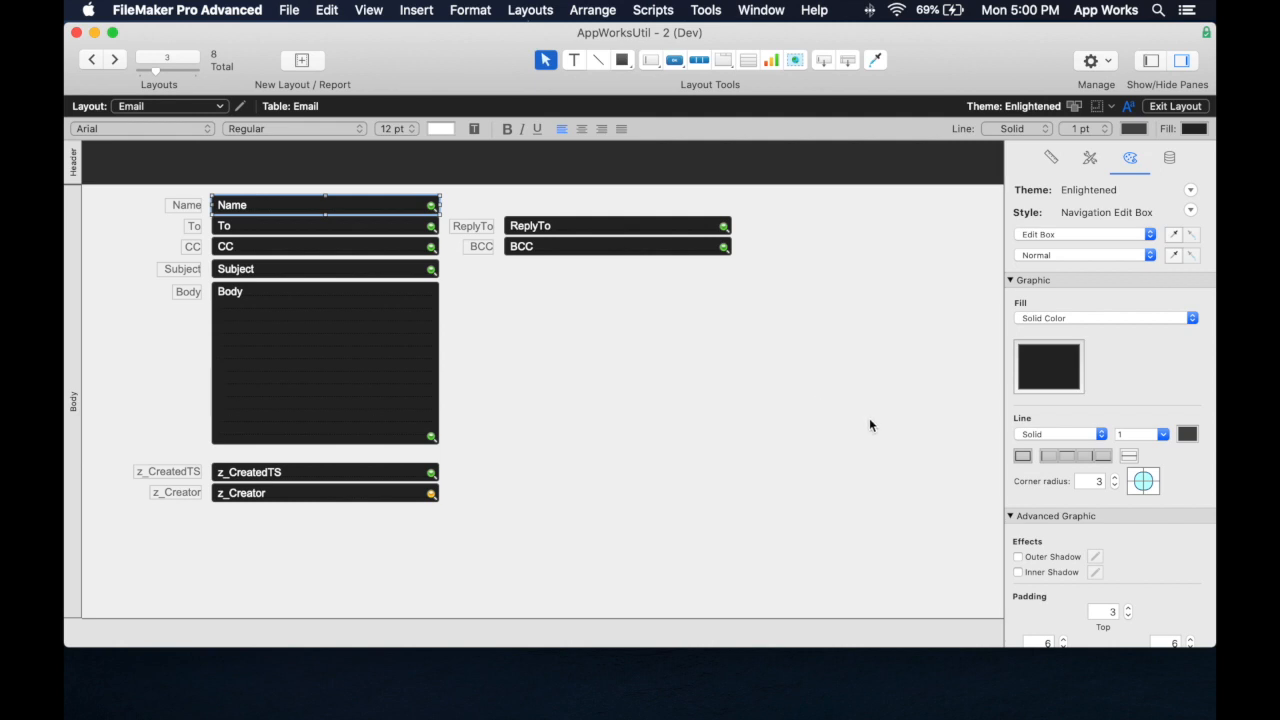
pyautogui.moveTo(428, 221)
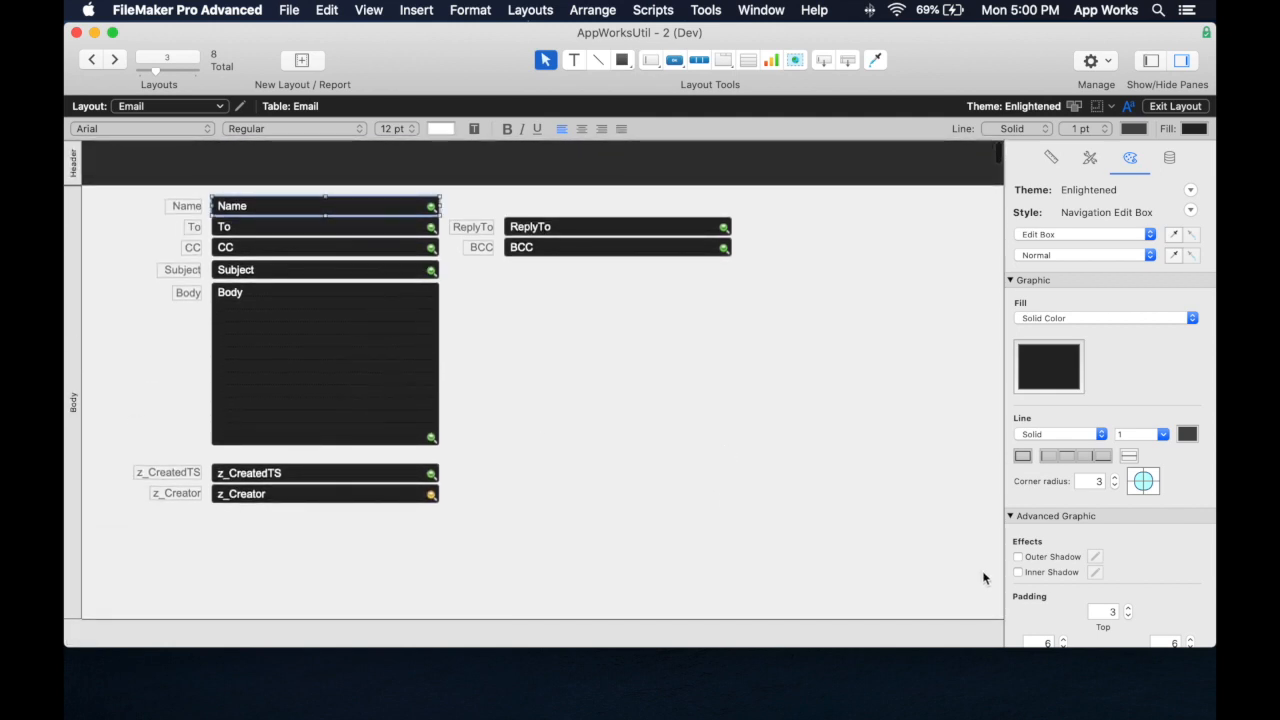
# Change the Name field's font to American Typewriter
pyautogui.click(1100, 419)
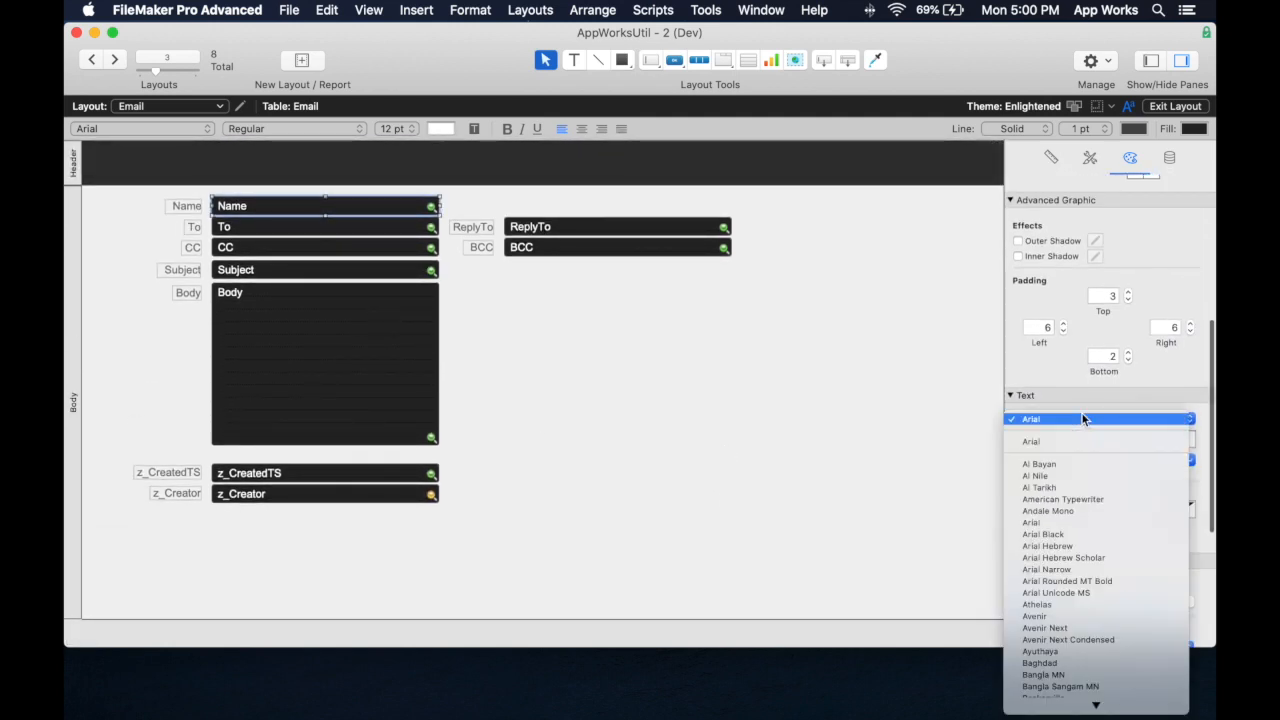
pyautogui.moveTo(1075, 499)
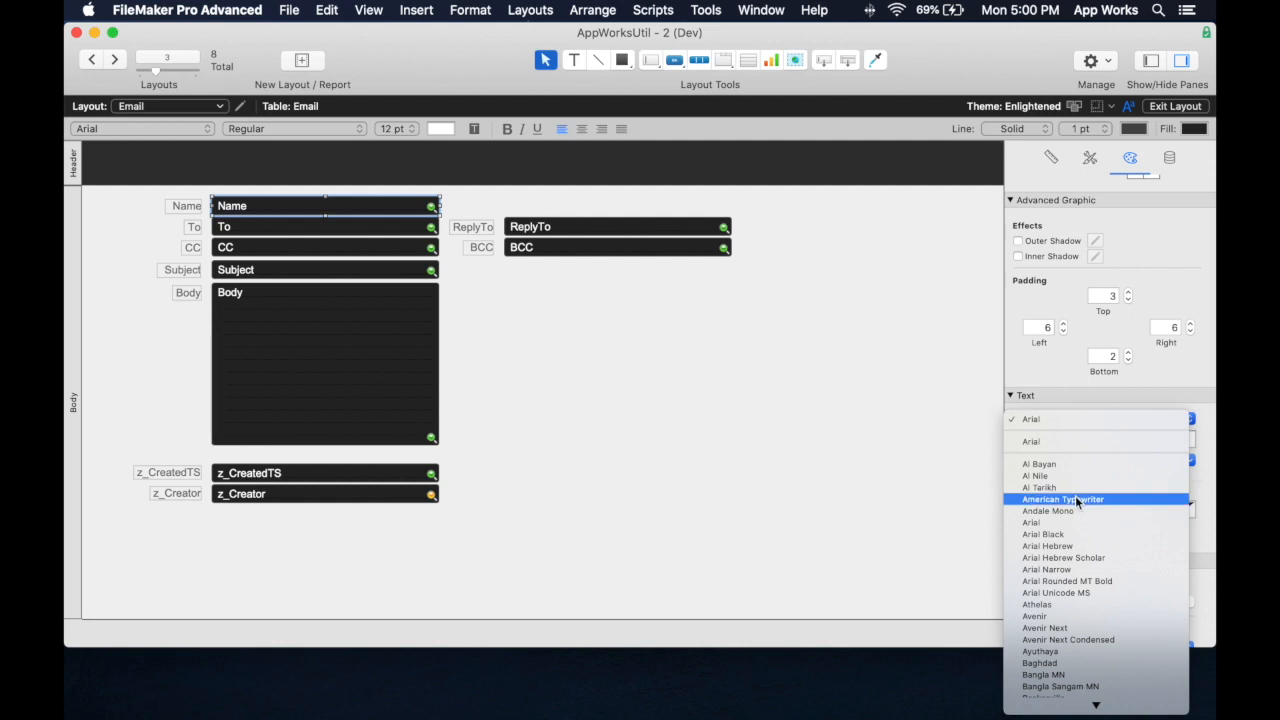
pyautogui.click(1063, 499)
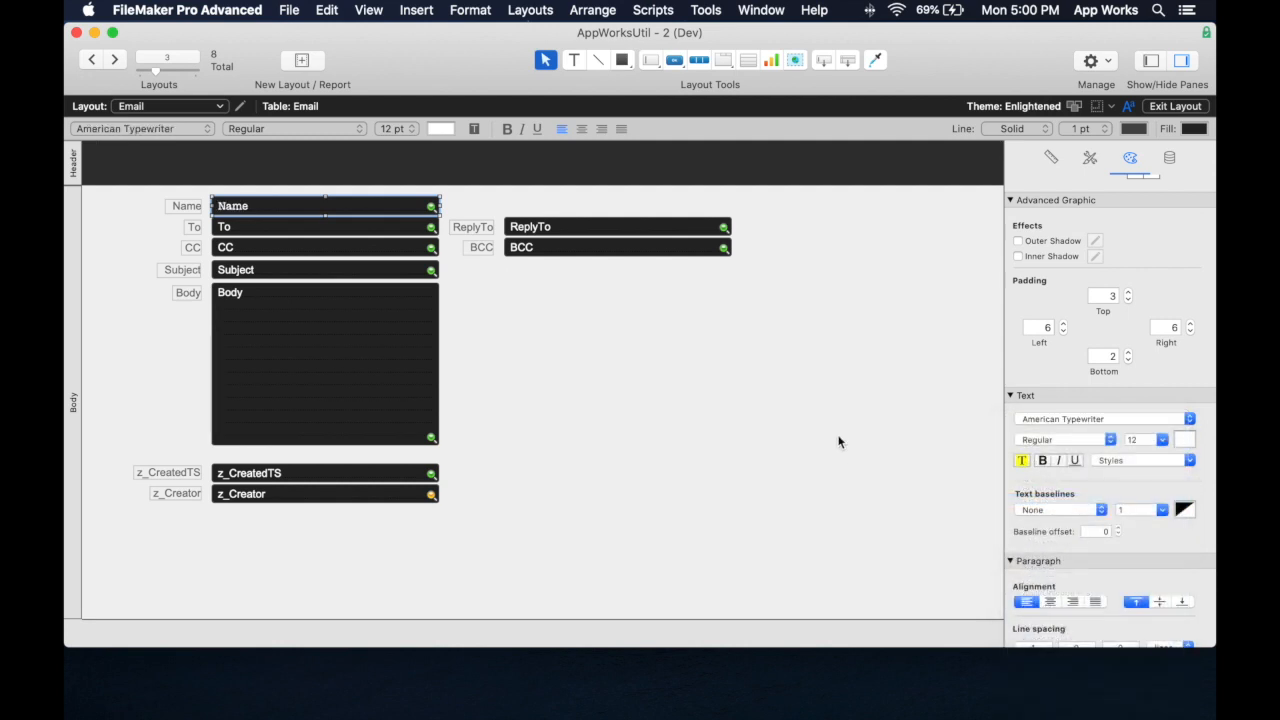
pyautogui.moveTo(892, 391)
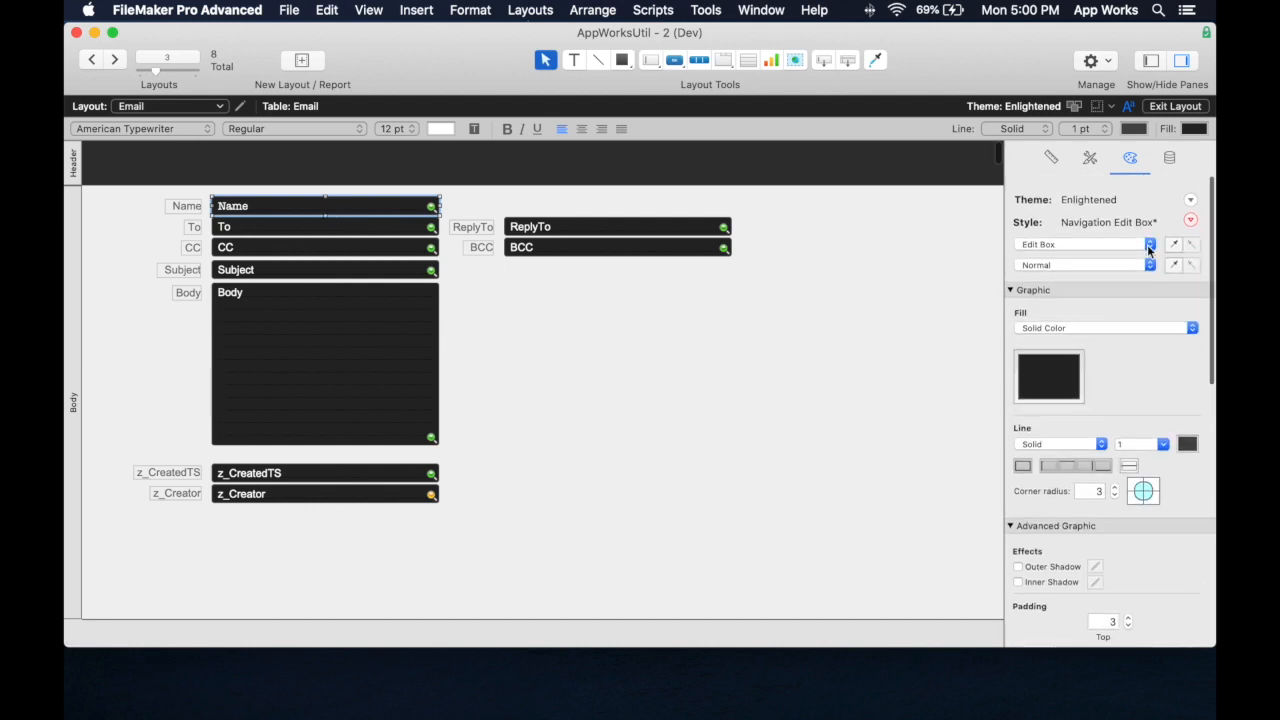
# Return to the Styles list and select the To field to compare its Arial font
pyautogui.click(1090, 157)
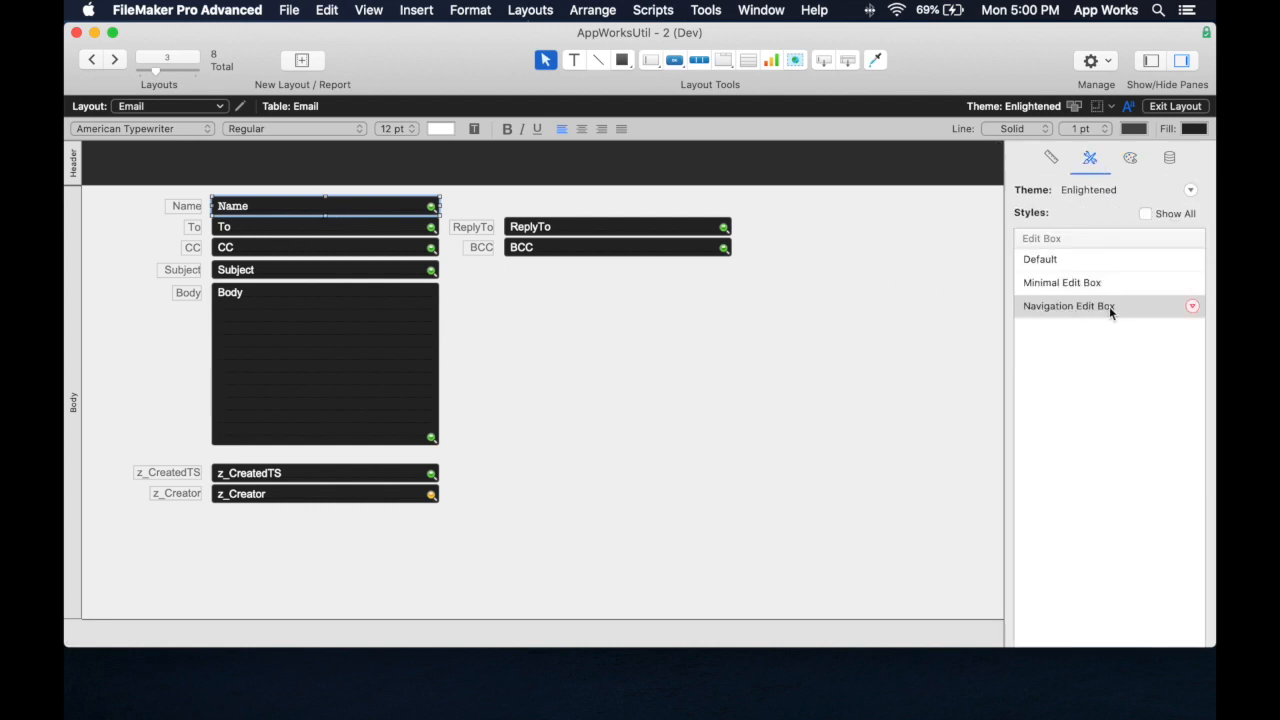
pyautogui.moveTo(1192, 306)
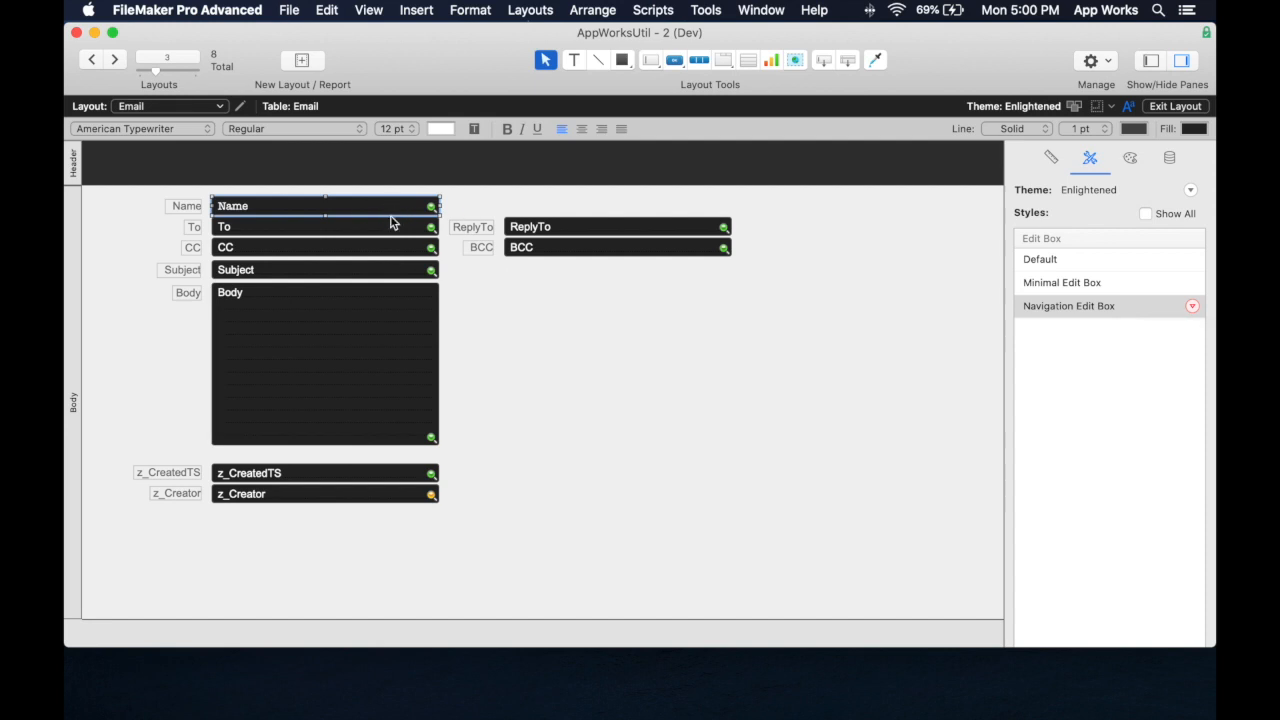
pyautogui.click(325, 226)
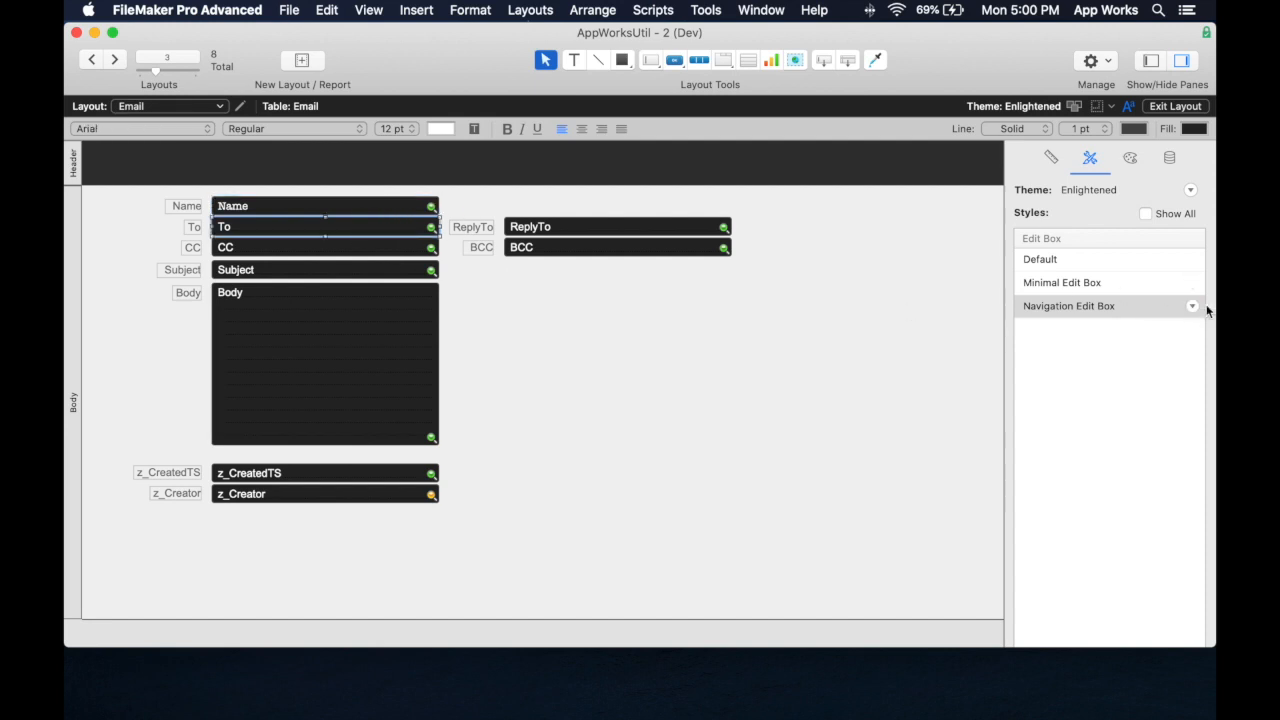
pyautogui.moveTo(590, 264)
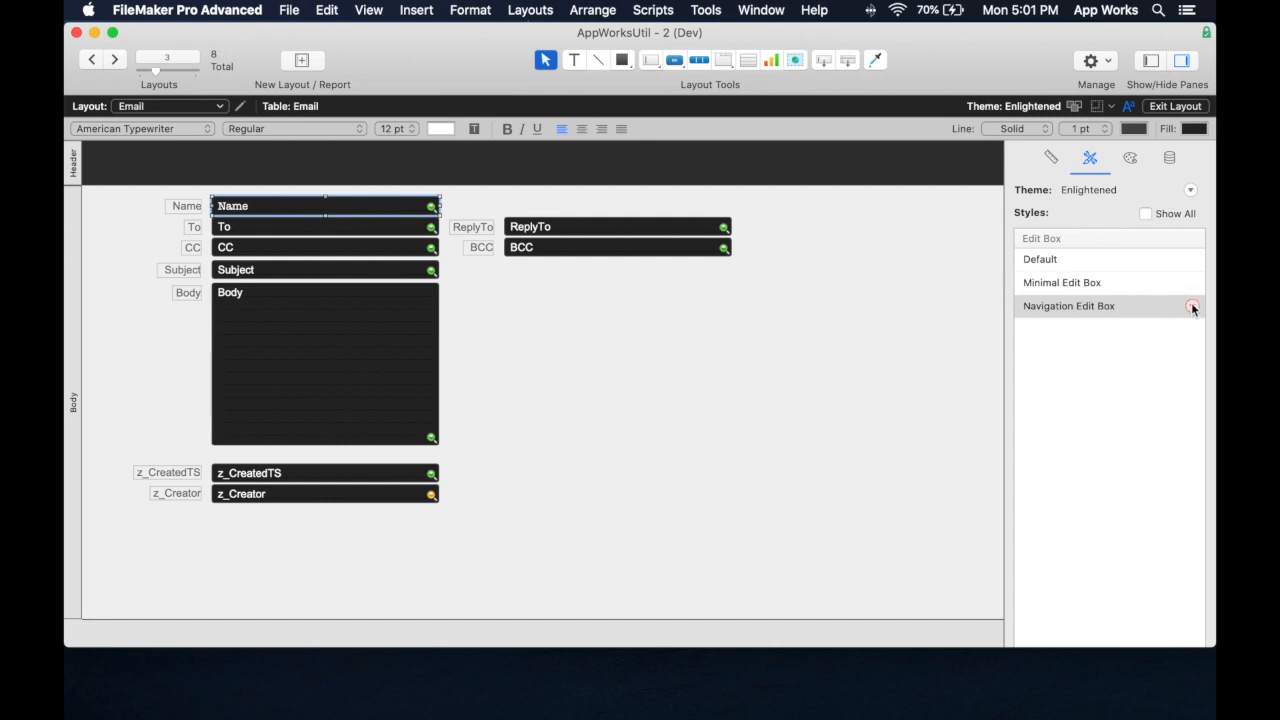
# Save the font change into the Navigation Edit Box style and check the records in Browse mode
pyautogui.click(1191, 306)
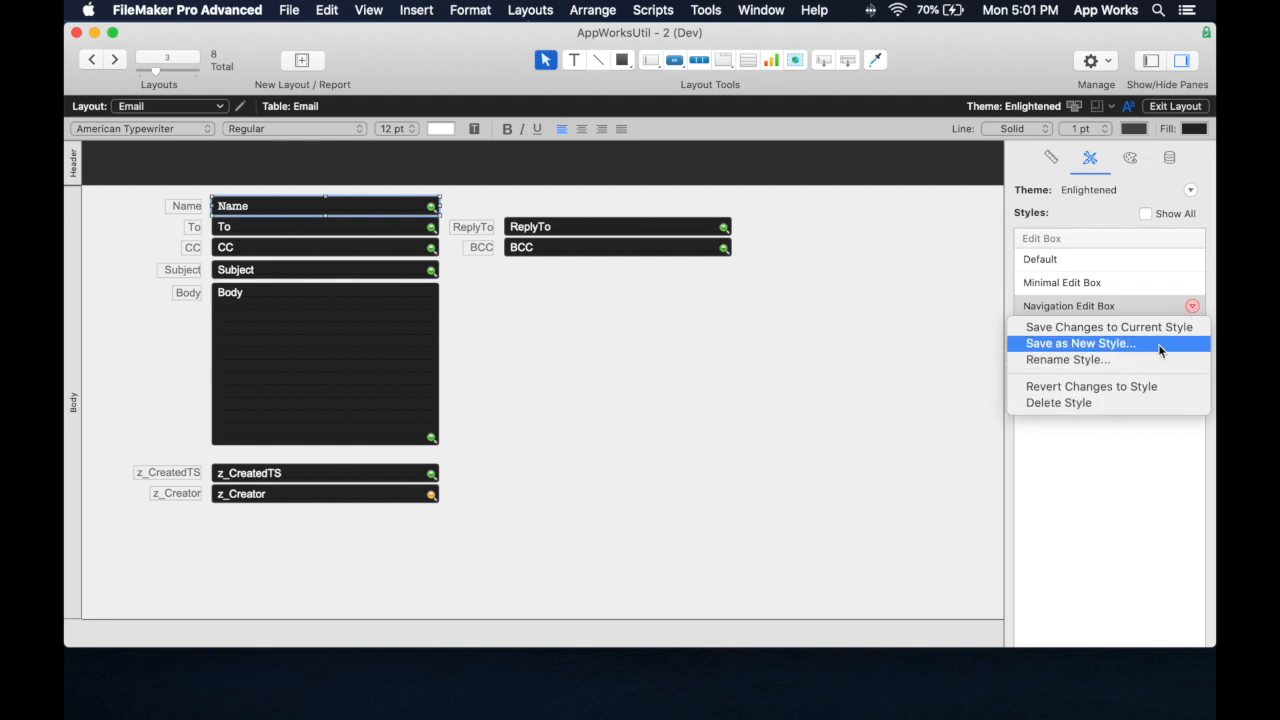
pyautogui.moveTo(1160, 334)
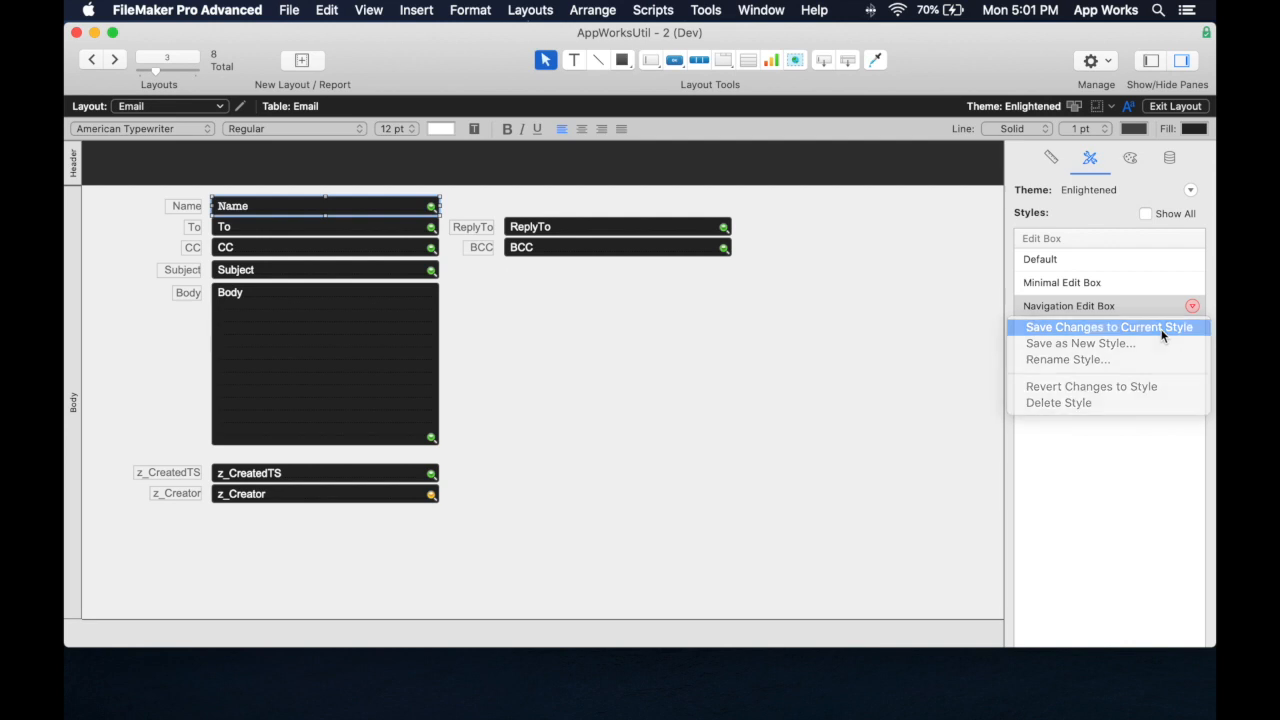
pyautogui.click(1109, 327)
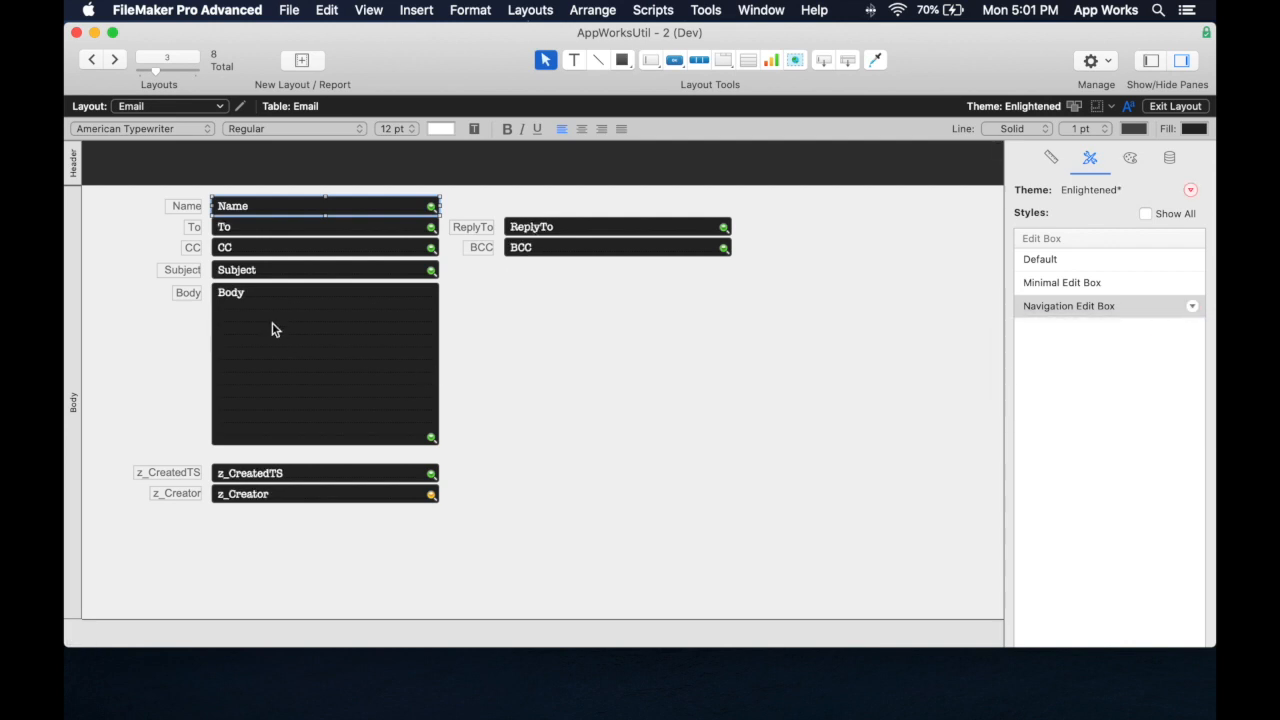
pyautogui.click(324, 363)
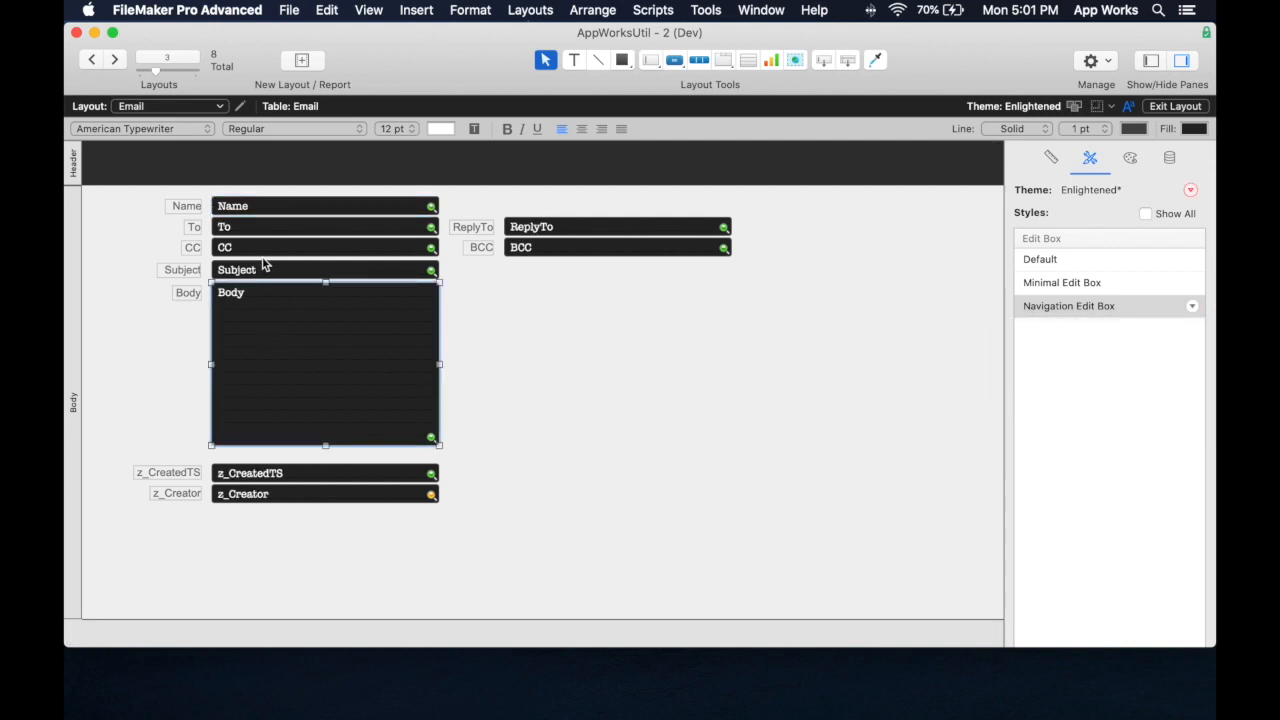
pyautogui.click(1175, 106)
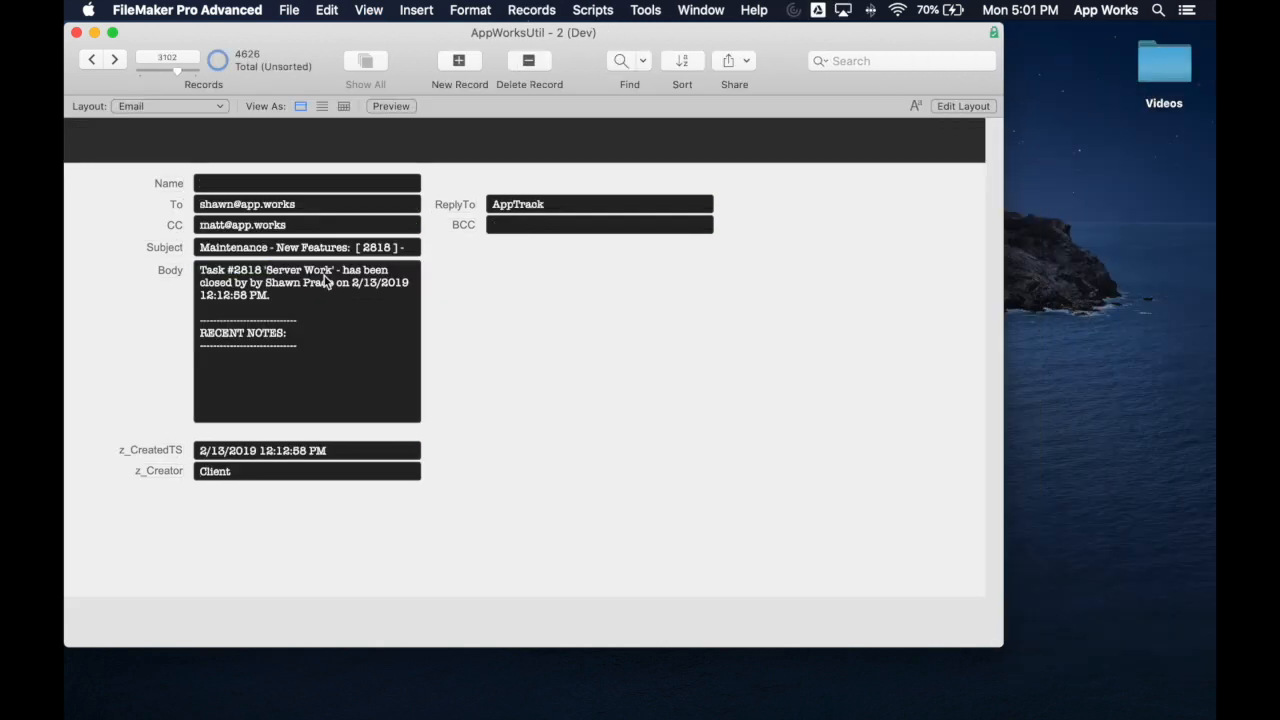
pyautogui.moveTo(392, 334)
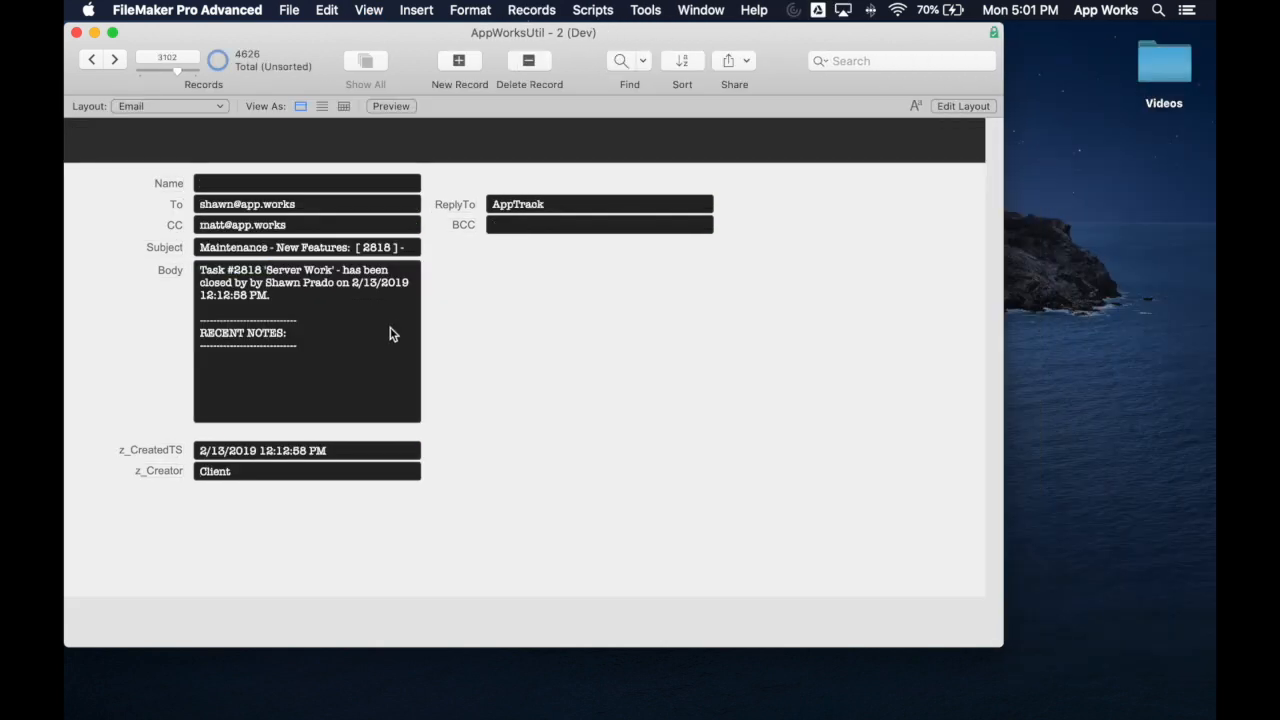
pyautogui.click(962, 106)
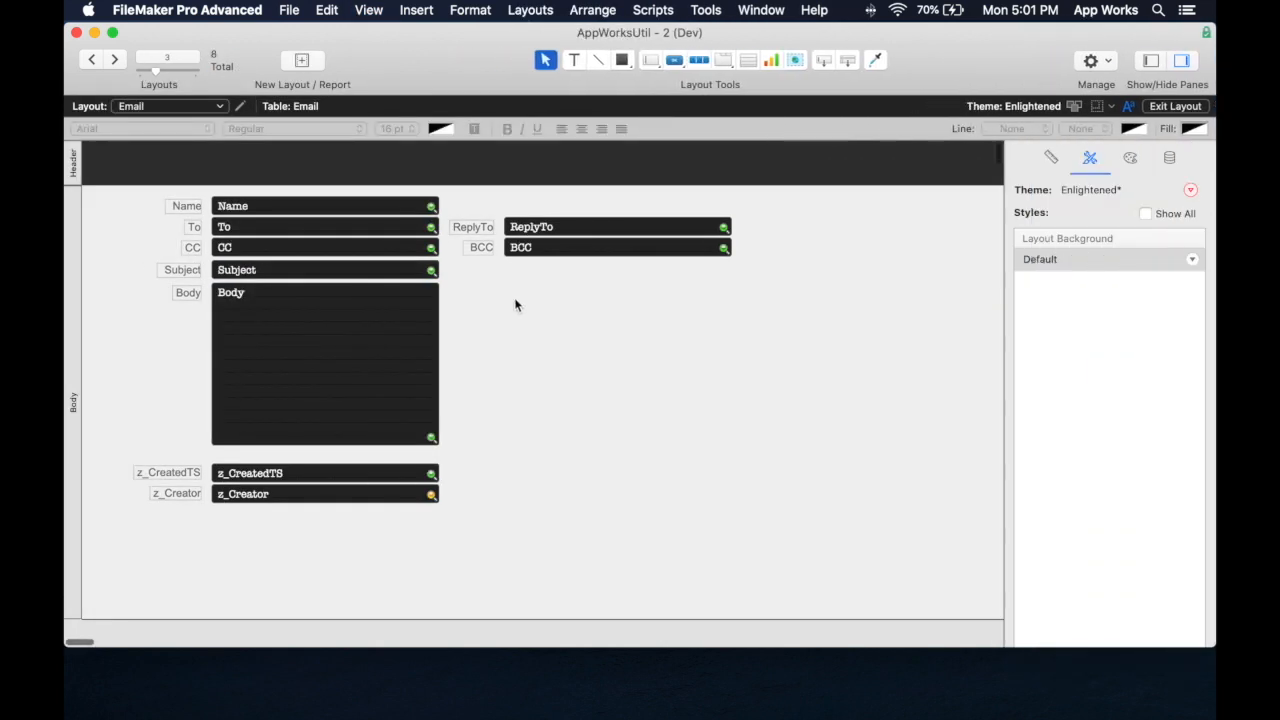
pyautogui.click(324, 365)
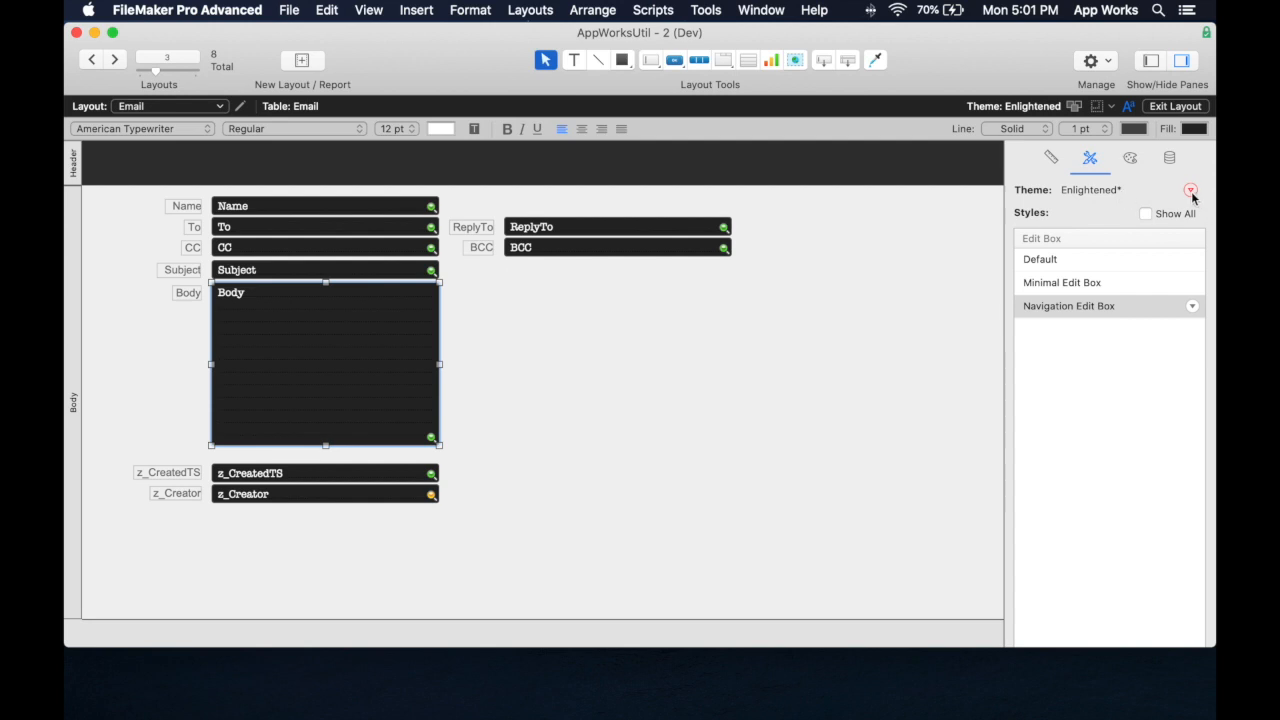
pyautogui.moveTo(1190, 190)
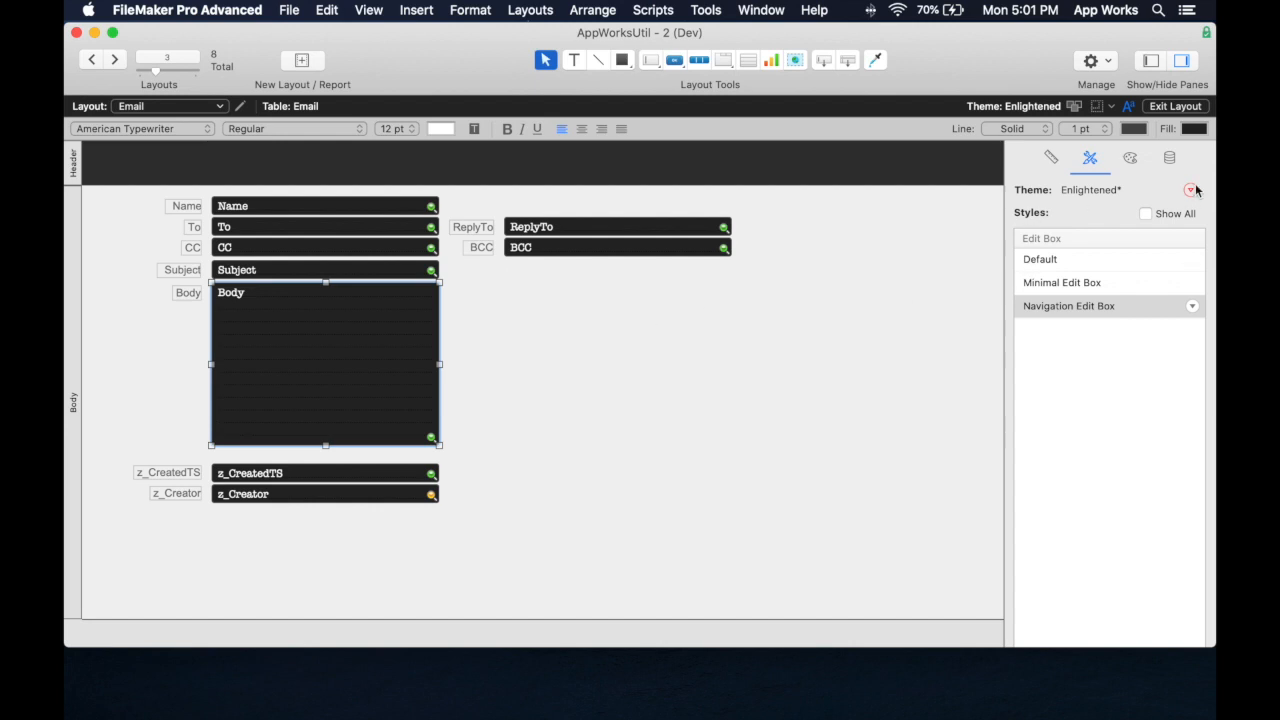
pyautogui.moveTo(1190, 195)
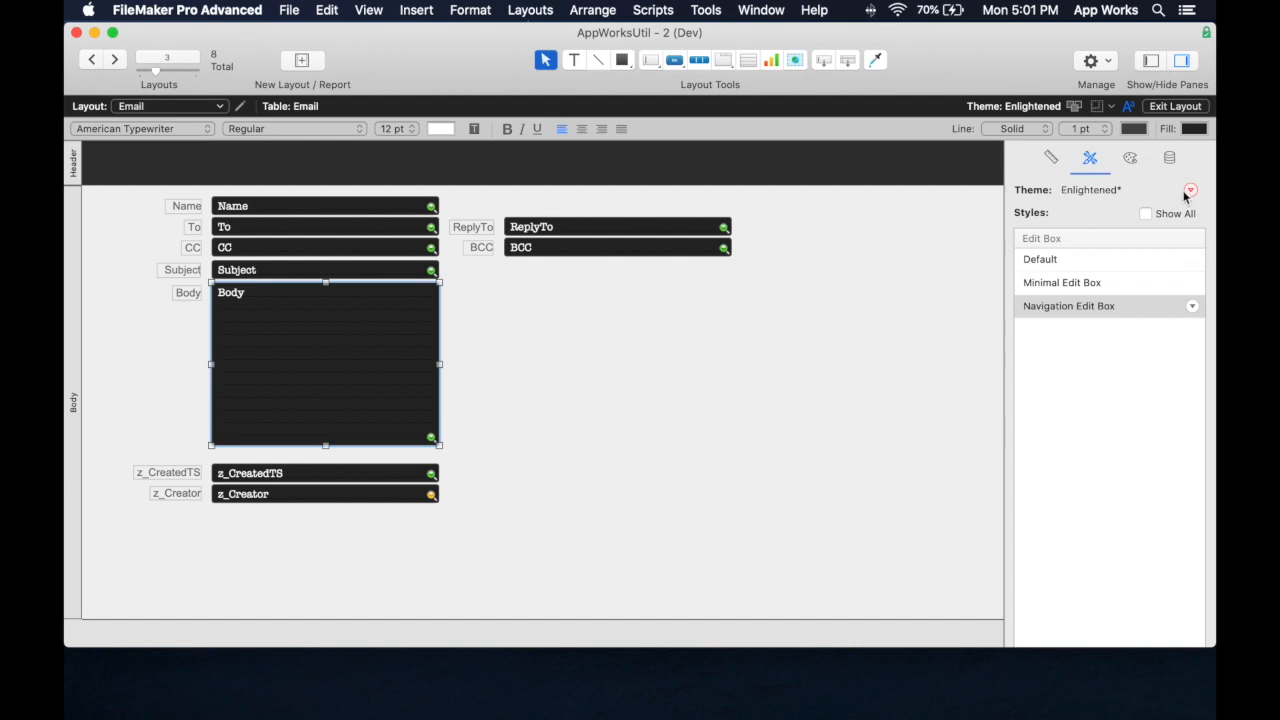
pyautogui.click(1190, 190)
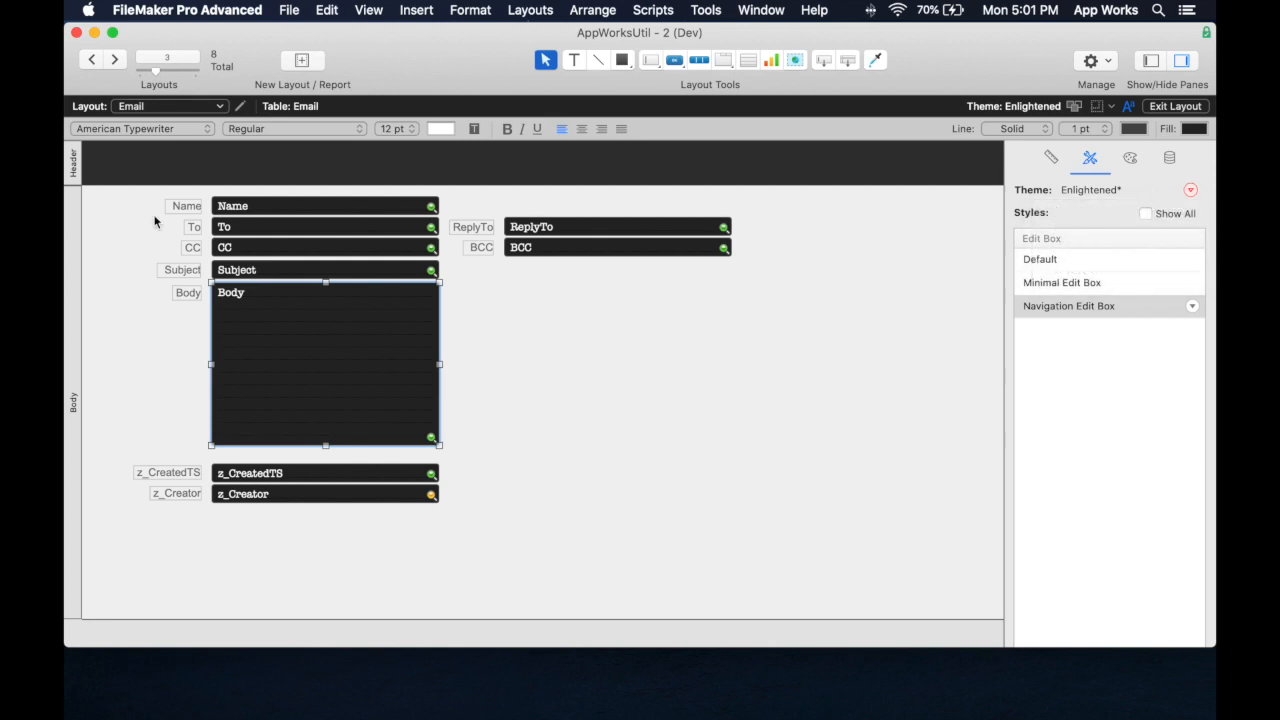
pyautogui.click(325, 205)
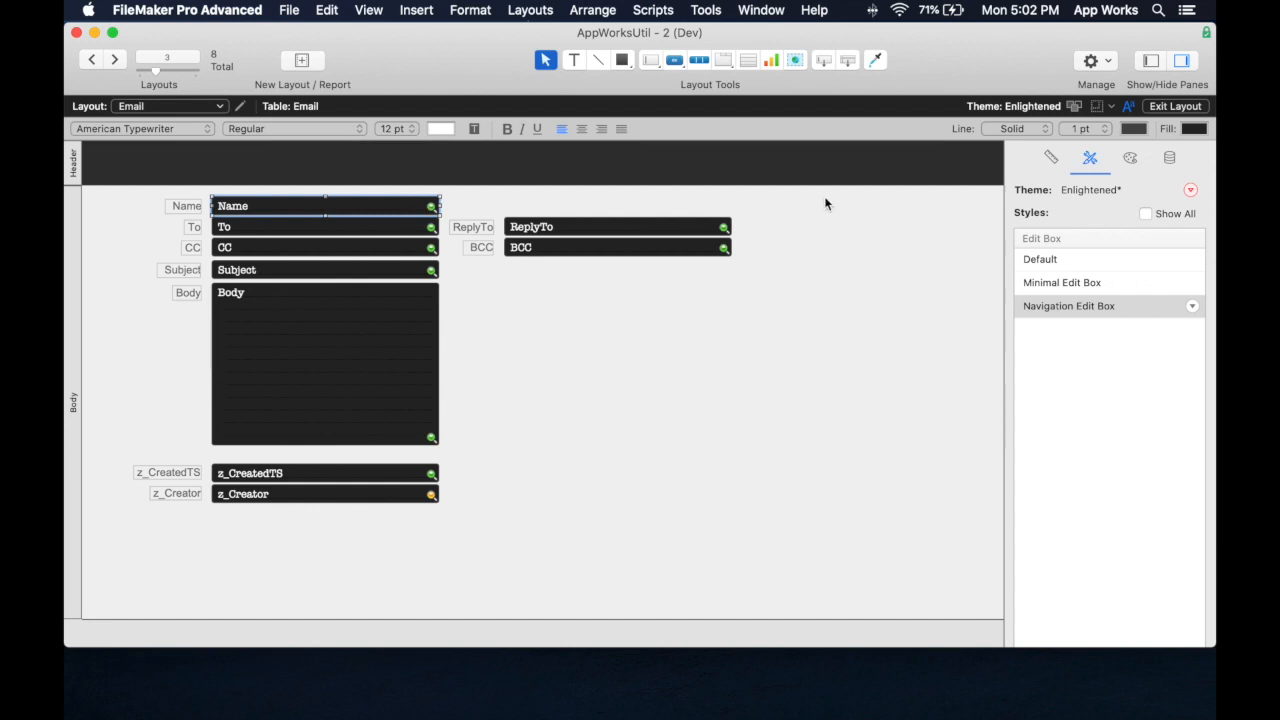
pyautogui.moveTo(314, 265)
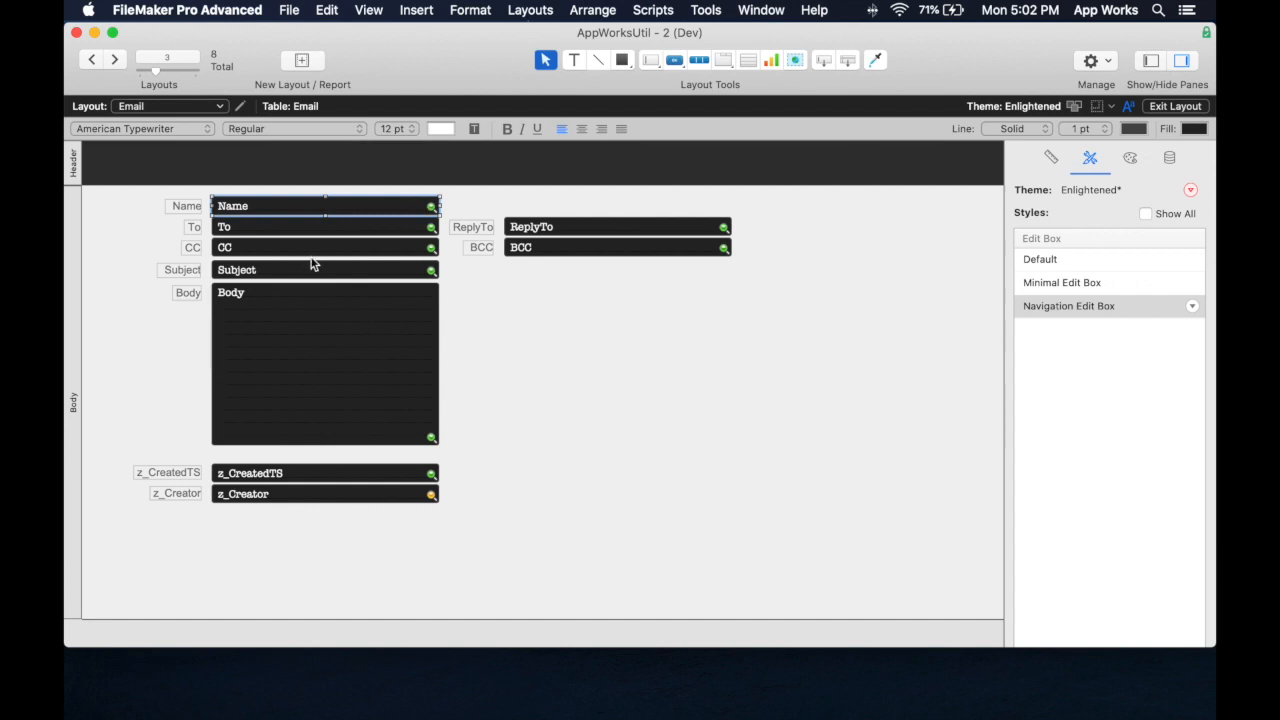
pyautogui.moveTo(340, 216)
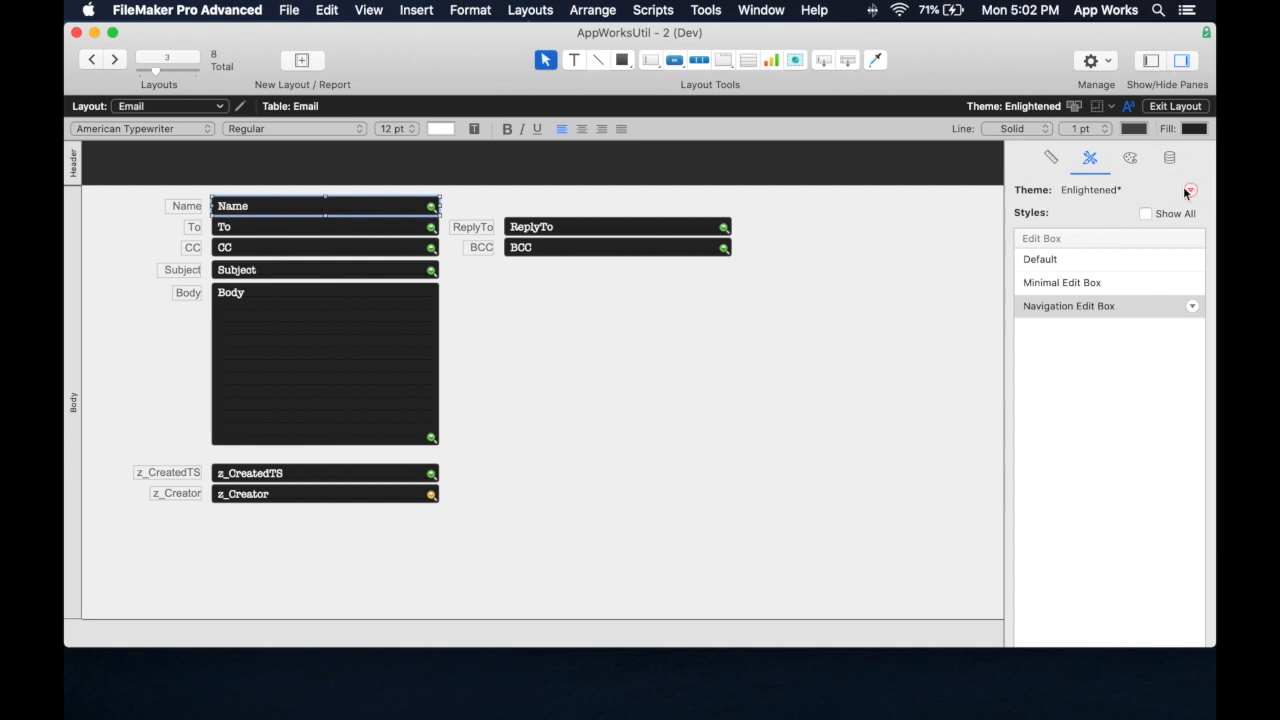
pyautogui.moveTo(378, 217)
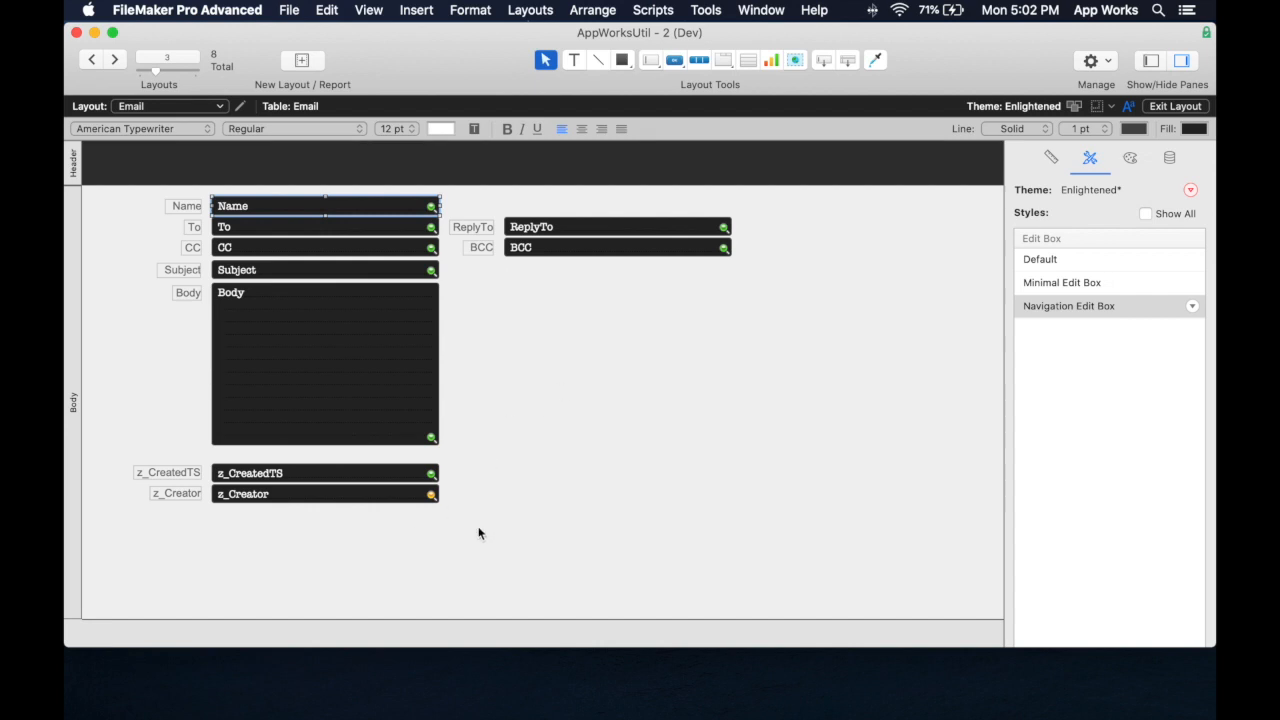
# Set the Name field's font back to Arial in the Appearance tab
pyautogui.click(1191, 306)
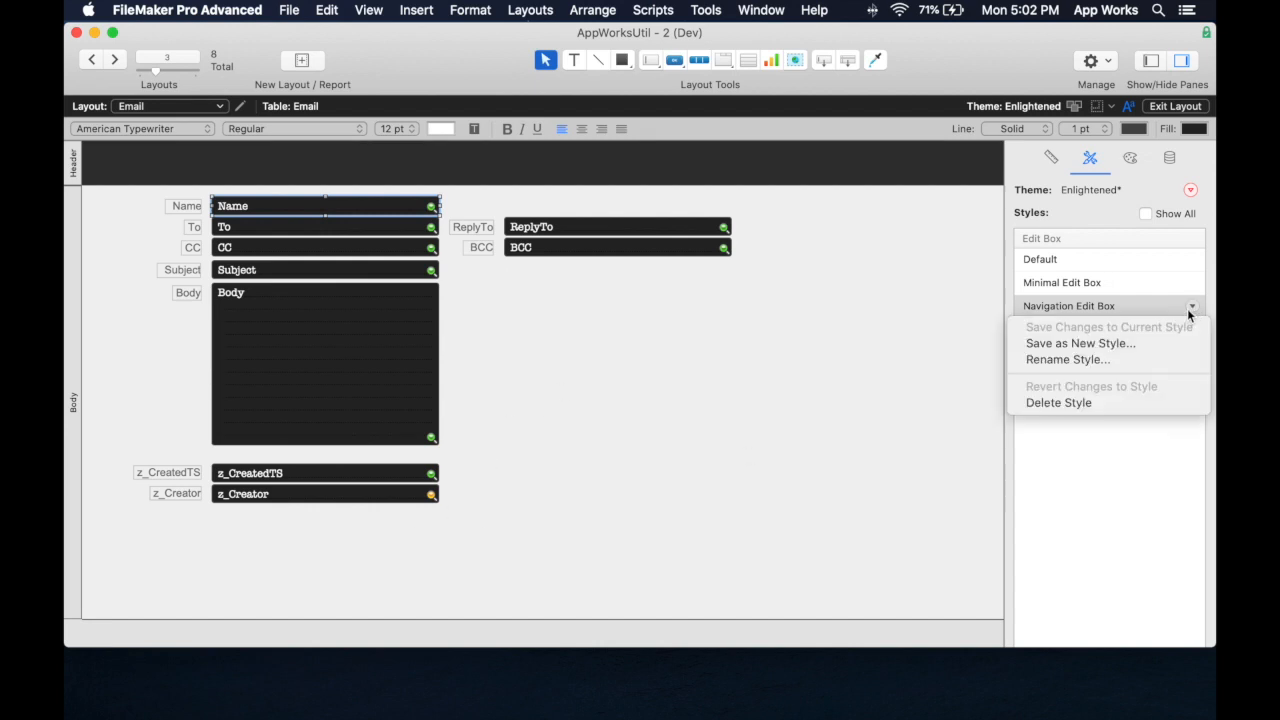
pyautogui.click(370, 214)
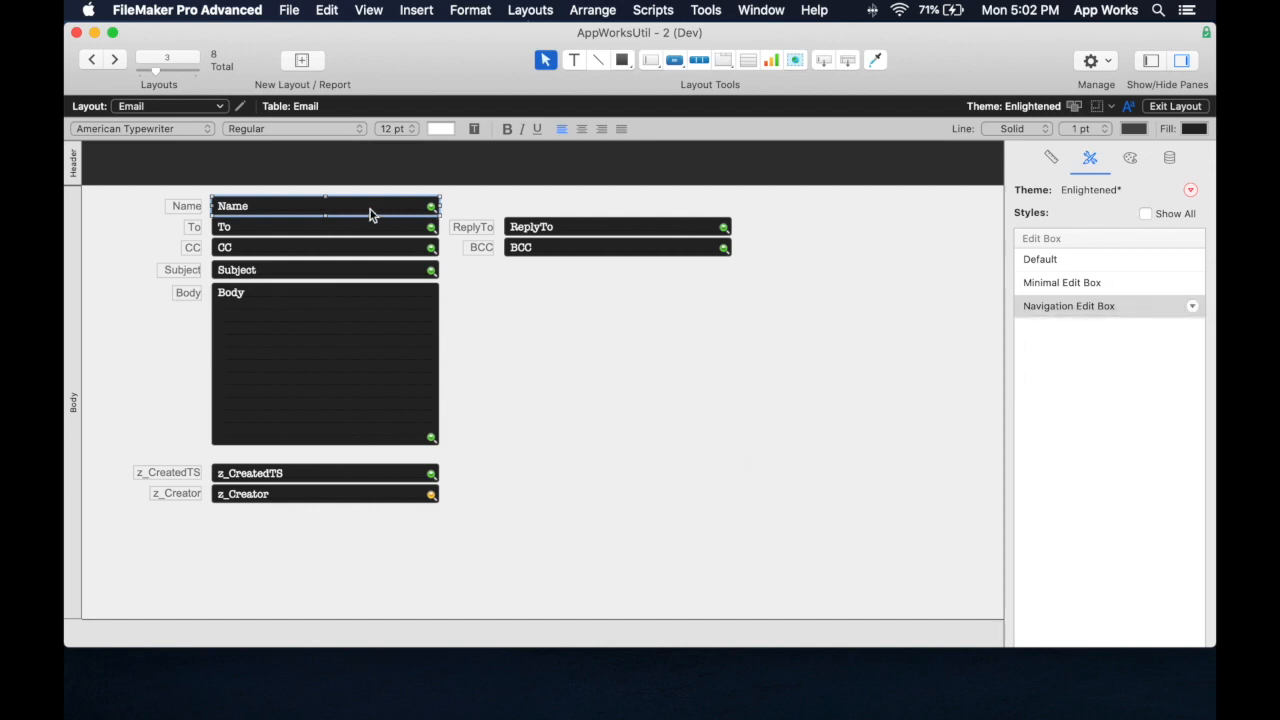
pyautogui.click(1130, 157)
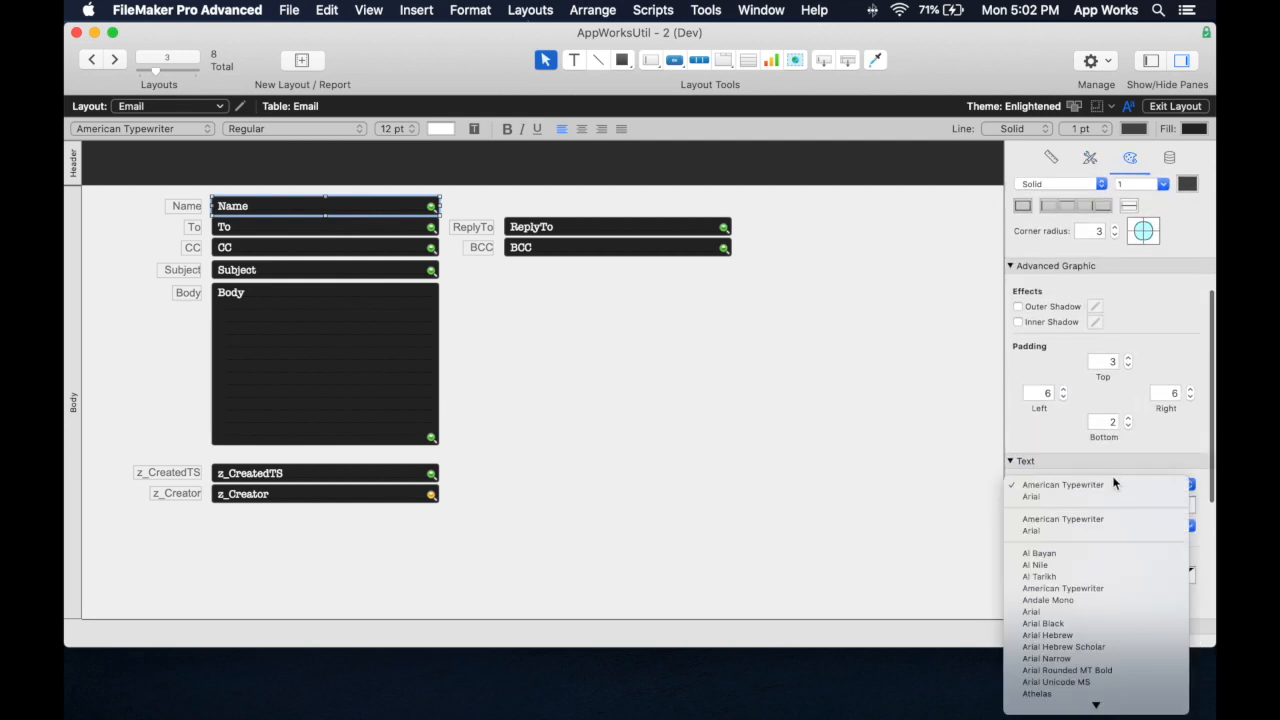
pyautogui.click(1031, 611)
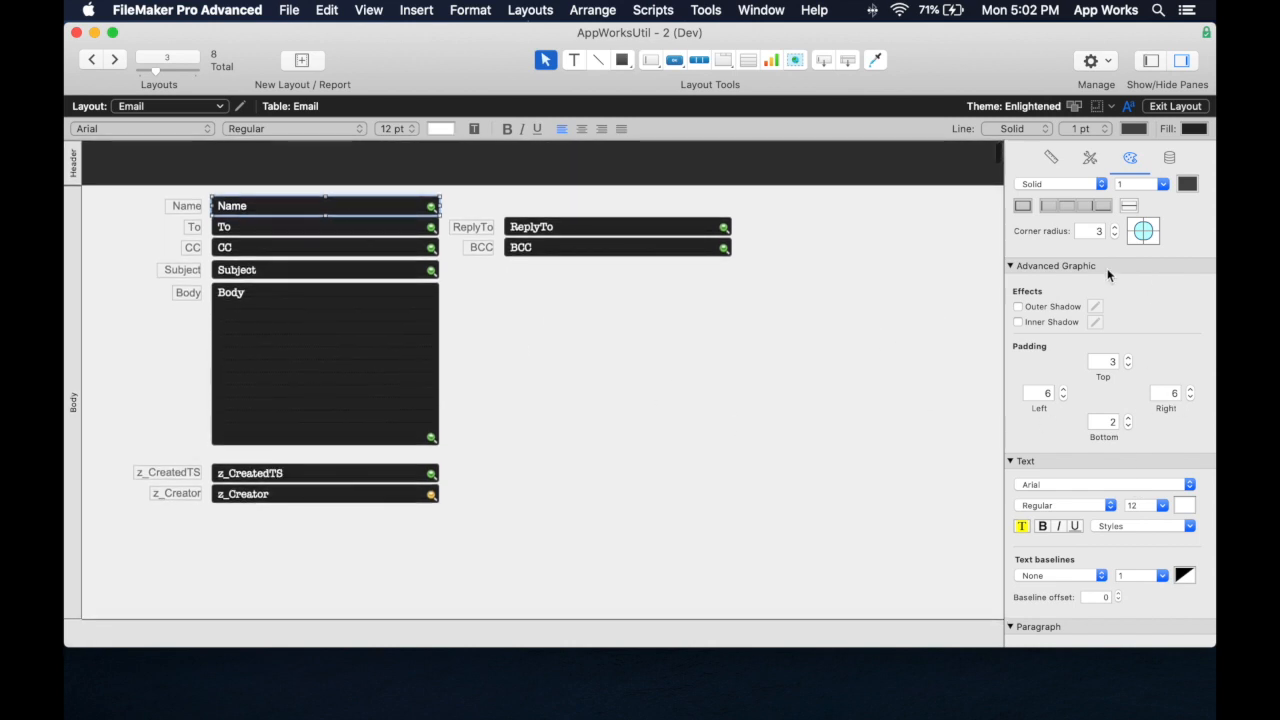
pyautogui.click(1190, 212)
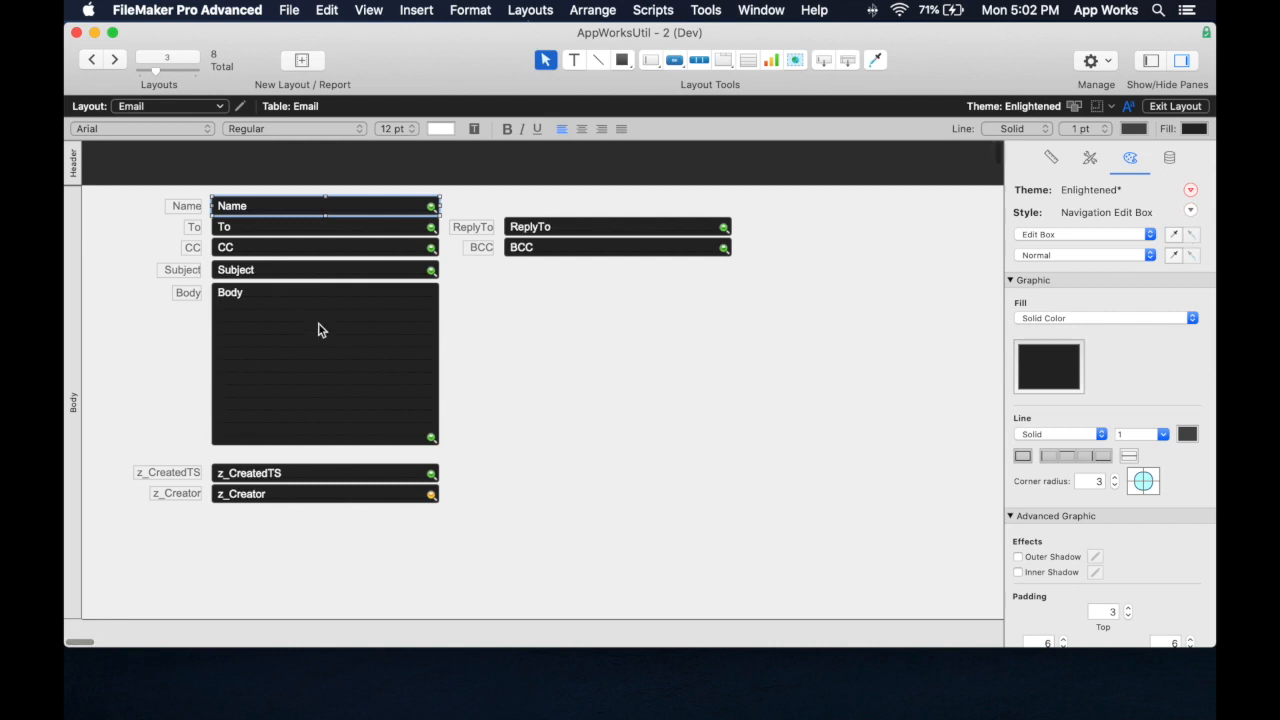
pyautogui.click(1190, 190)
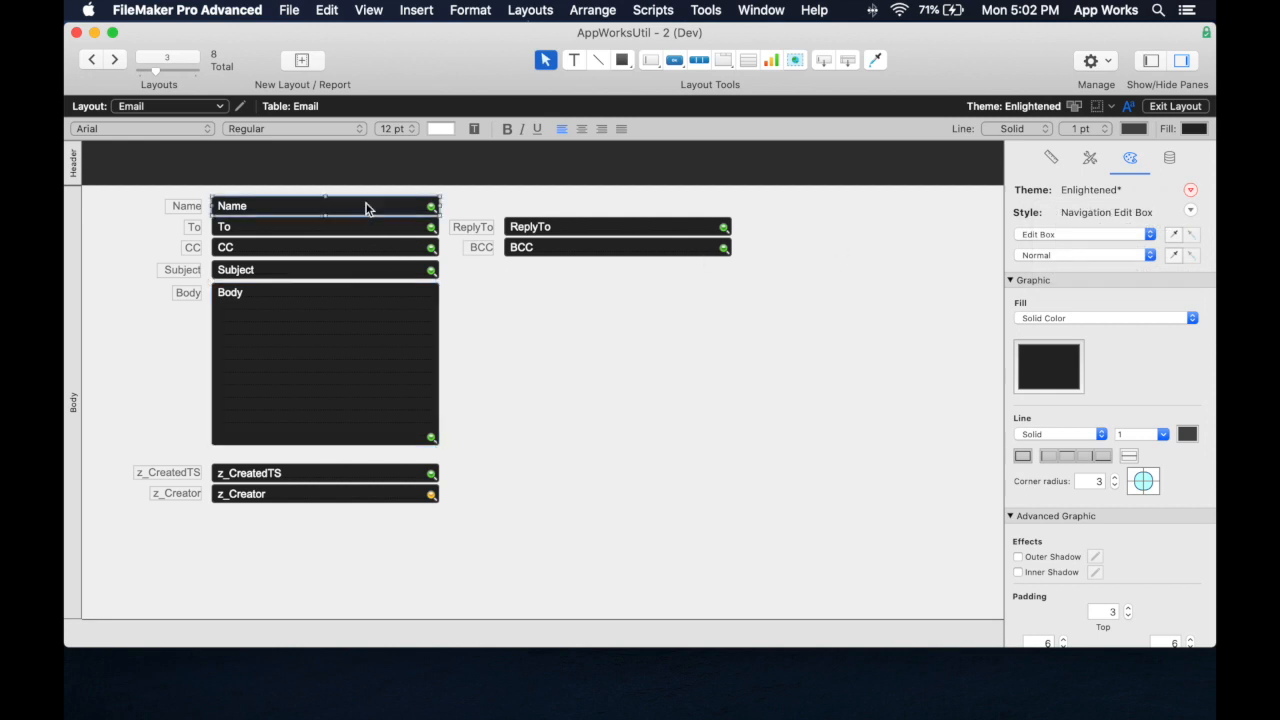
# Set the BCC field's text to American Typewriter at 18 pt
pyautogui.click(596, 247)
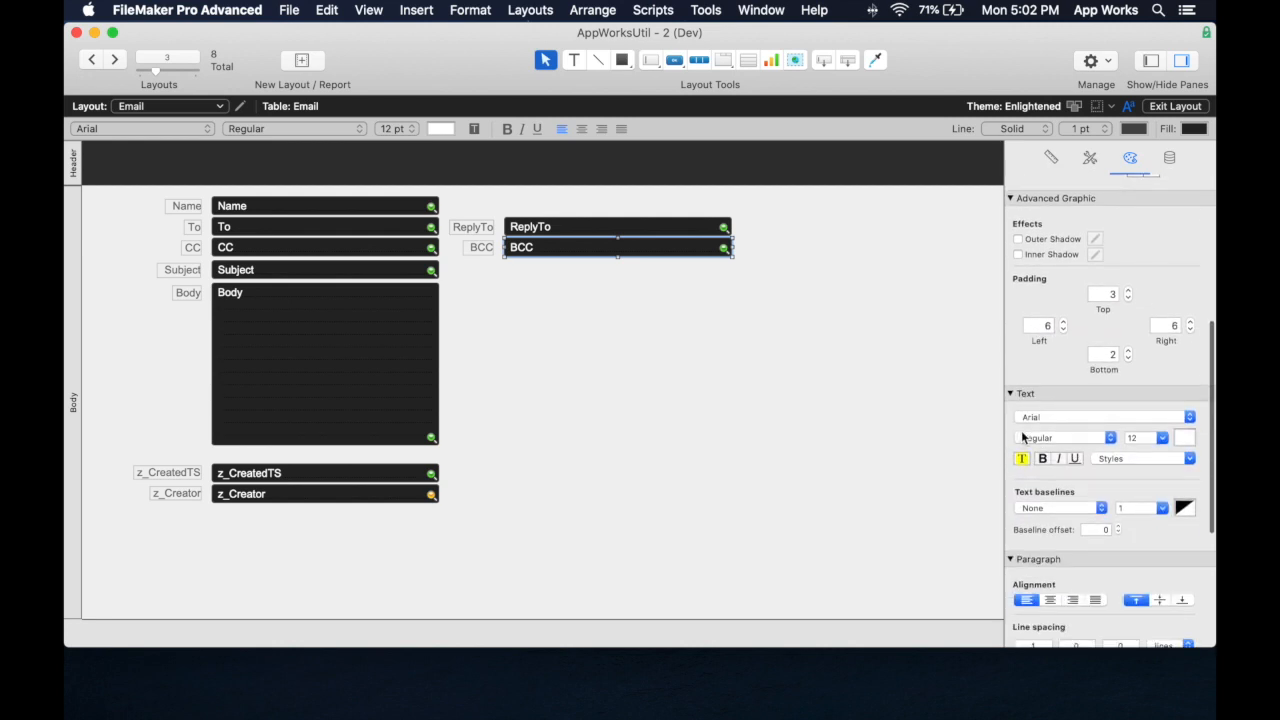
pyautogui.click(1188, 417)
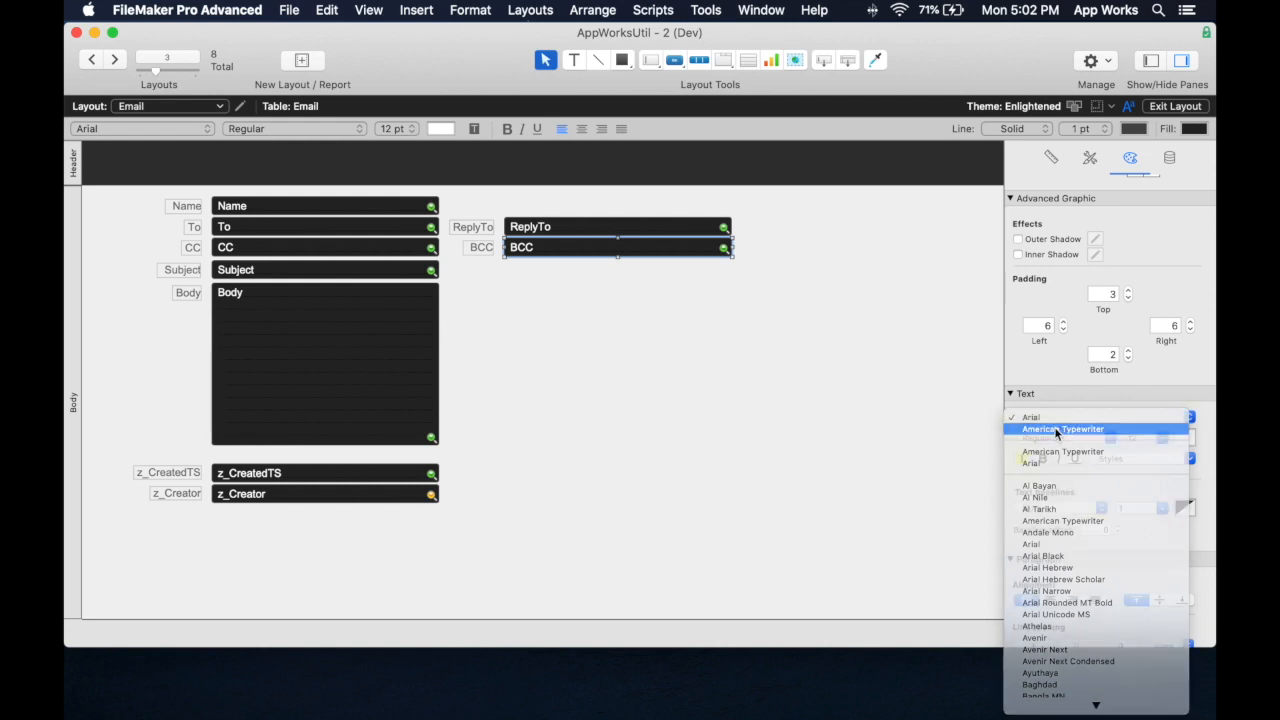
pyautogui.click(1062, 428)
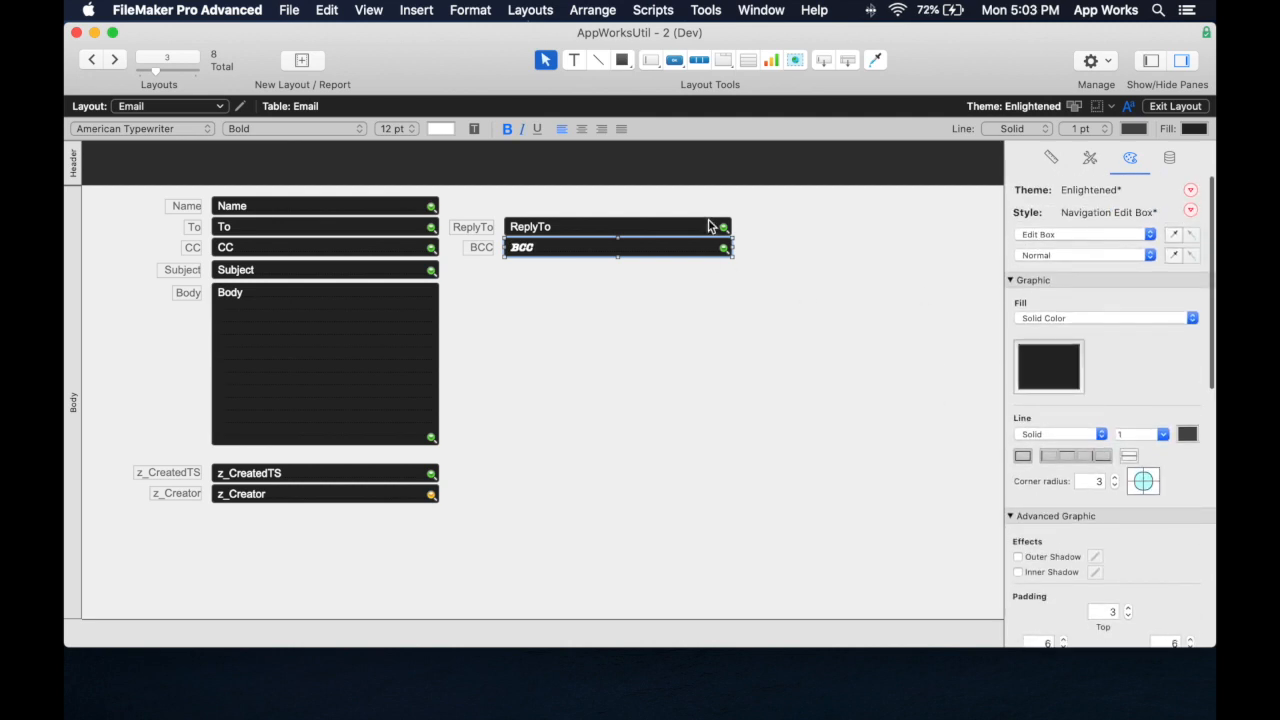
pyautogui.scroll(-3)
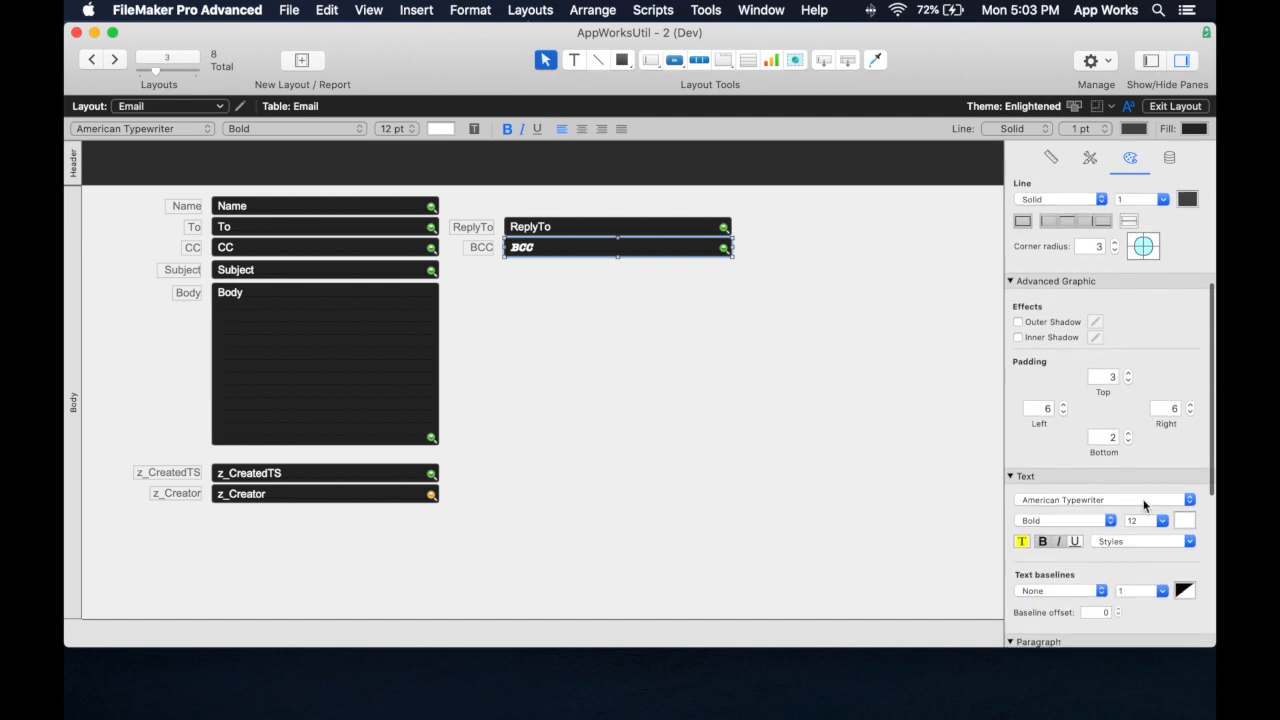
pyautogui.click(1162, 520)
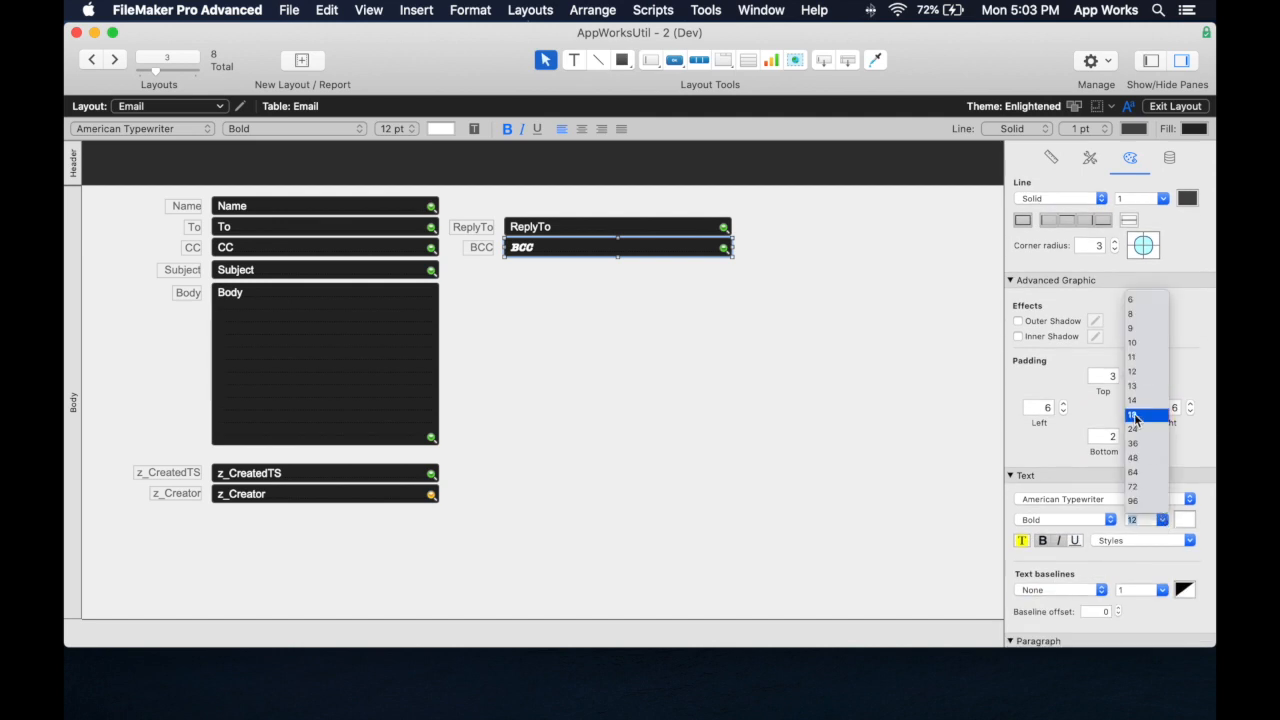
pyautogui.click(1132, 411)
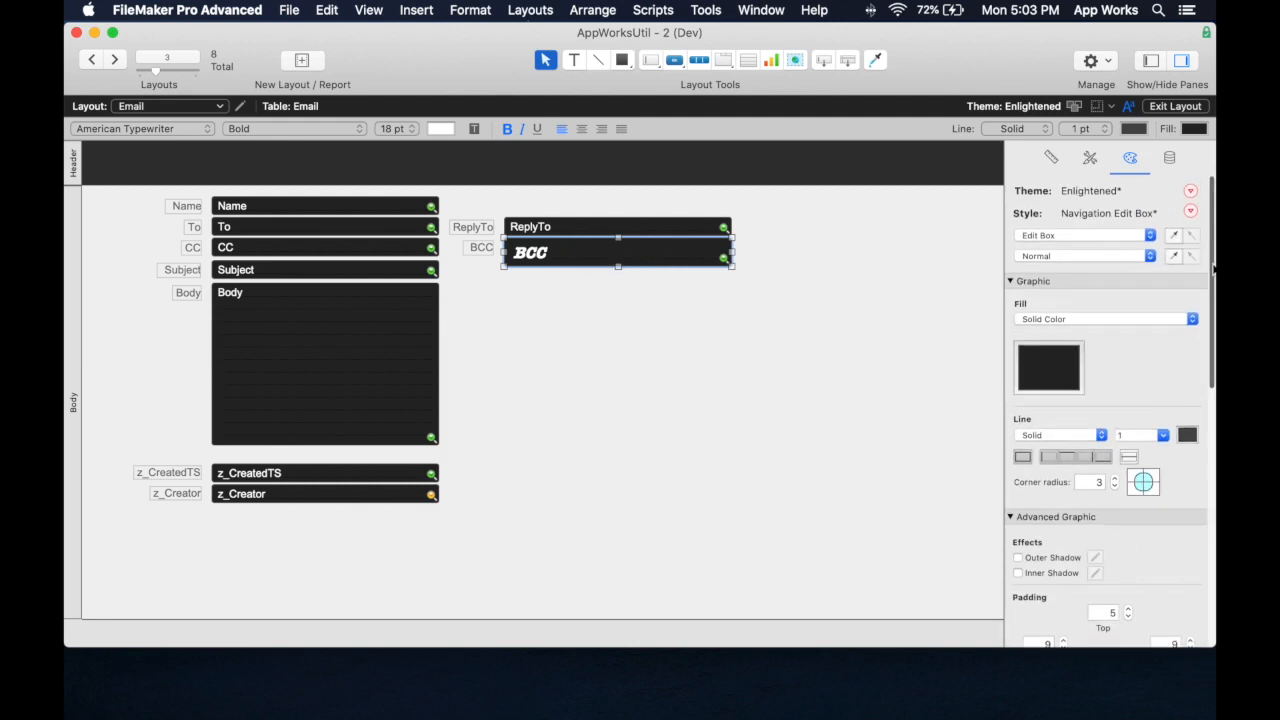
# Begin saving the modified style as new, cancel naming it, and list edit box styles
pyautogui.click(1191, 209)
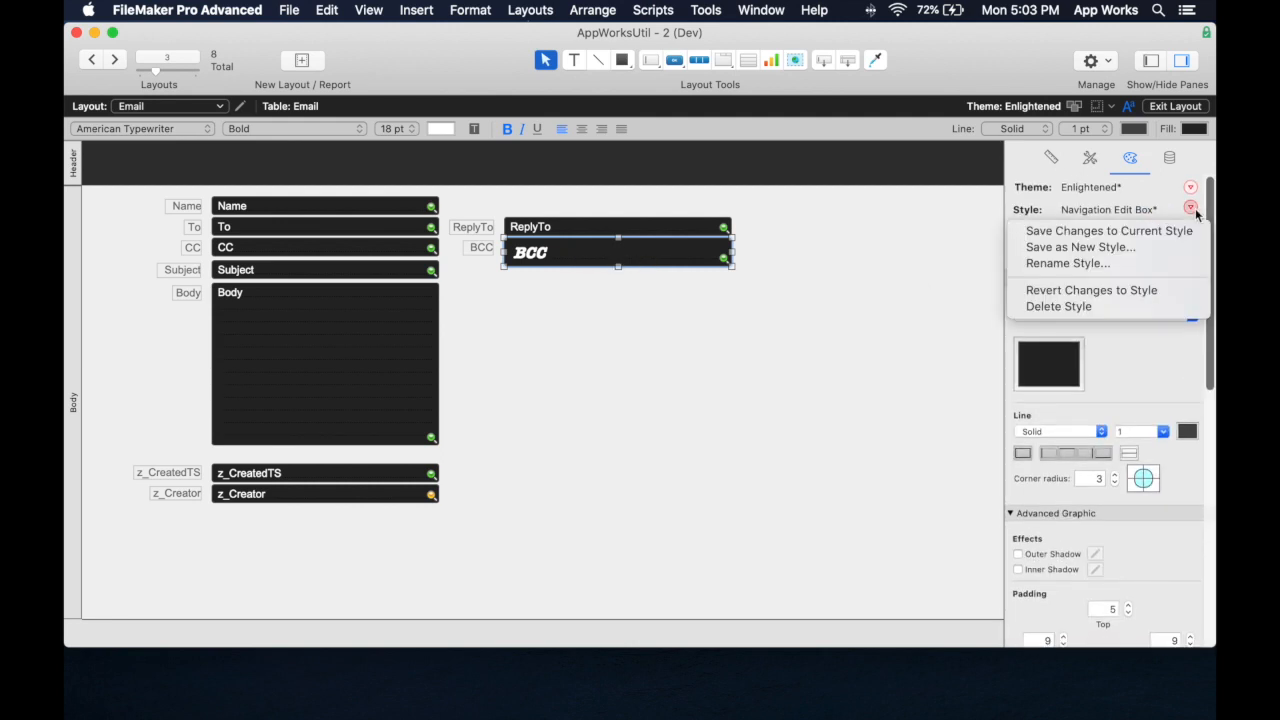
pyautogui.click(1080, 247)
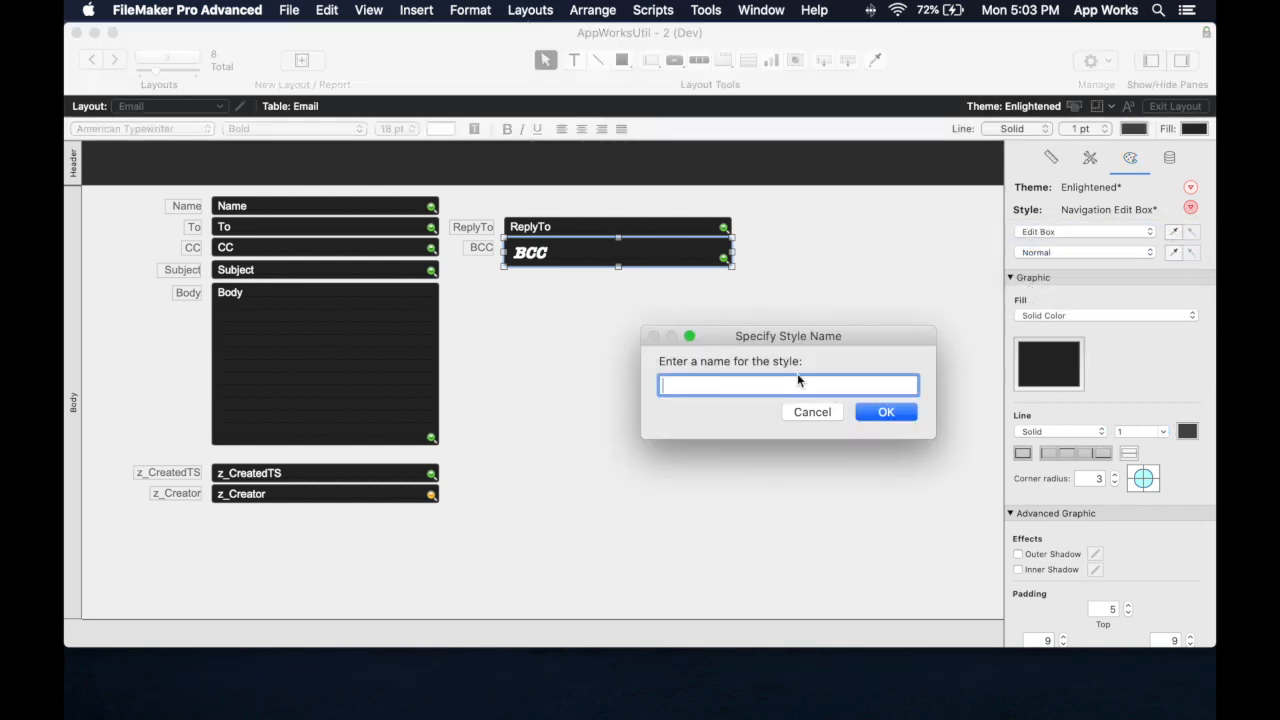
pyautogui.moveTo(1167, 406)
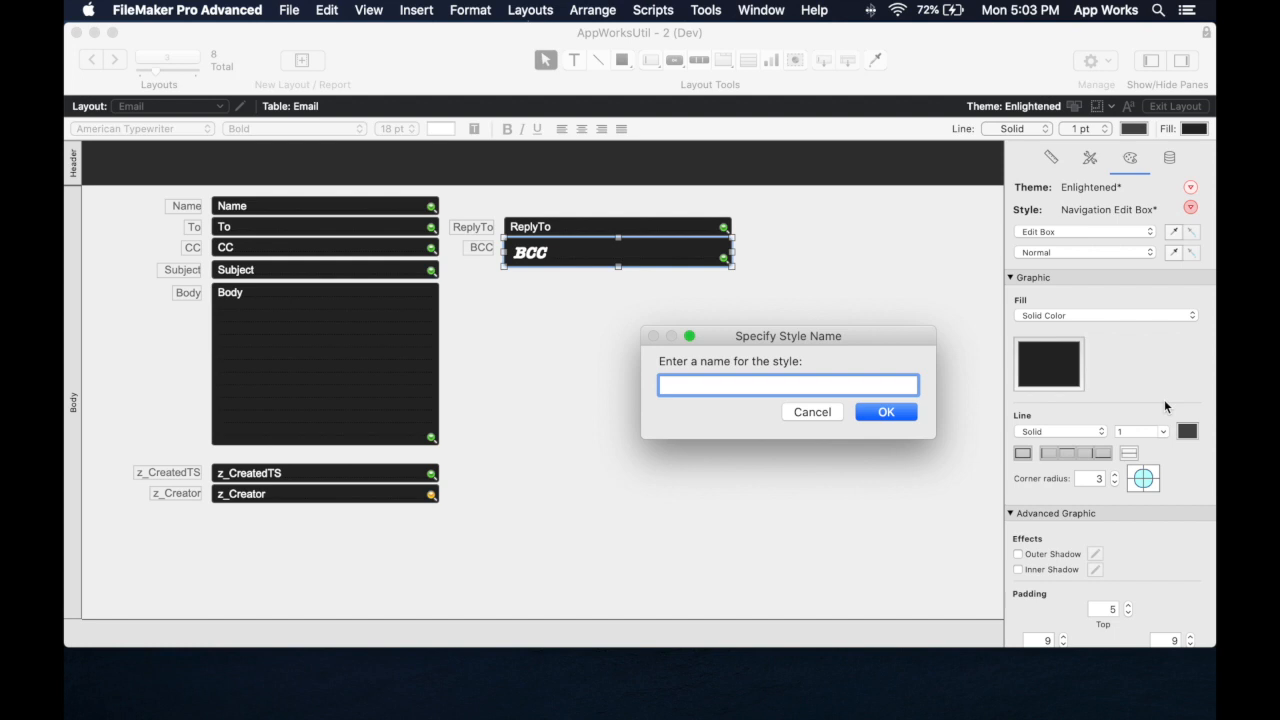
pyautogui.moveTo(842, 371)
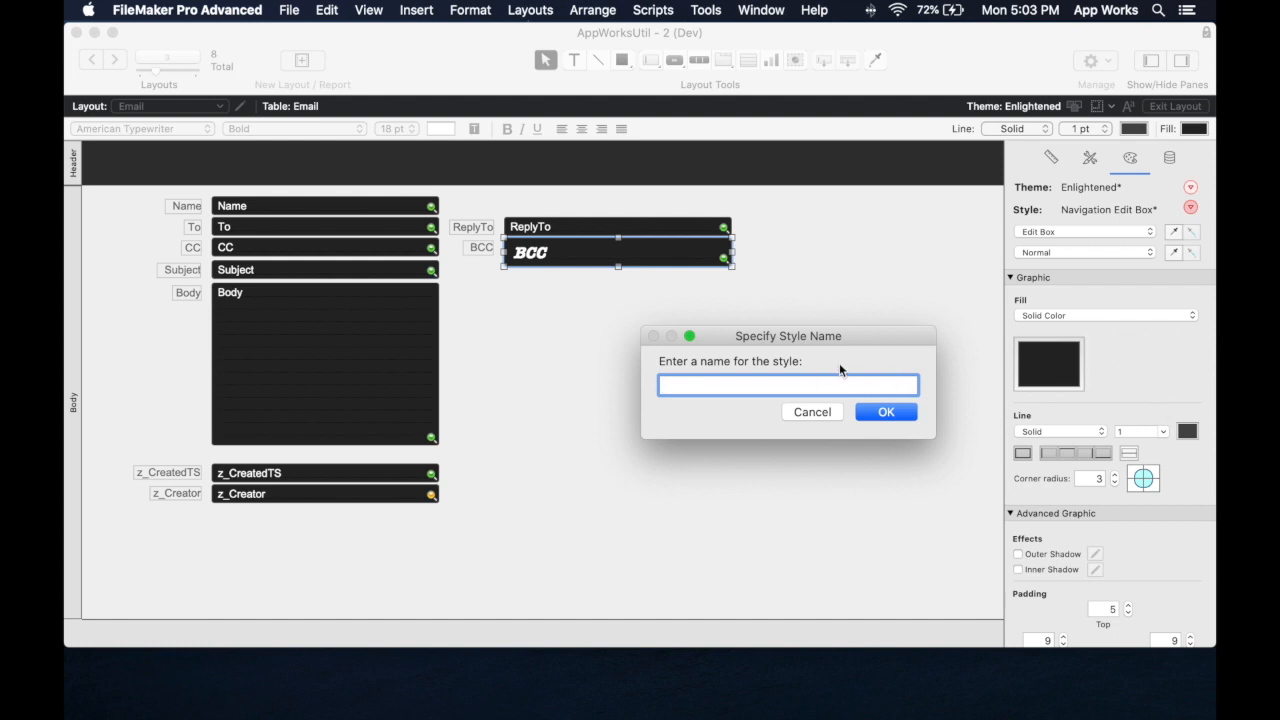
pyautogui.click(812, 411)
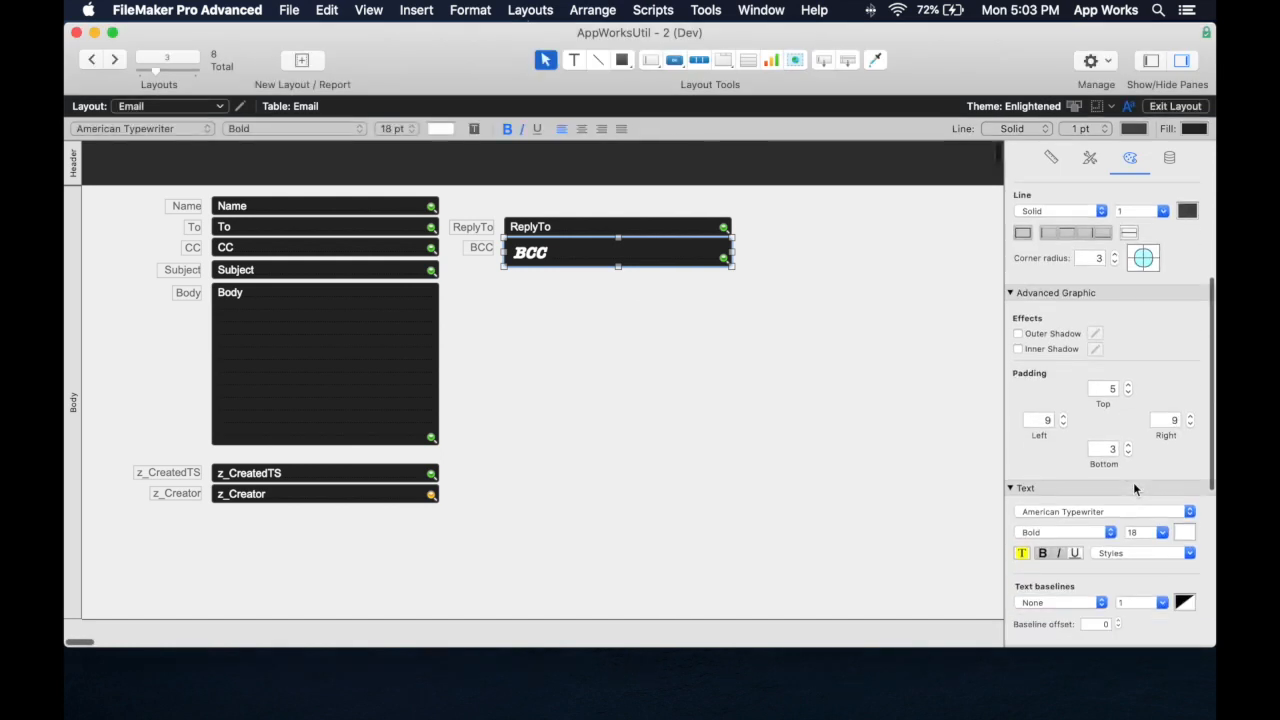
pyautogui.click(1089, 158)
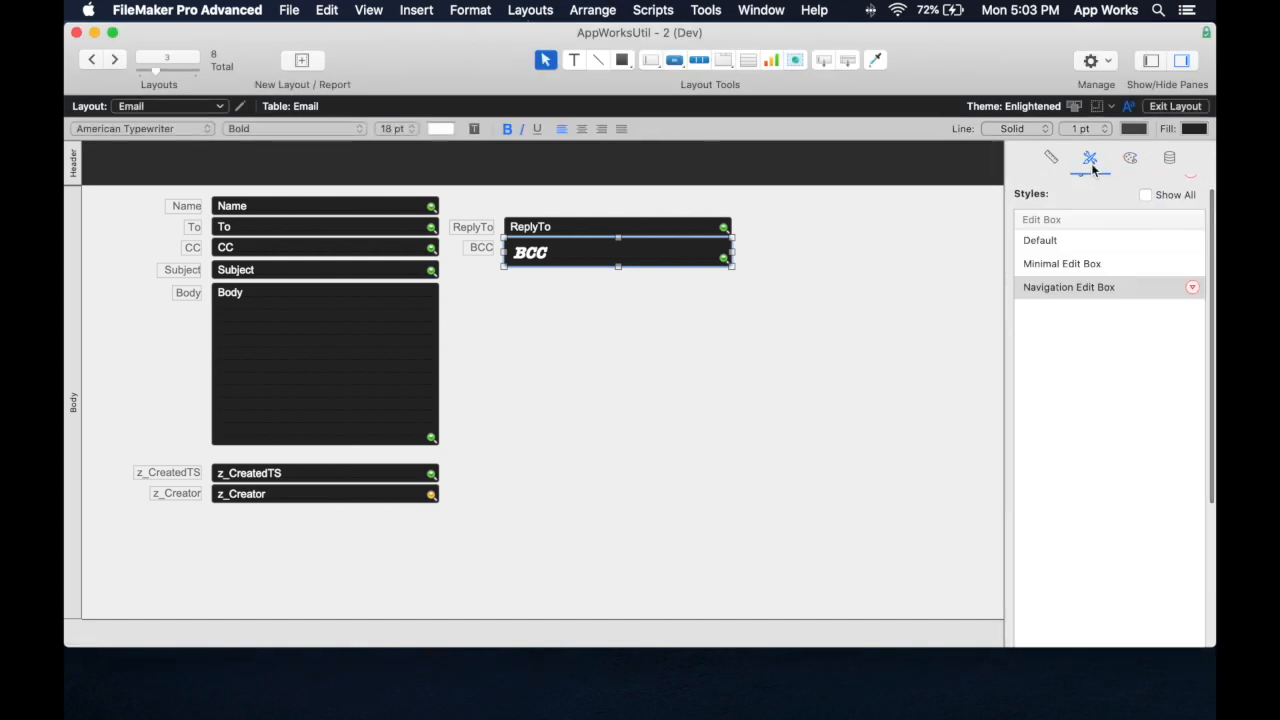
pyautogui.moveTo(1051, 303)
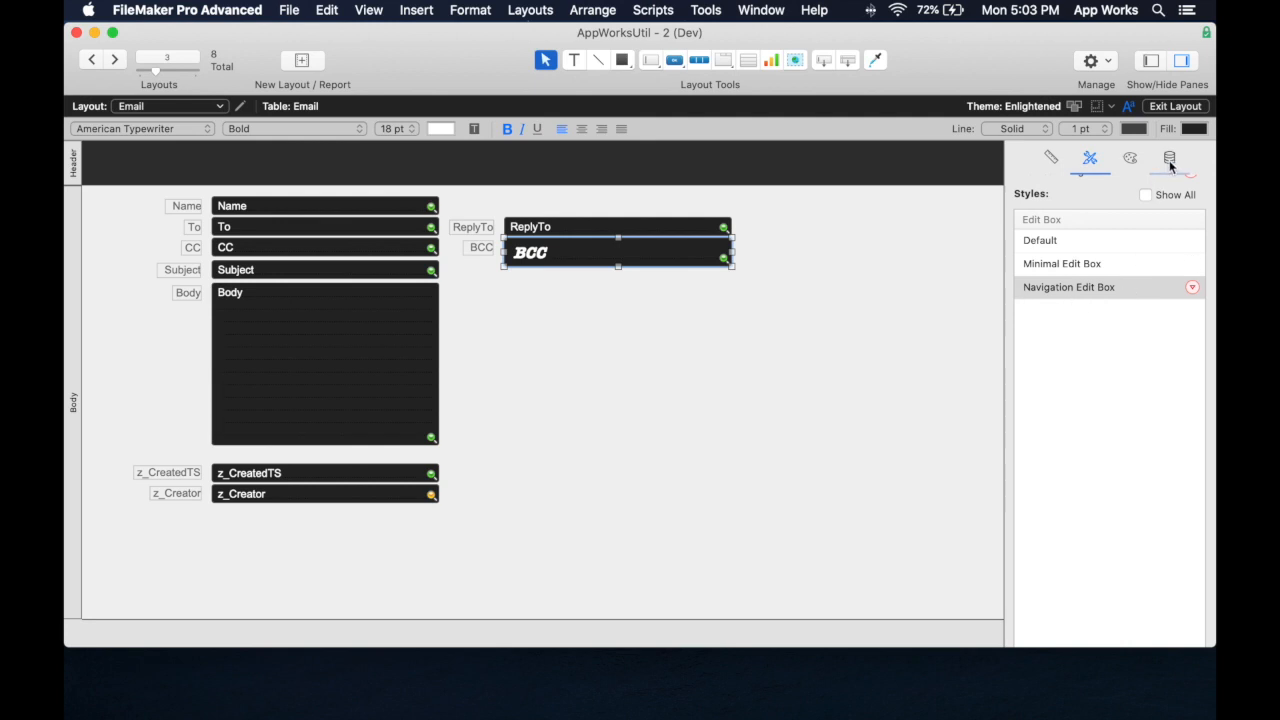
# Save the modified Navigation Edit Box look as a new style named '18pt Minimal Text Box'
pyautogui.click(1169, 157)
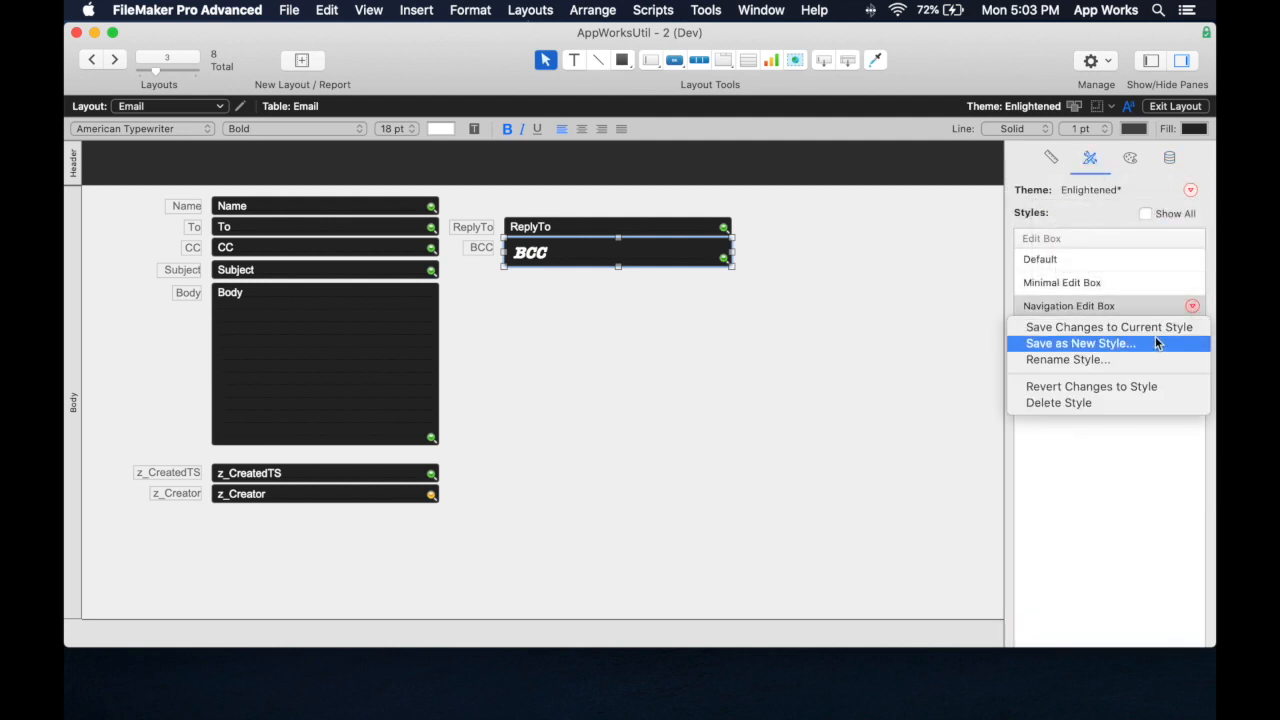
pyautogui.click(1080, 343)
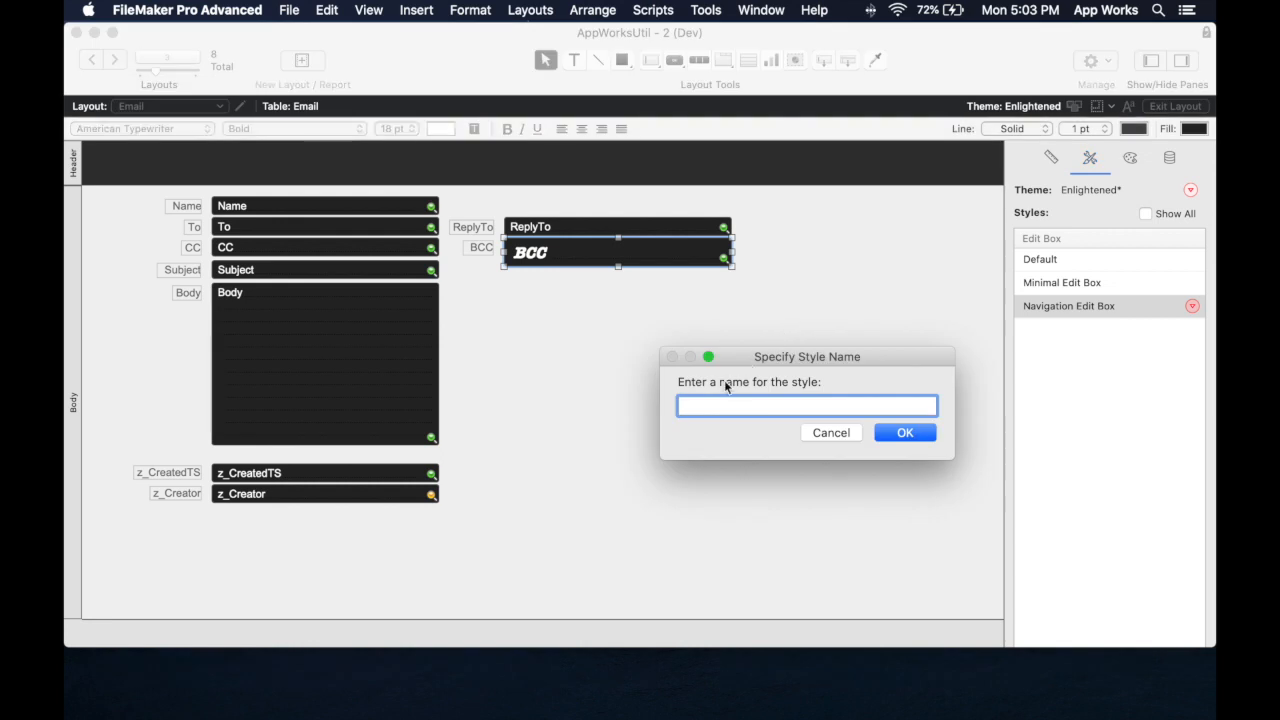
pyautogui.write('18pt')
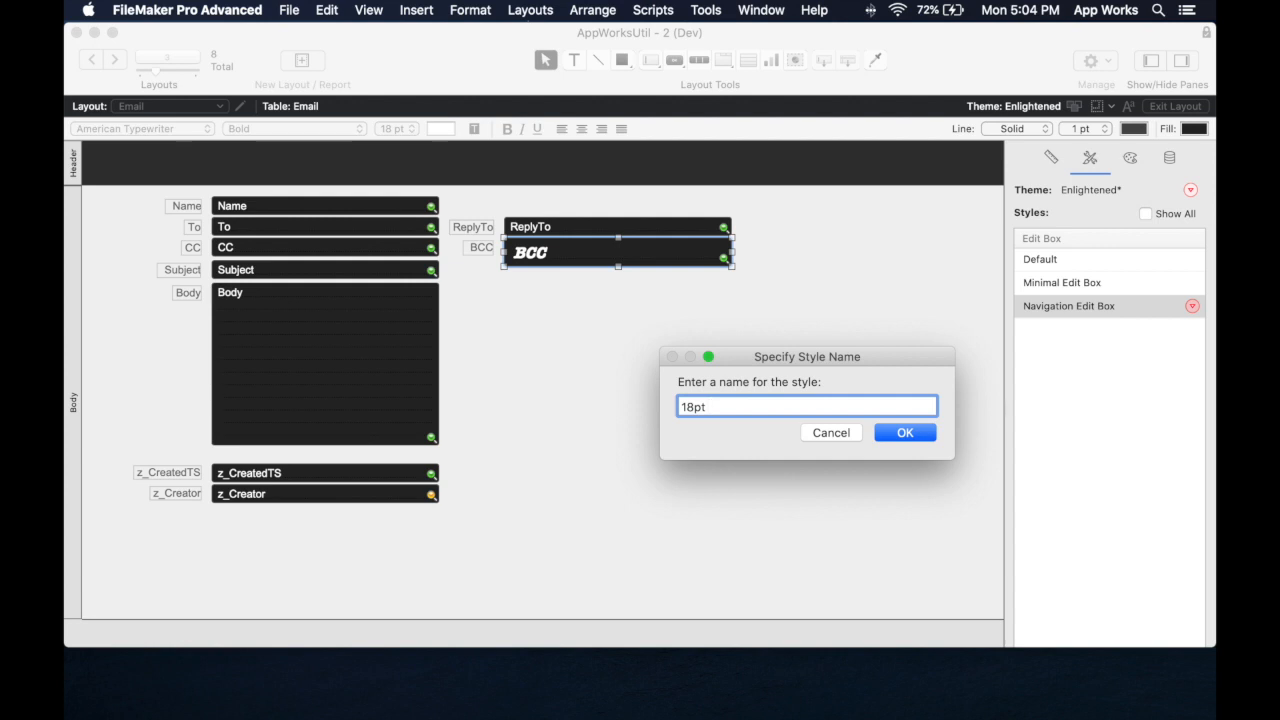
pyautogui.write('Minim')
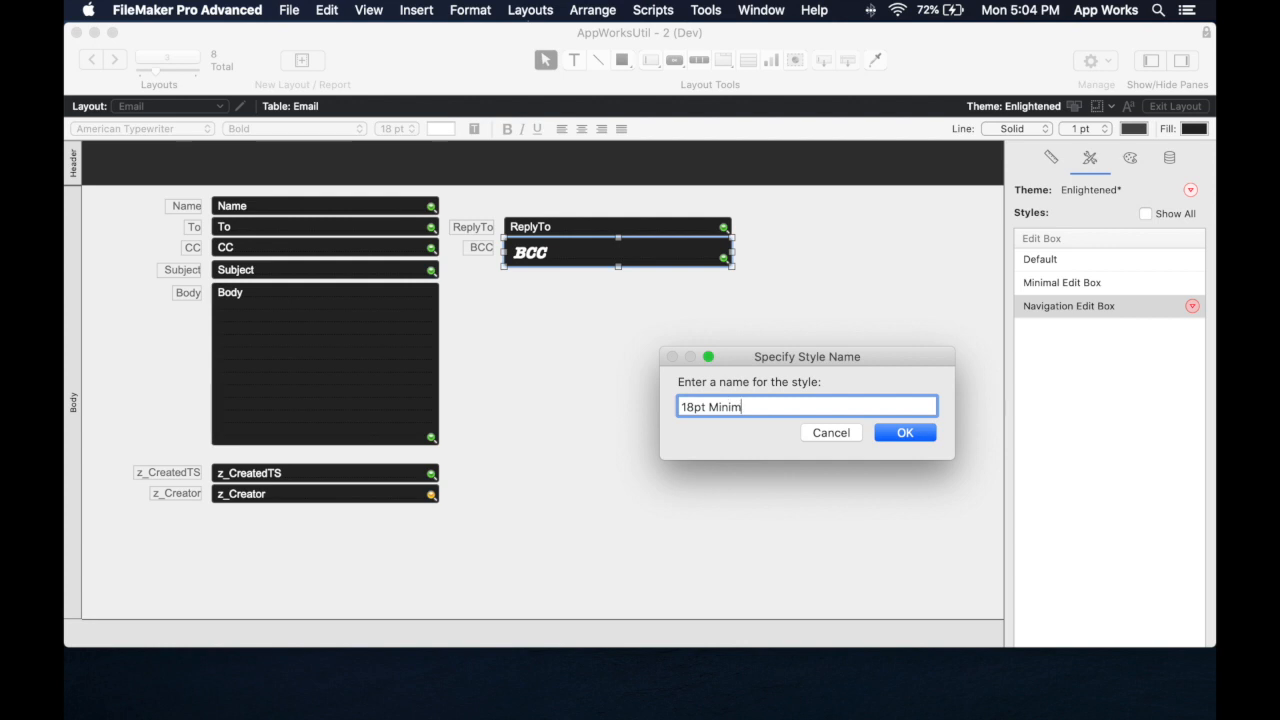
pyautogui.write('al T')
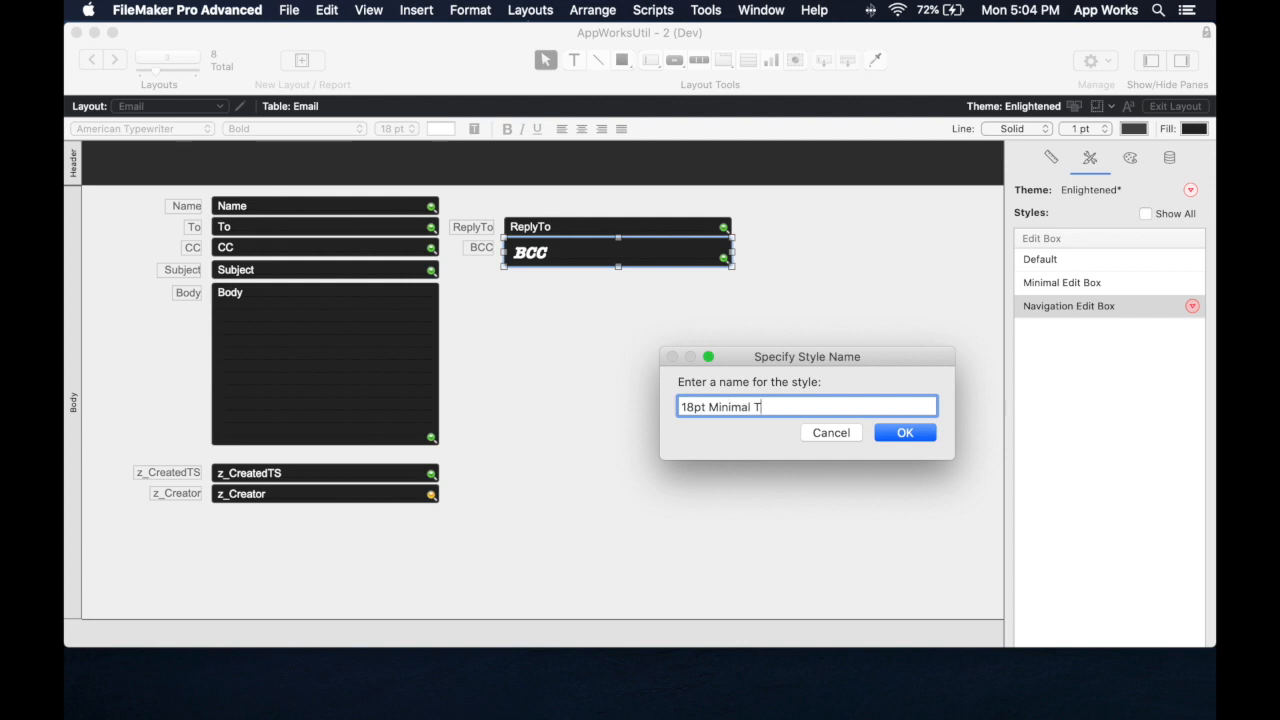
pyautogui.write('ext Box')
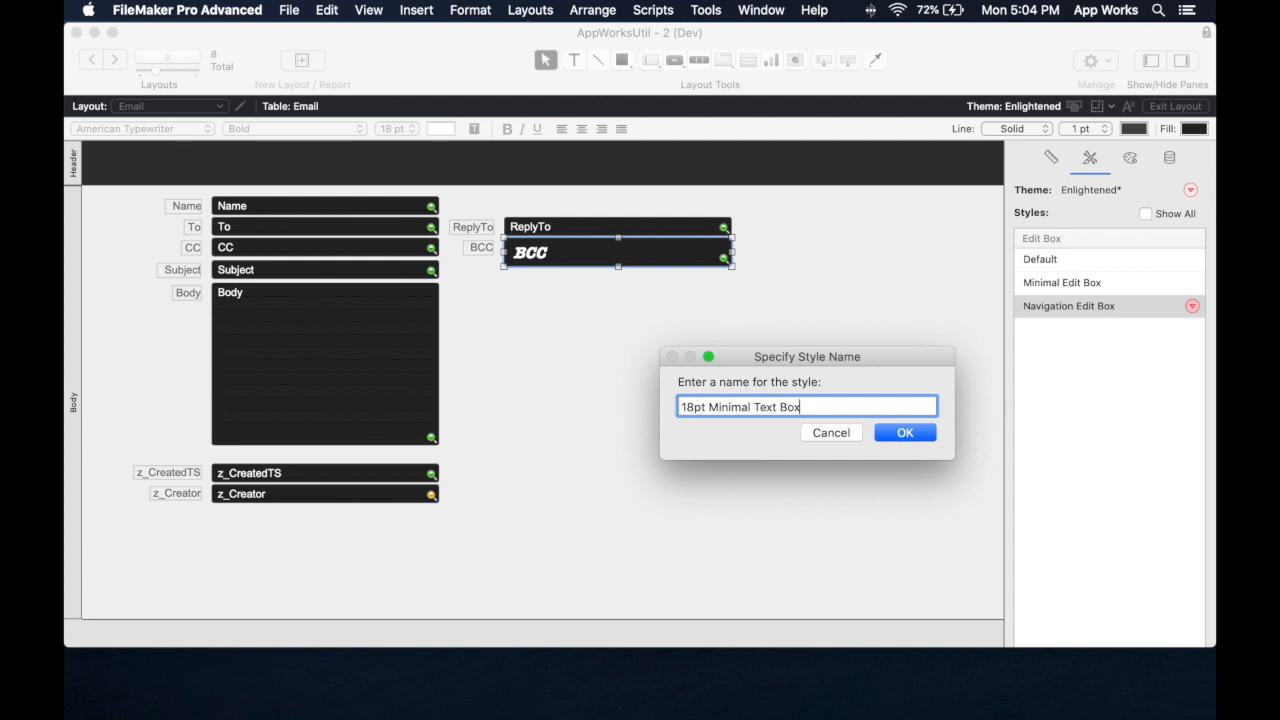
pyautogui.click(904, 432)
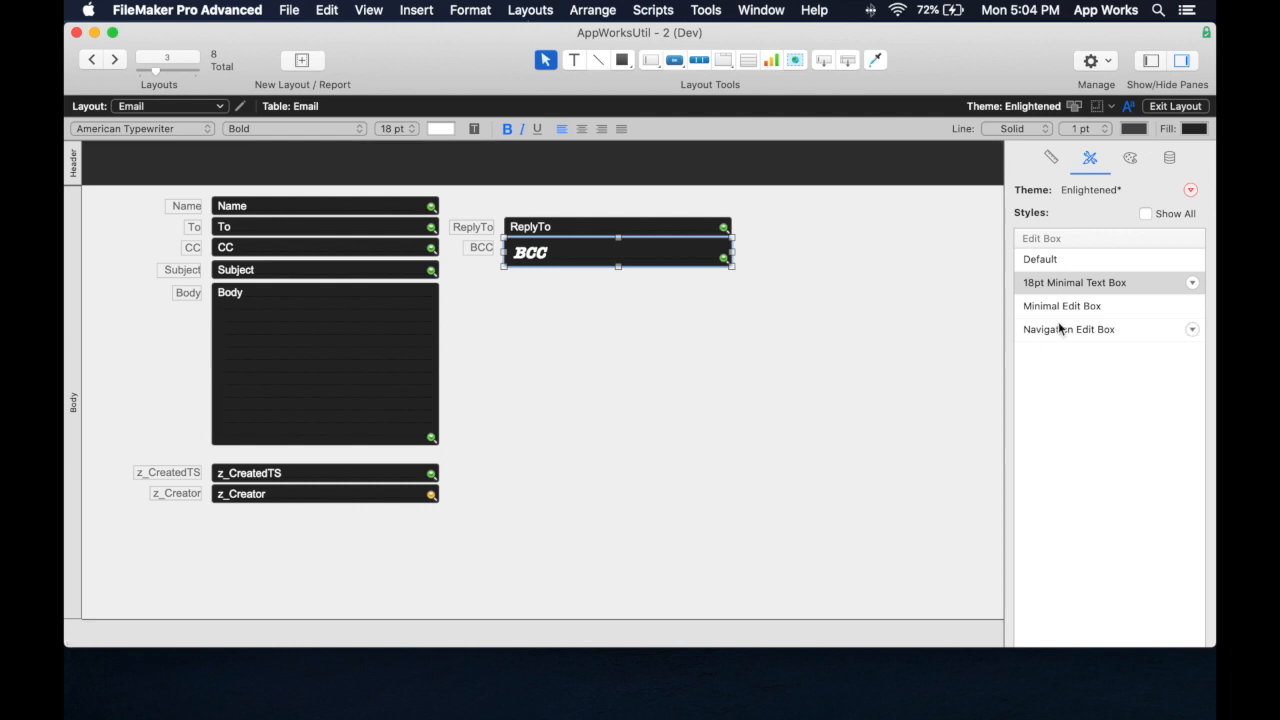
# Save the style changes into the Enlightened theme for all layouts
pyautogui.click(1190, 189)
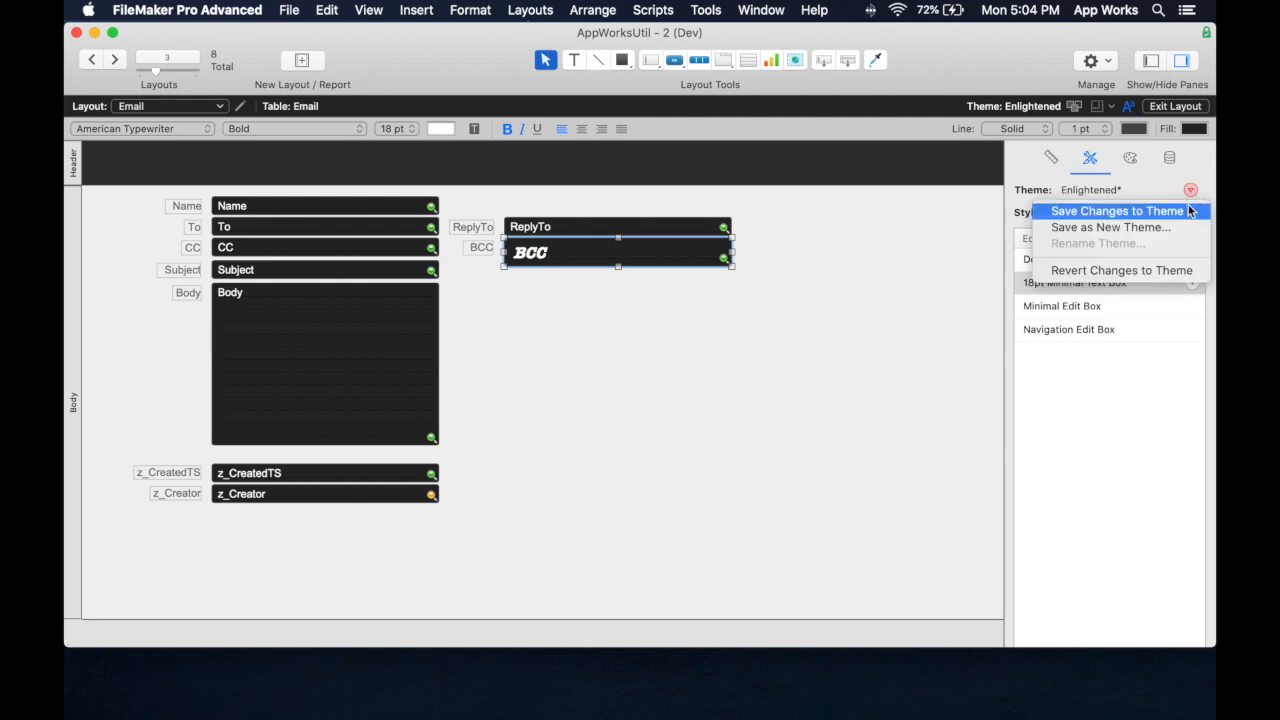
pyautogui.click(1117, 210)
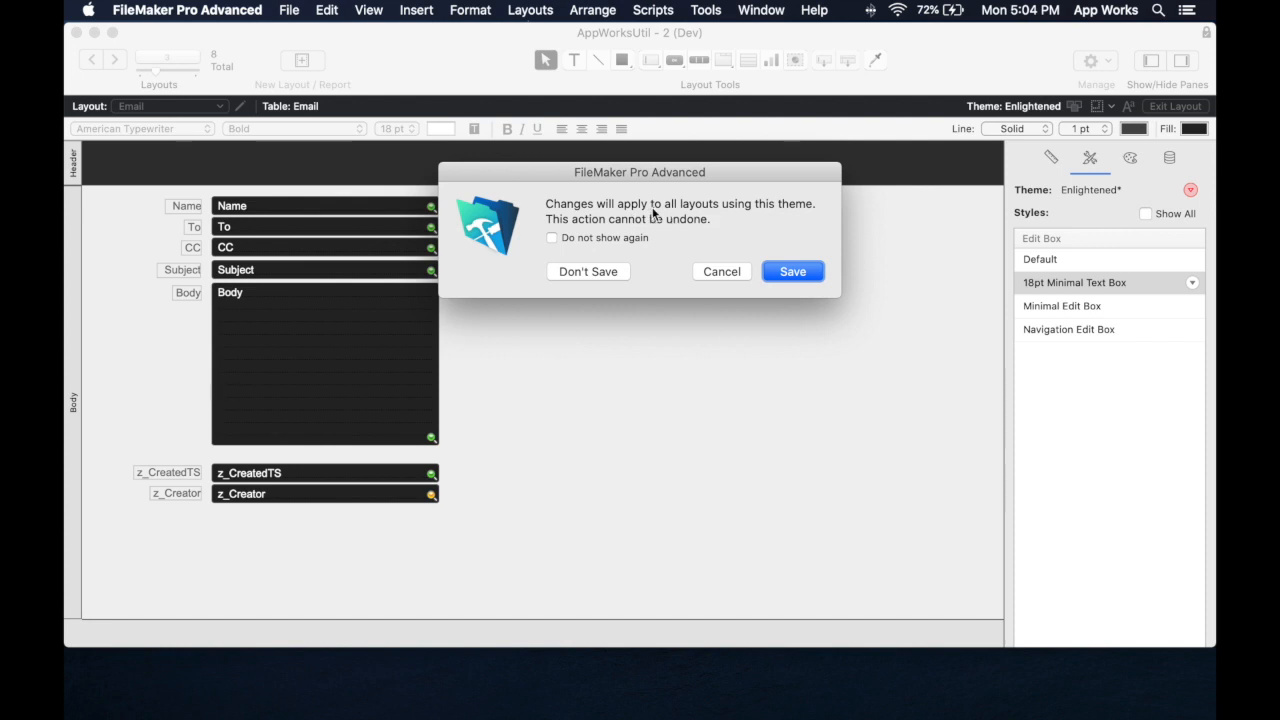
pyautogui.click(792, 271)
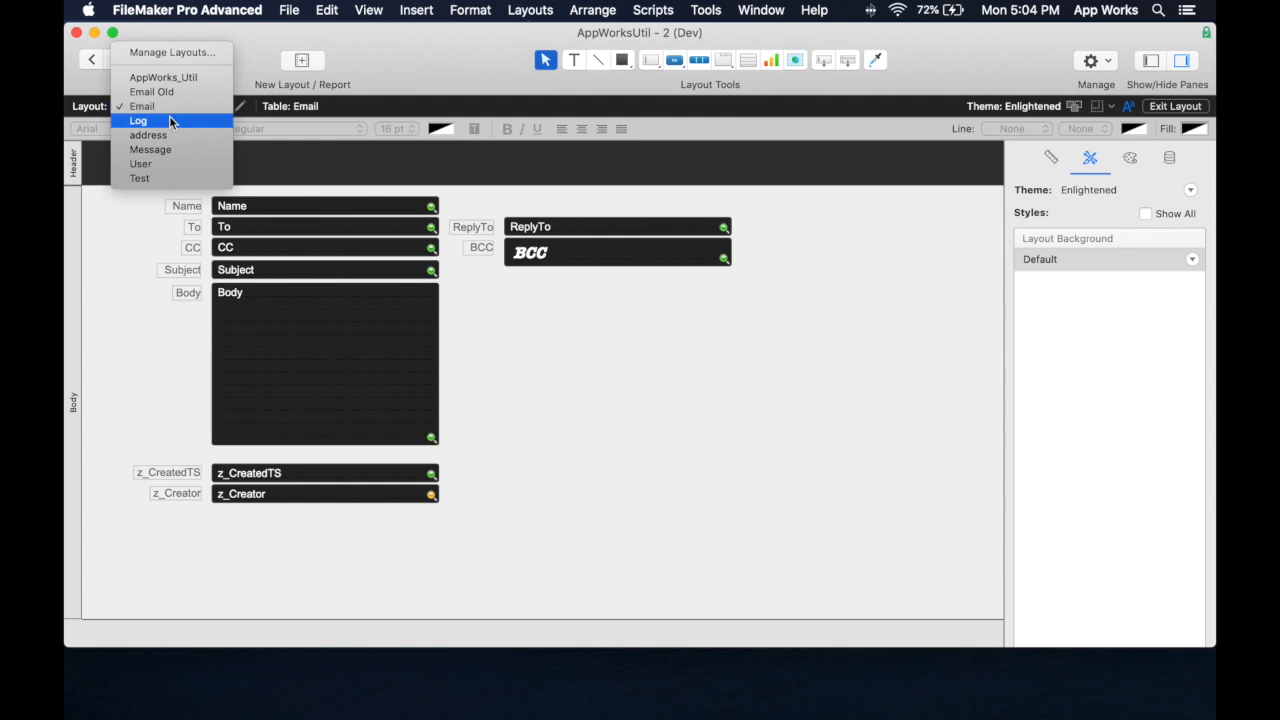
pyautogui.moveTo(150, 135)
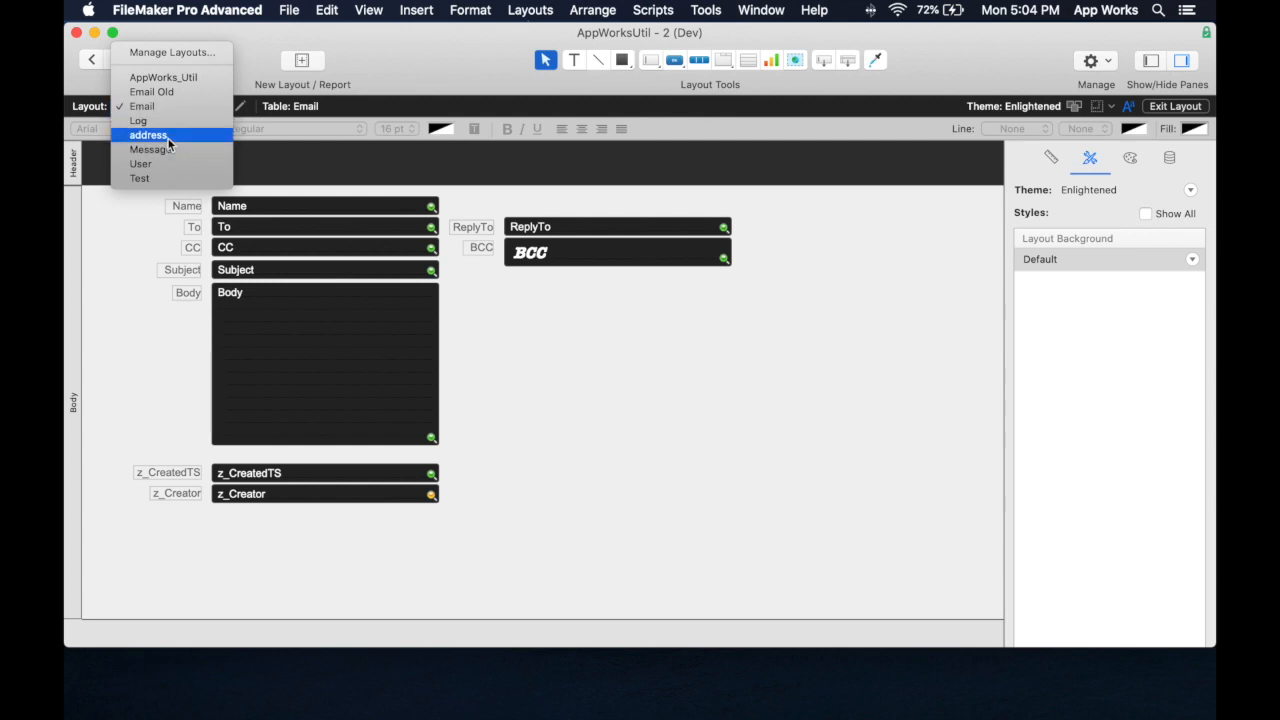
# Apply 18pt Minimal Text Box to z_Creator on Email Old, then return to Email
pyautogui.click(151, 91)
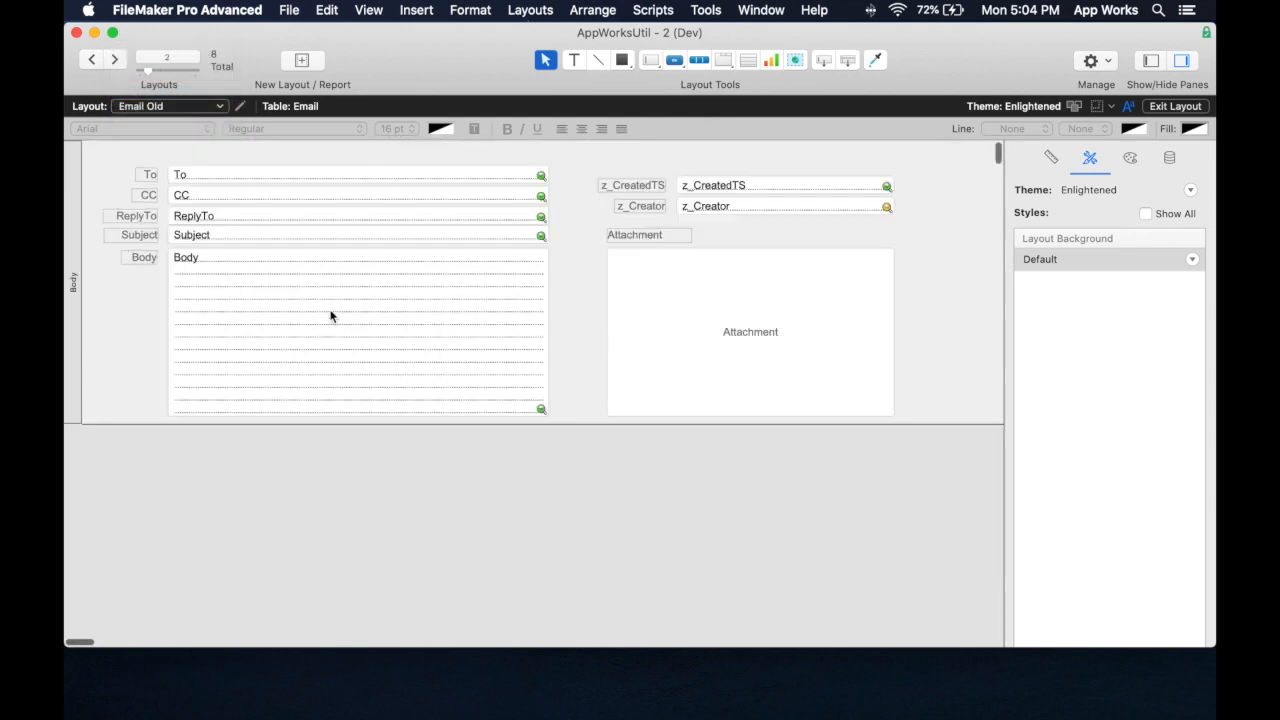
pyautogui.moveTo(906, 243)
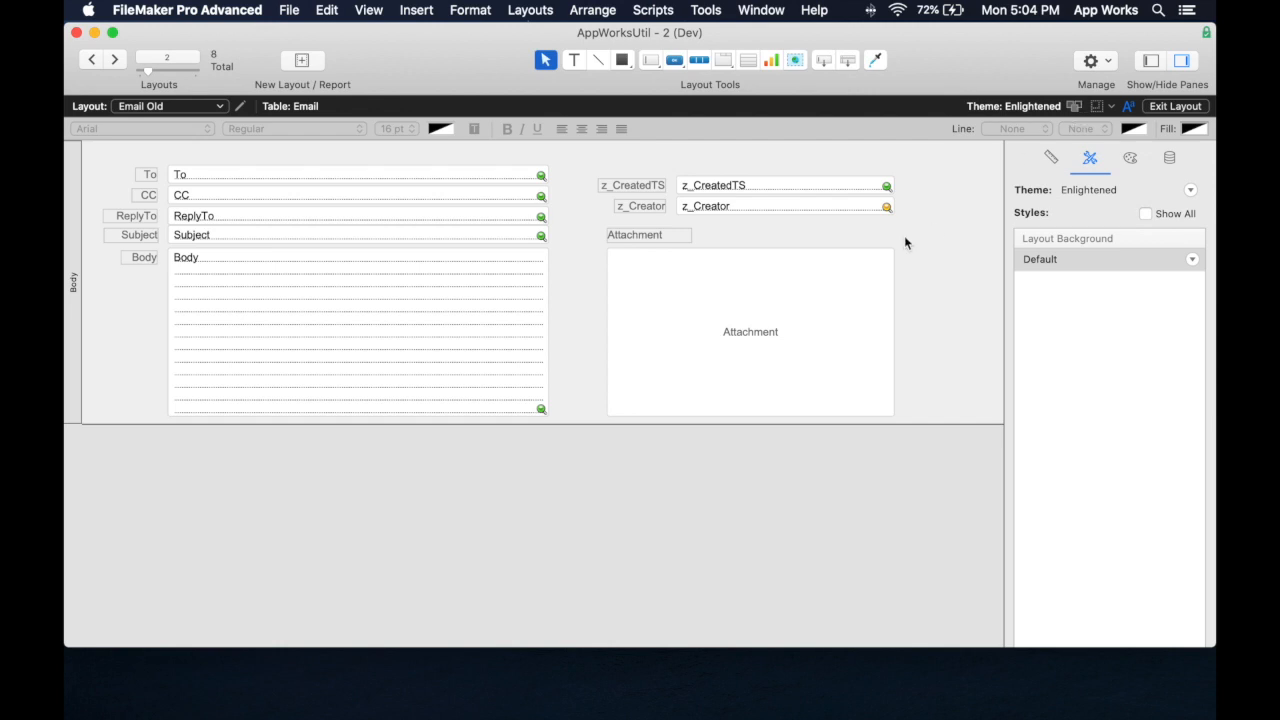
pyautogui.click(785, 185)
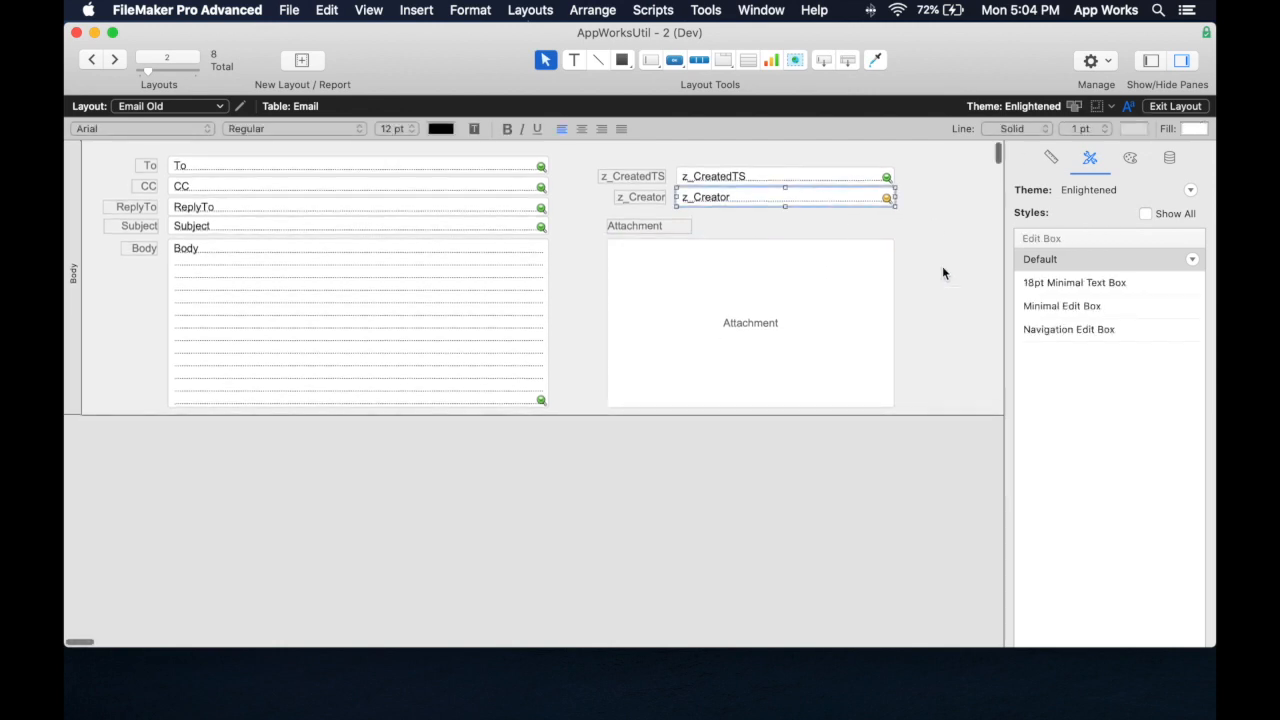
pyautogui.click(1074, 282)
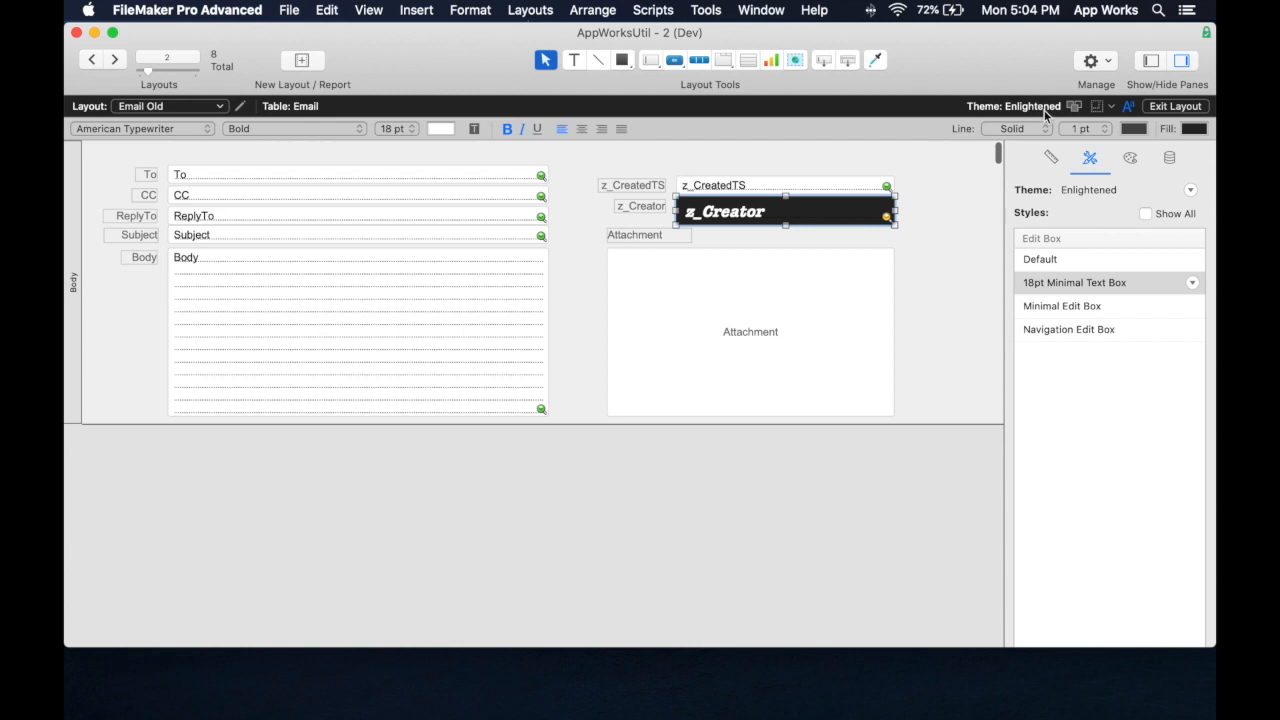
pyautogui.moveTo(1013, 106)
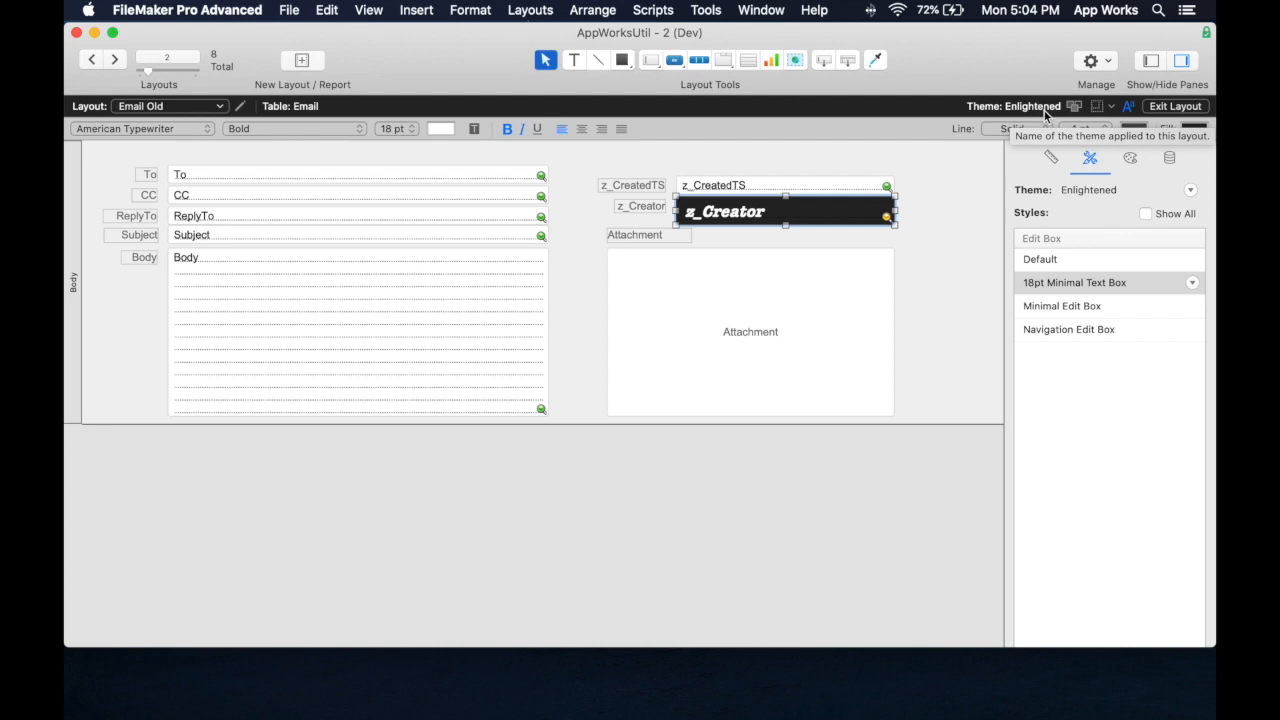
pyautogui.click(114, 59)
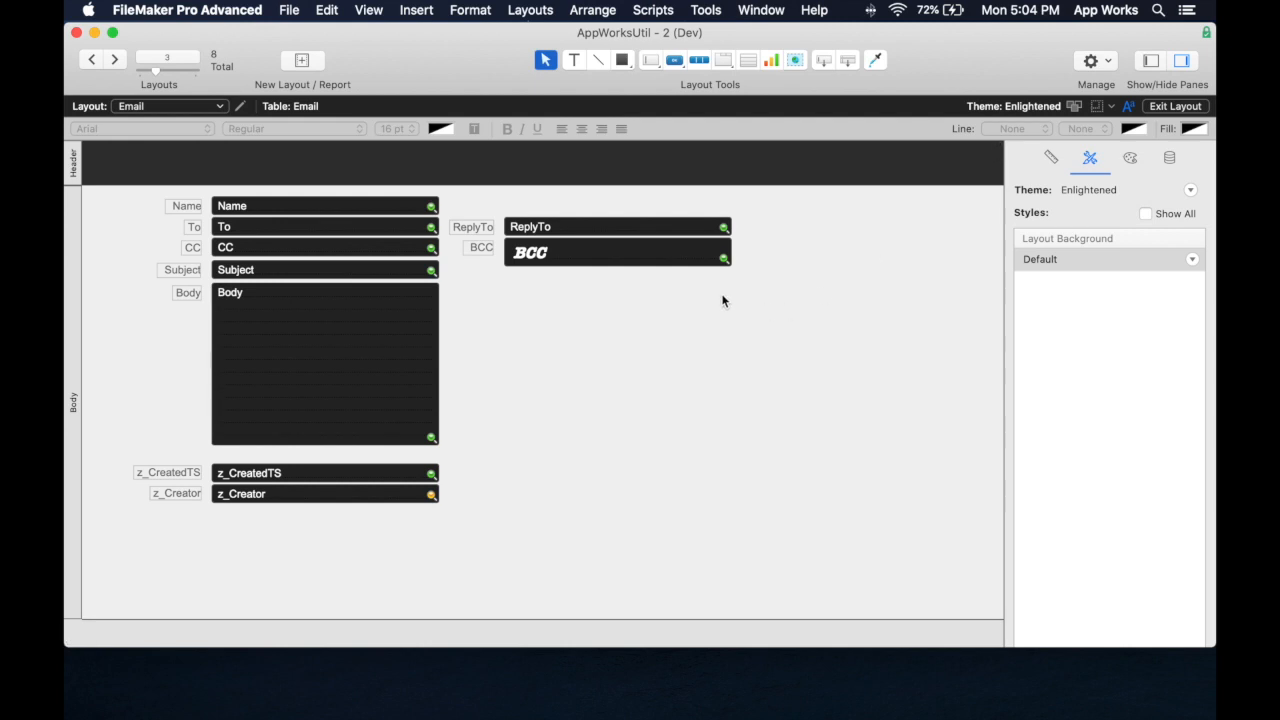
pyautogui.moveTo(1048, 115)
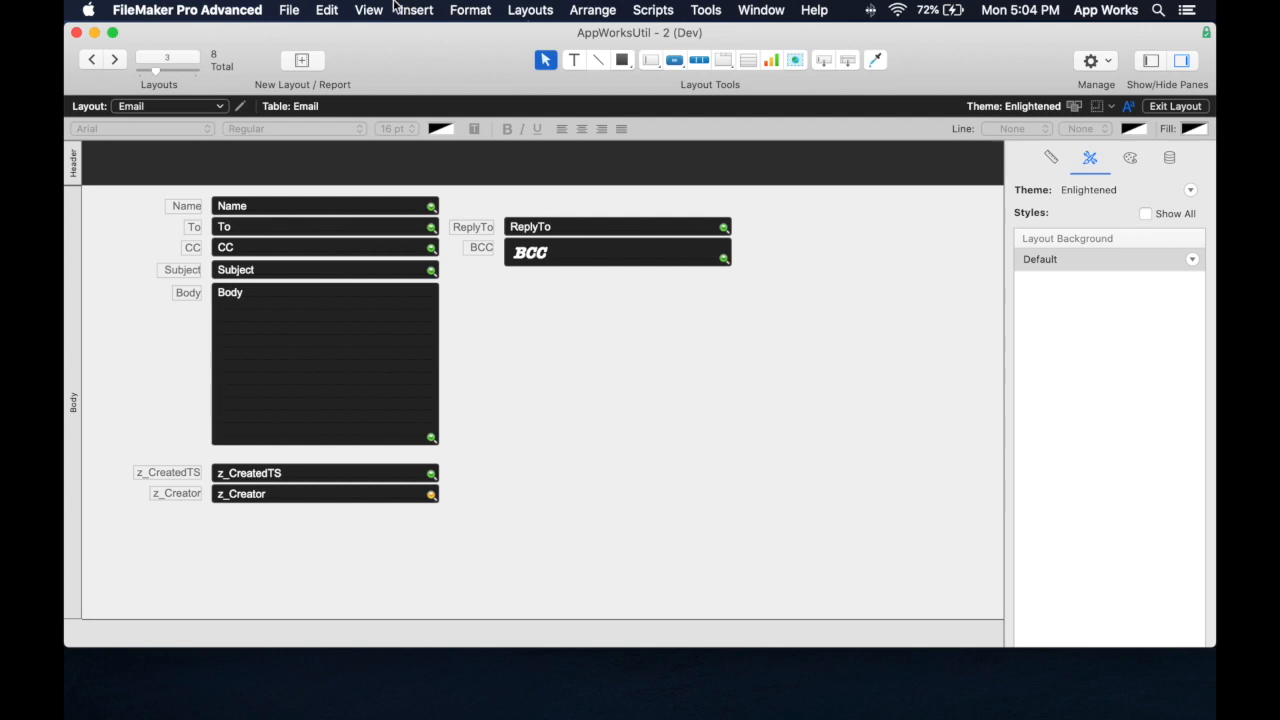
# Start a theme import from the hosted AppWorks Theme file, signing in as David
pyautogui.click(289, 10)
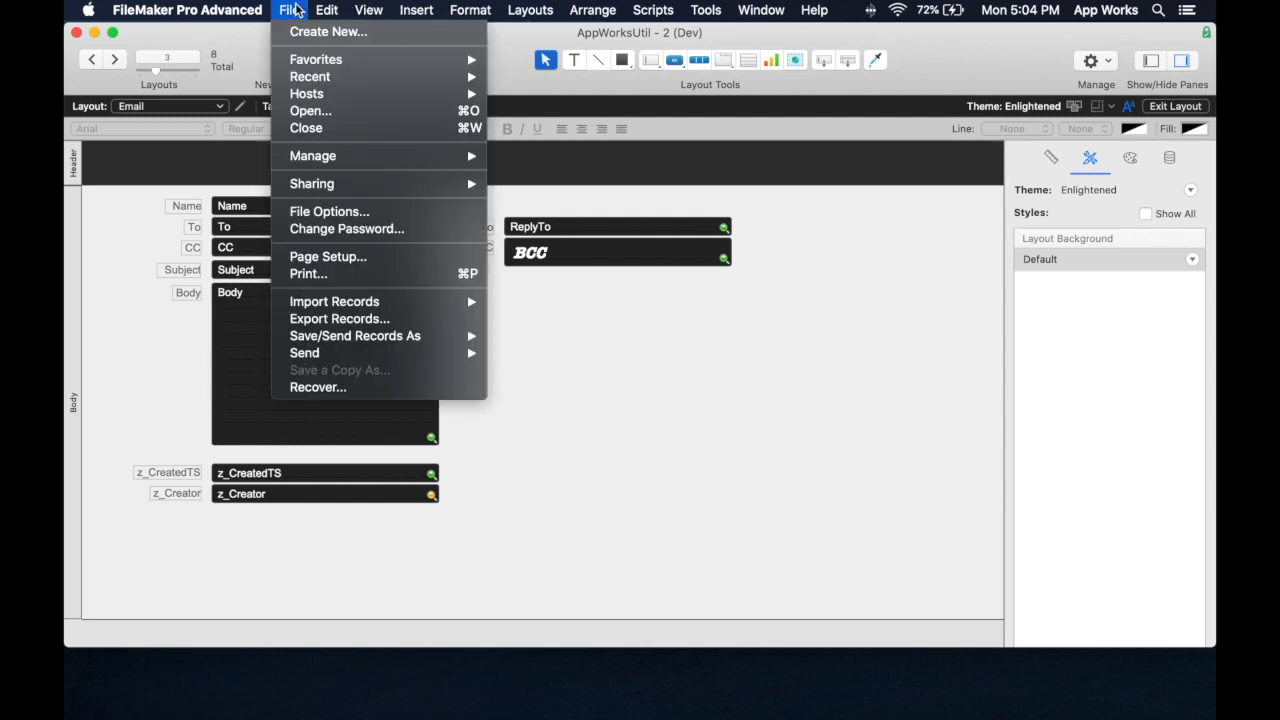
pyautogui.moveTo(312, 155)
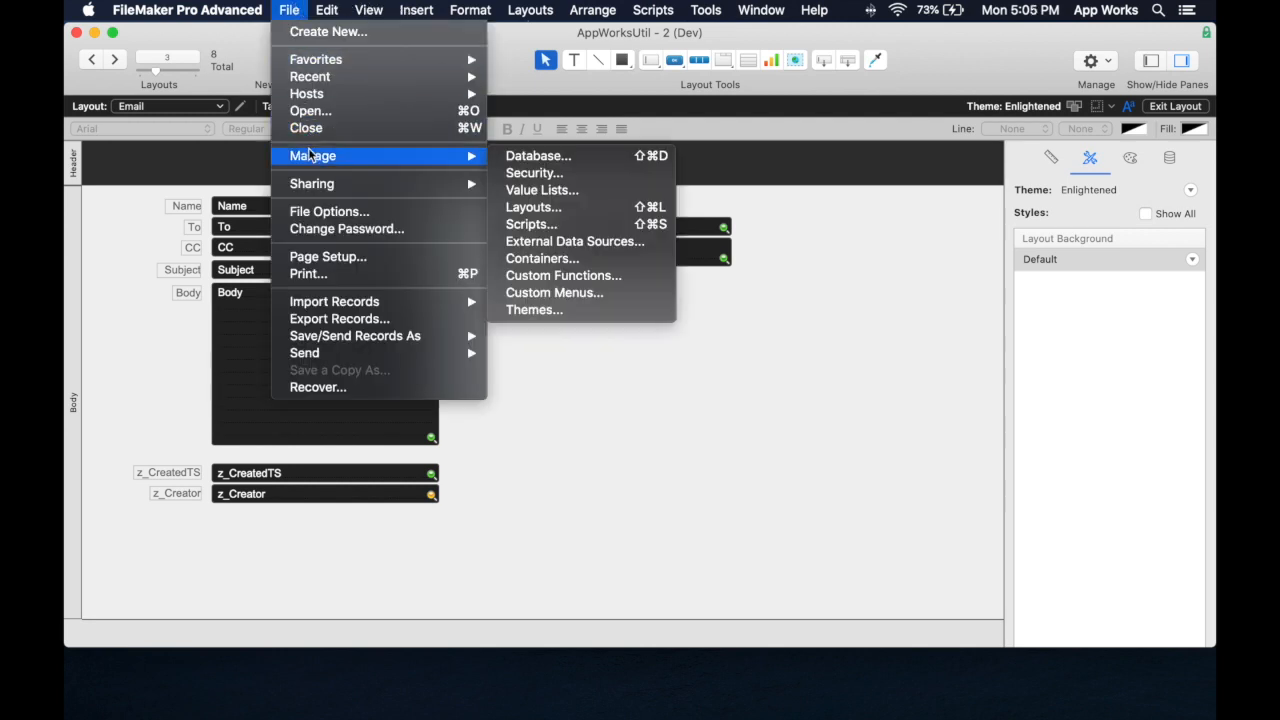
pyautogui.moveTo(554, 292)
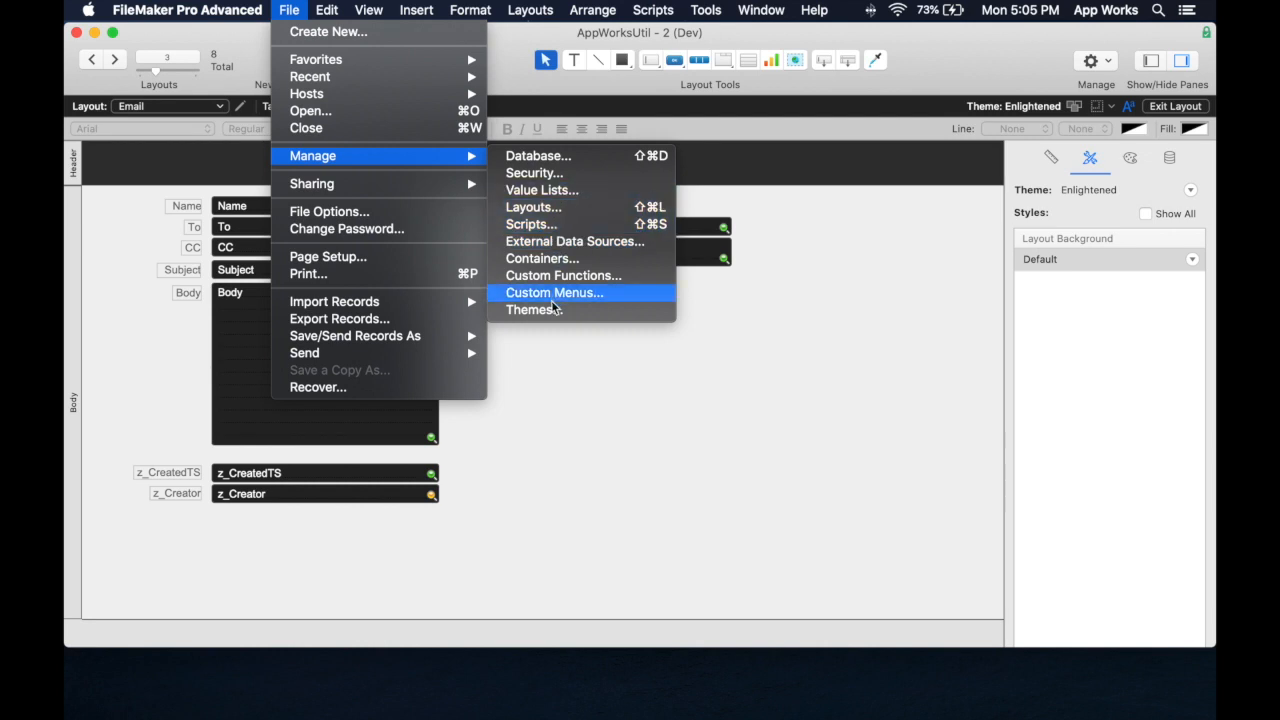
pyautogui.click(533, 309)
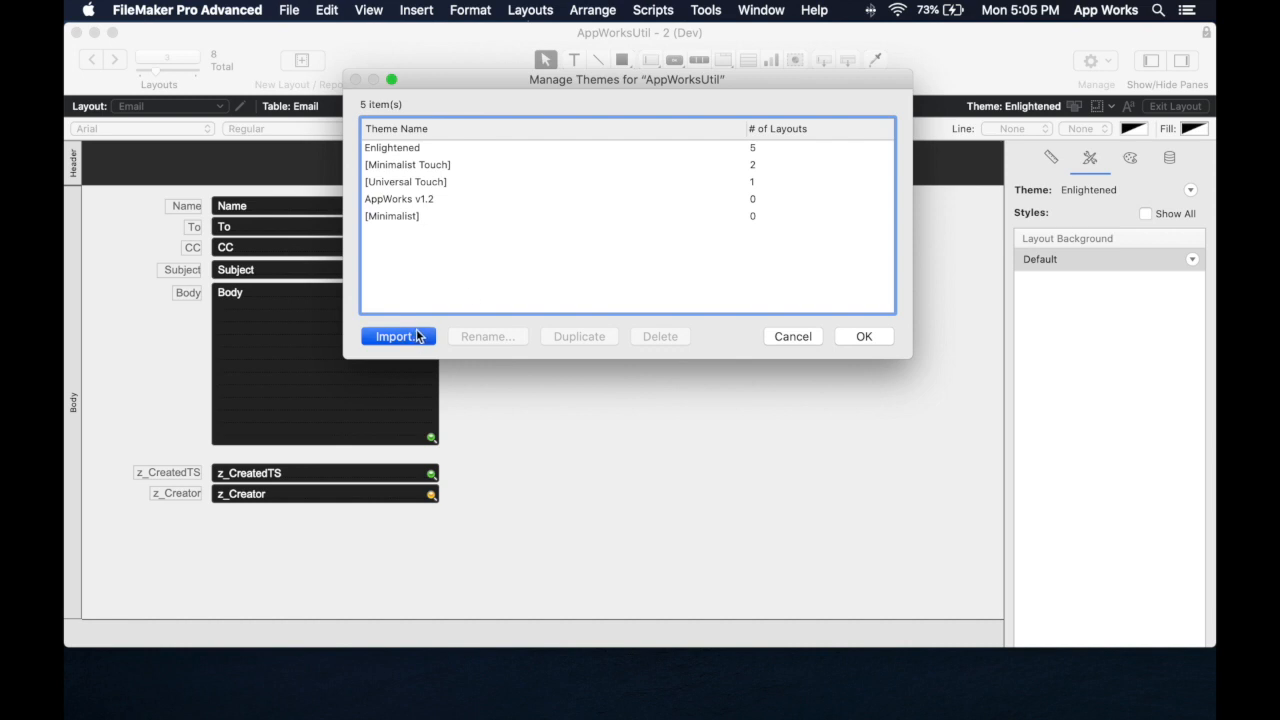
pyautogui.click(398, 336)
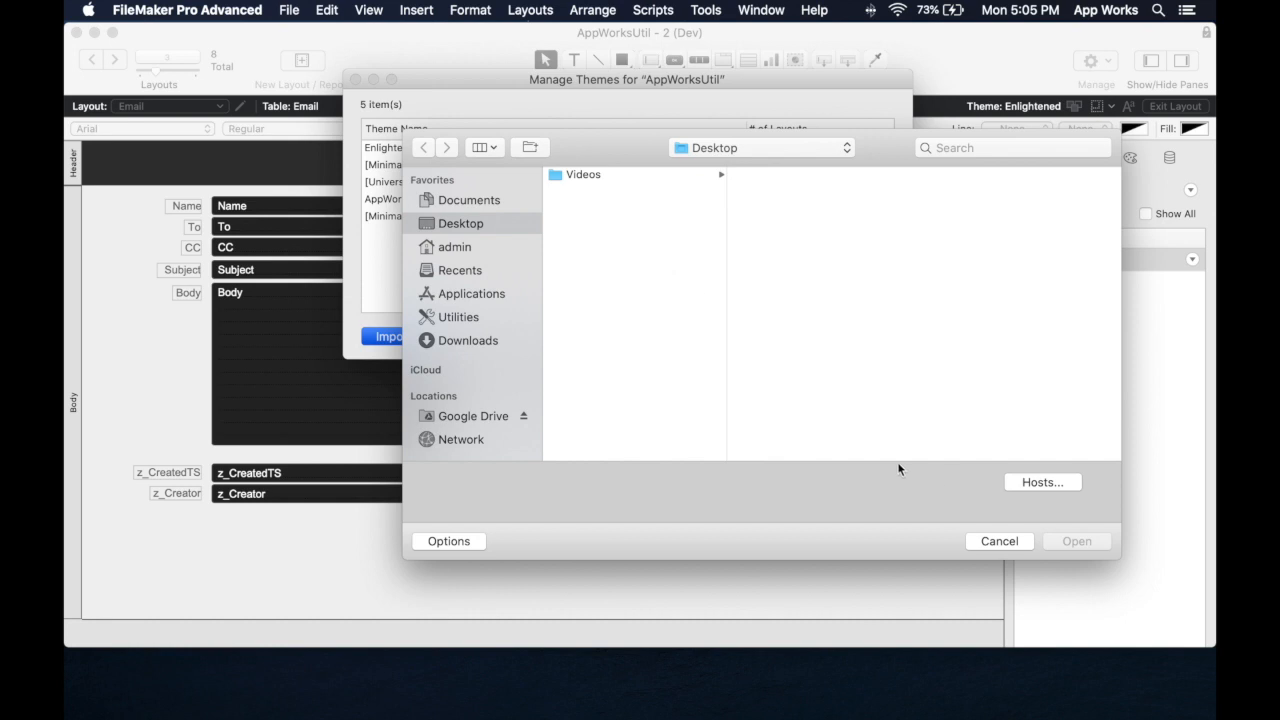
pyautogui.click(1042, 482)
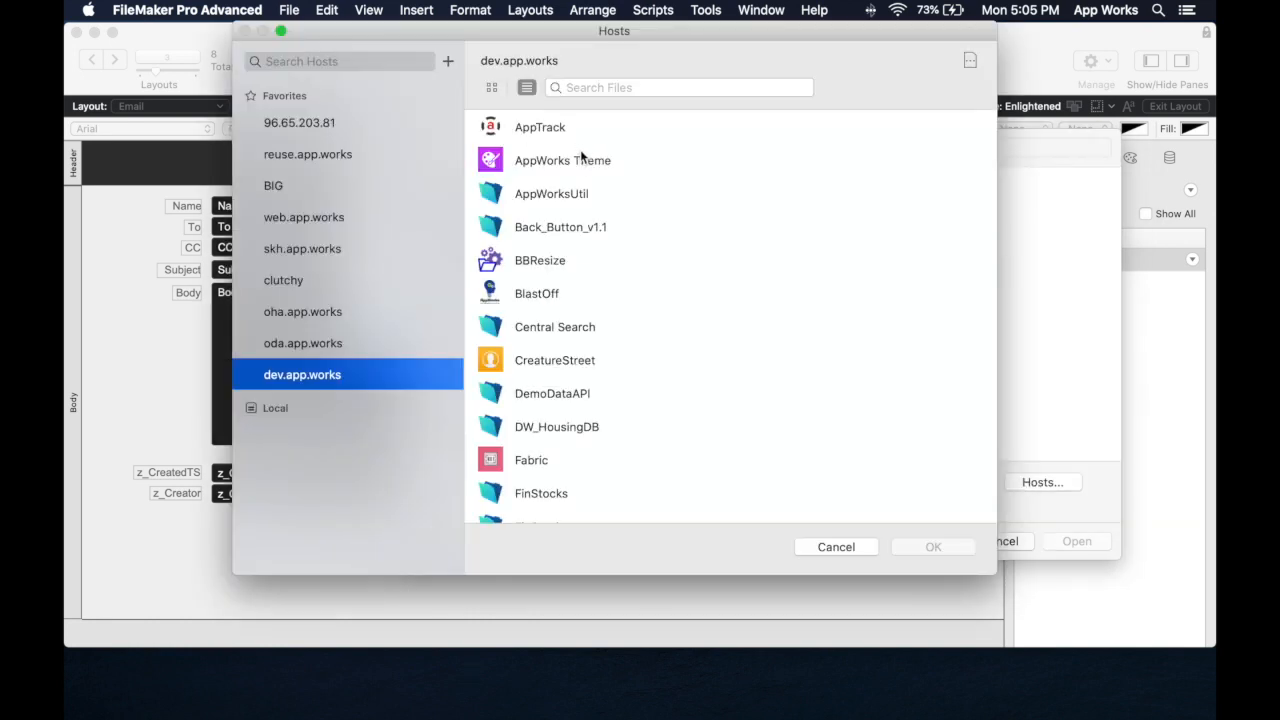
pyautogui.click(562, 160)
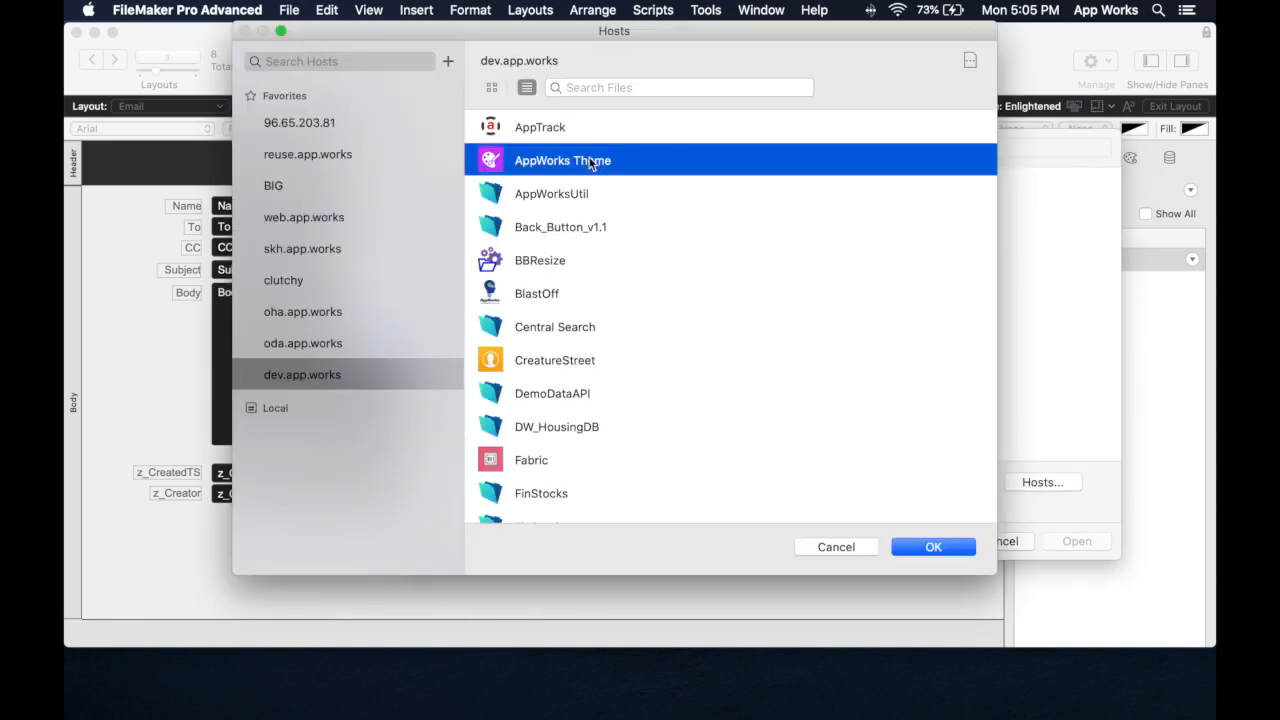
pyautogui.click(933, 546)
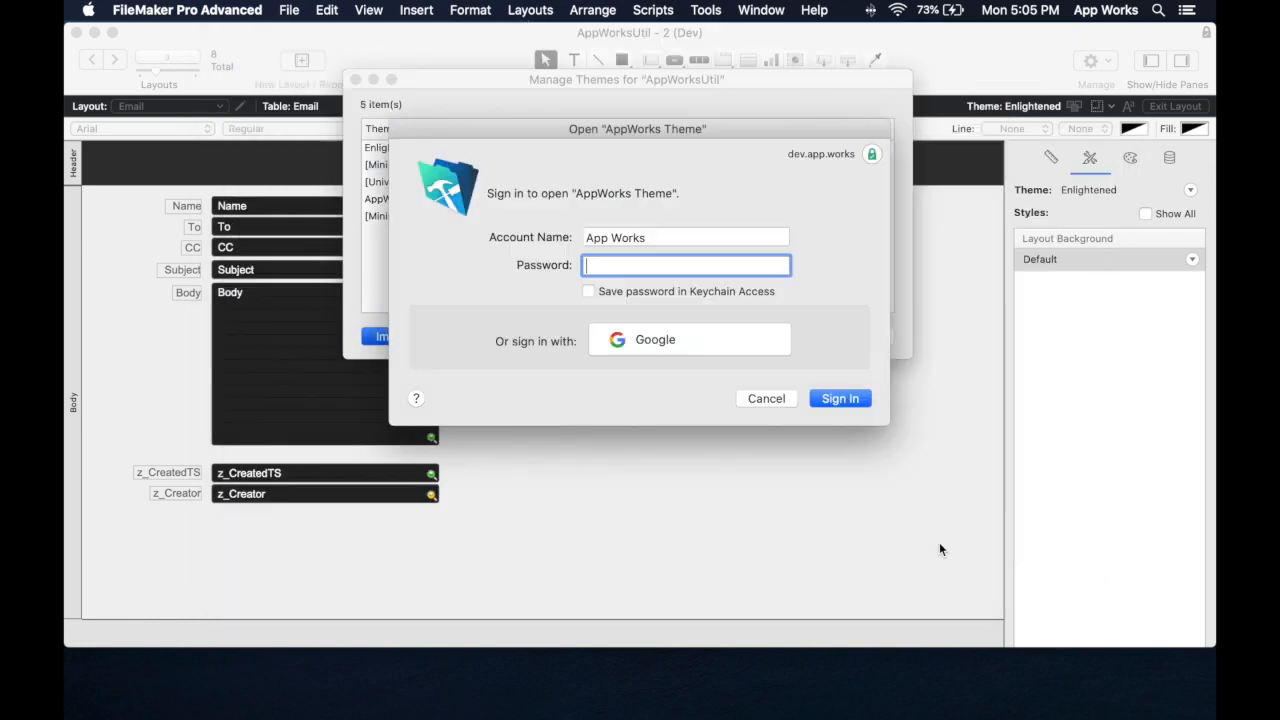
pyautogui.click(685, 237)
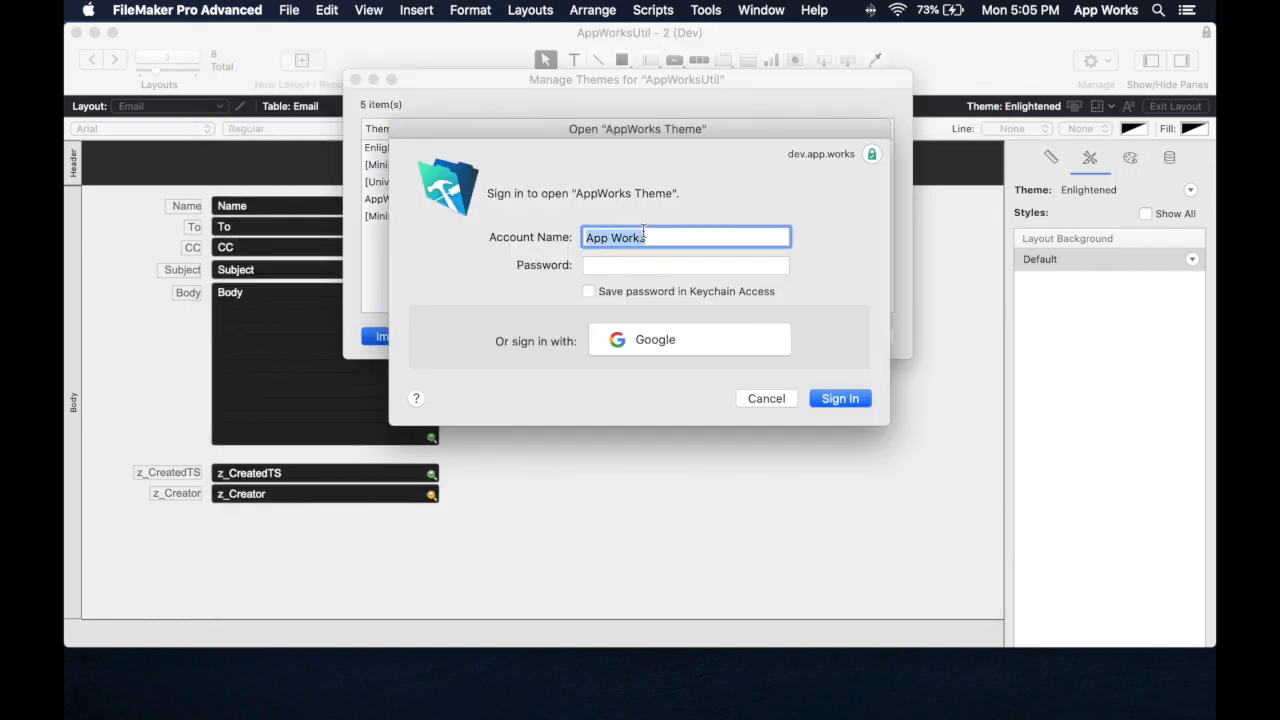
pyautogui.write('David weiner')
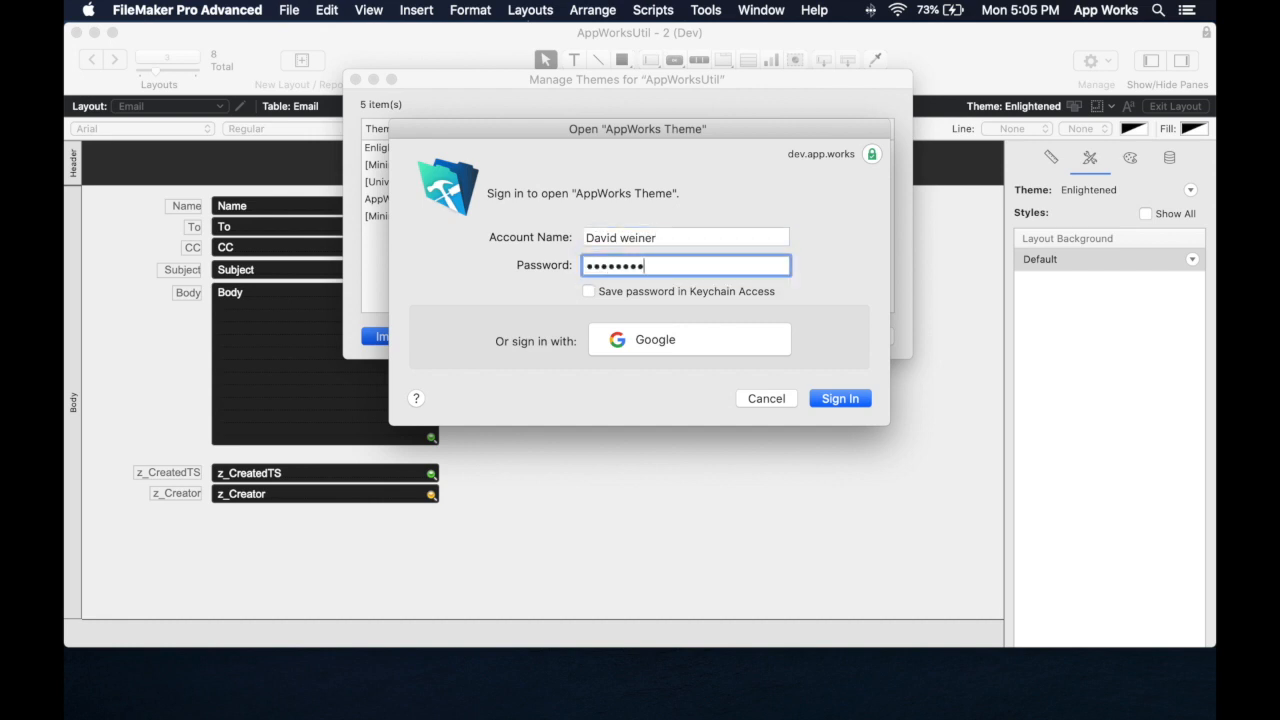
pyautogui.click(839, 398)
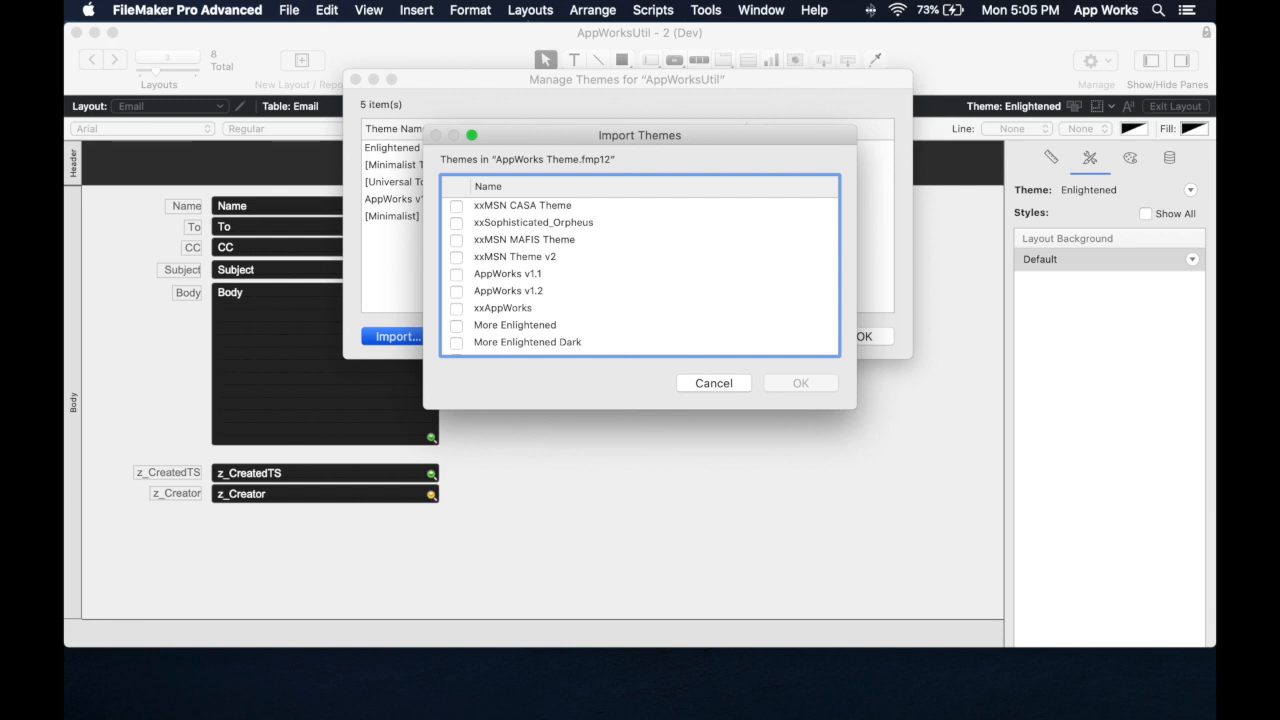
# Import More Enlightened and More Enlightened Dark, allow Documents access, and close theme management
pyautogui.scroll(-3)
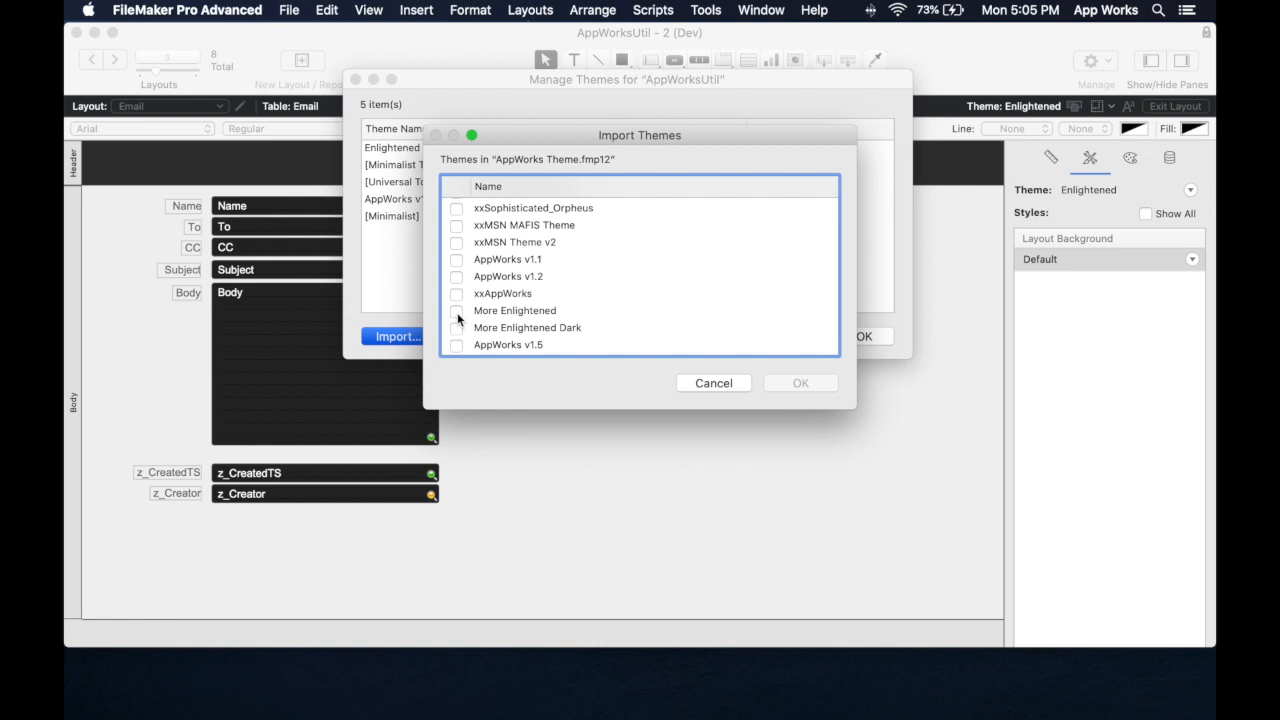
pyautogui.click(457, 324)
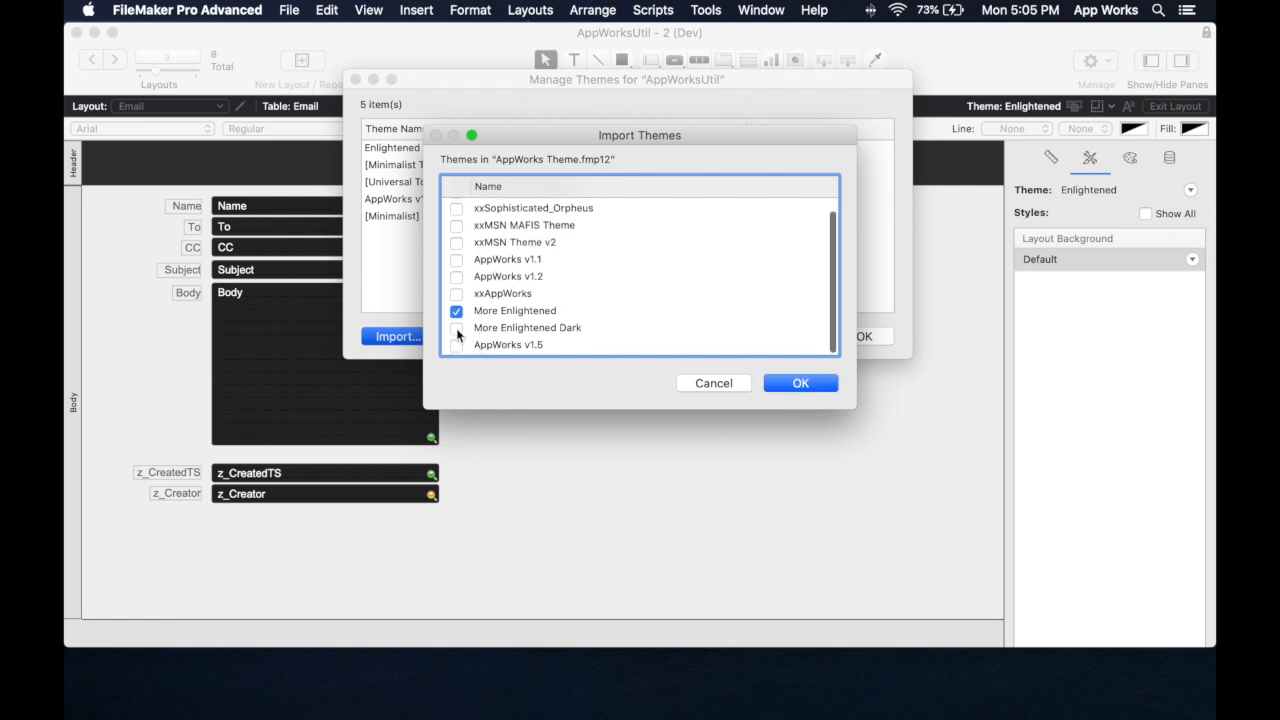
pyautogui.click(456, 327)
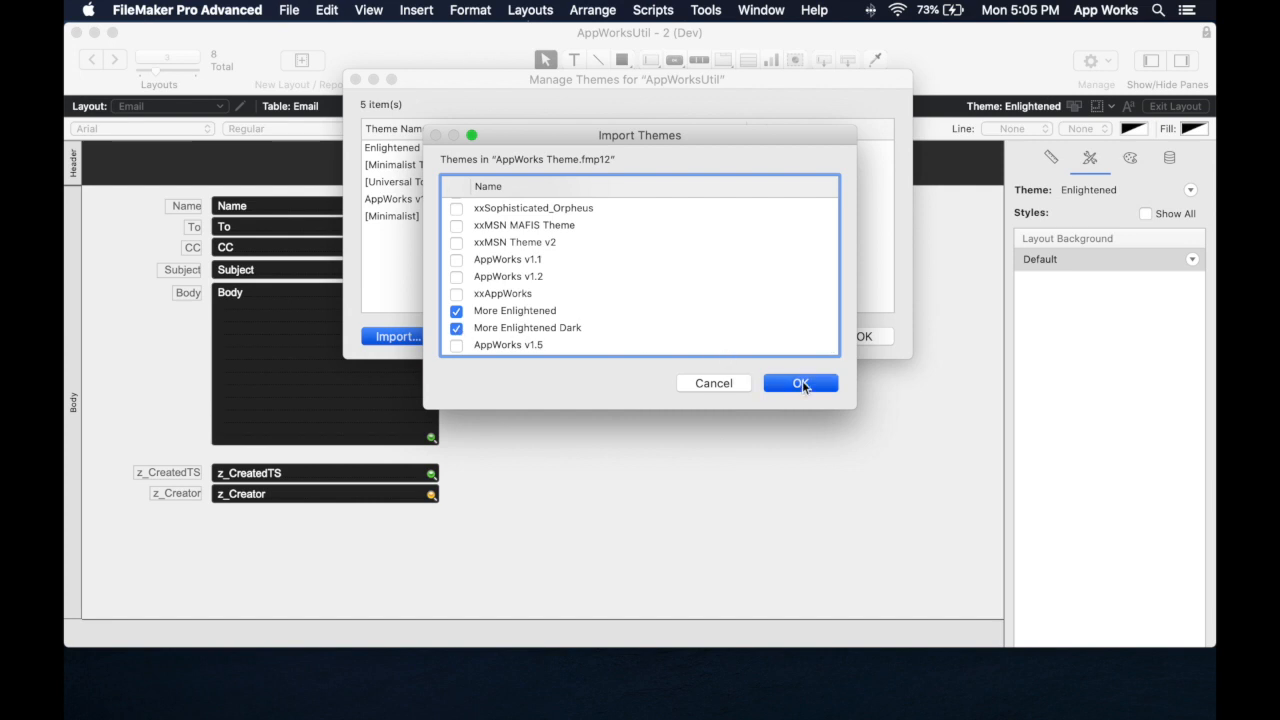
pyautogui.click(800, 383)
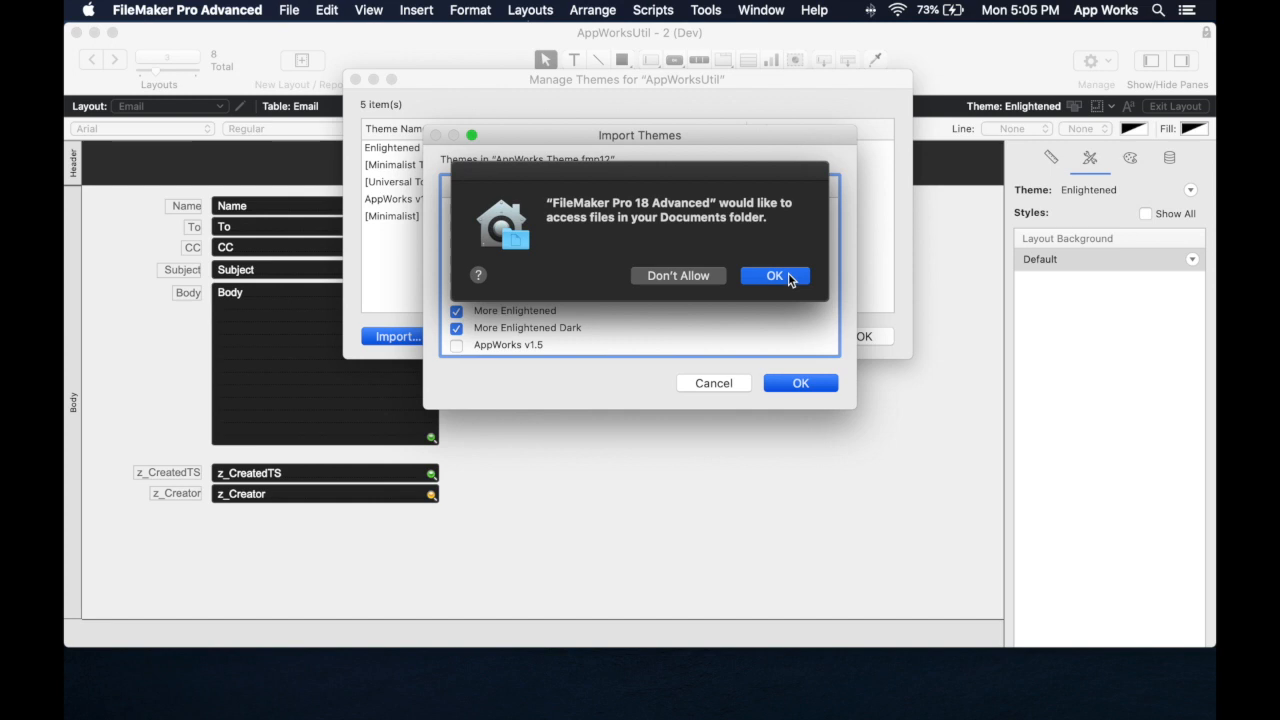
pyautogui.click(774, 275)
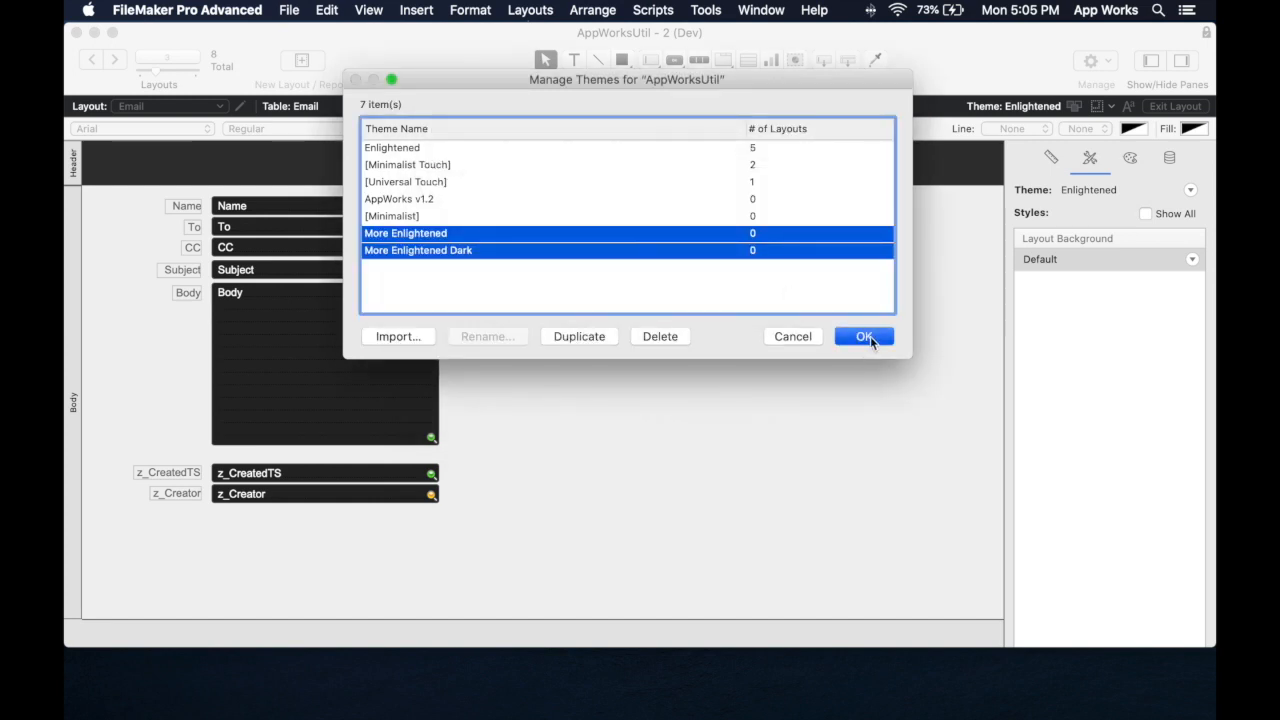
pyautogui.click(862, 336)
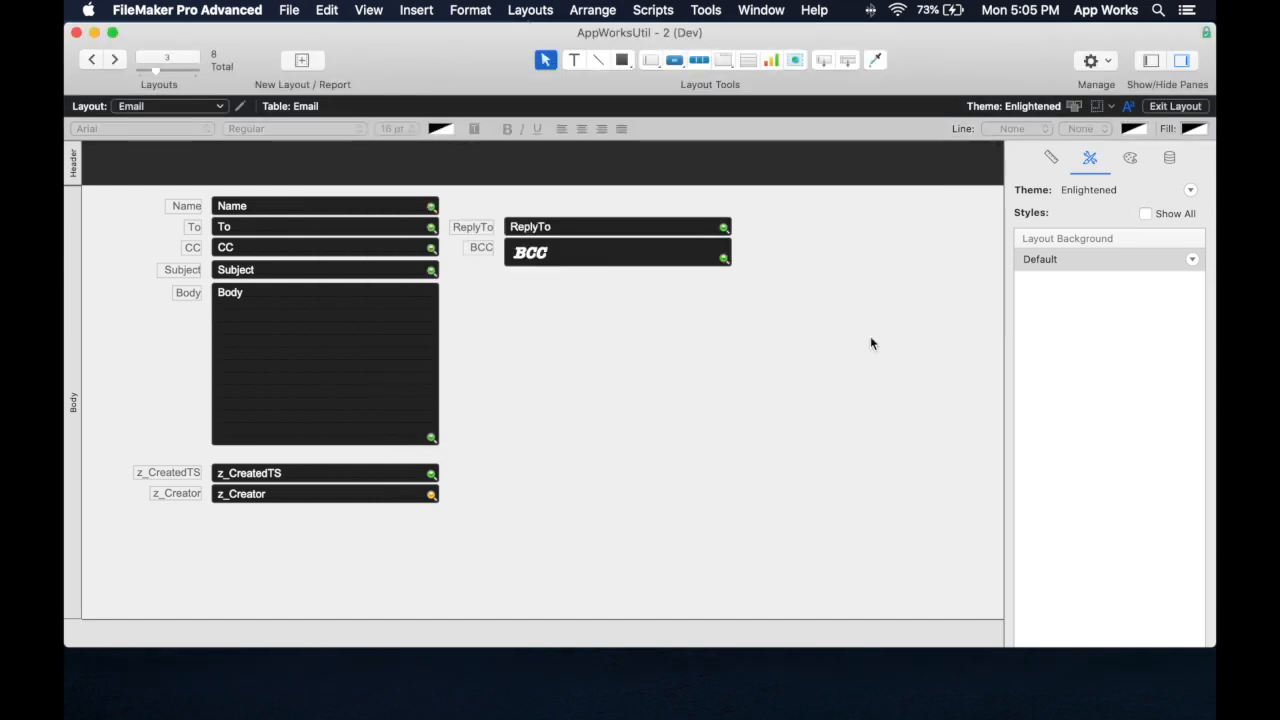
pyautogui.moveTo(491, 411)
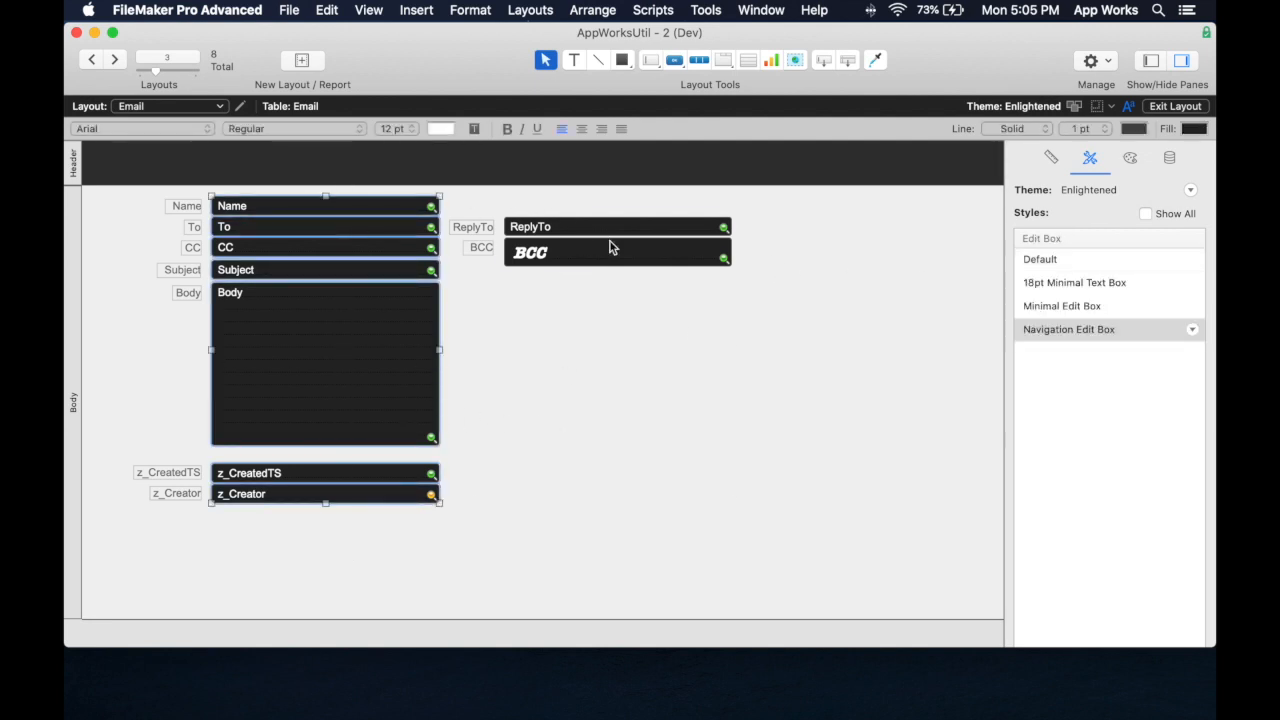
pyautogui.click(1040, 259)
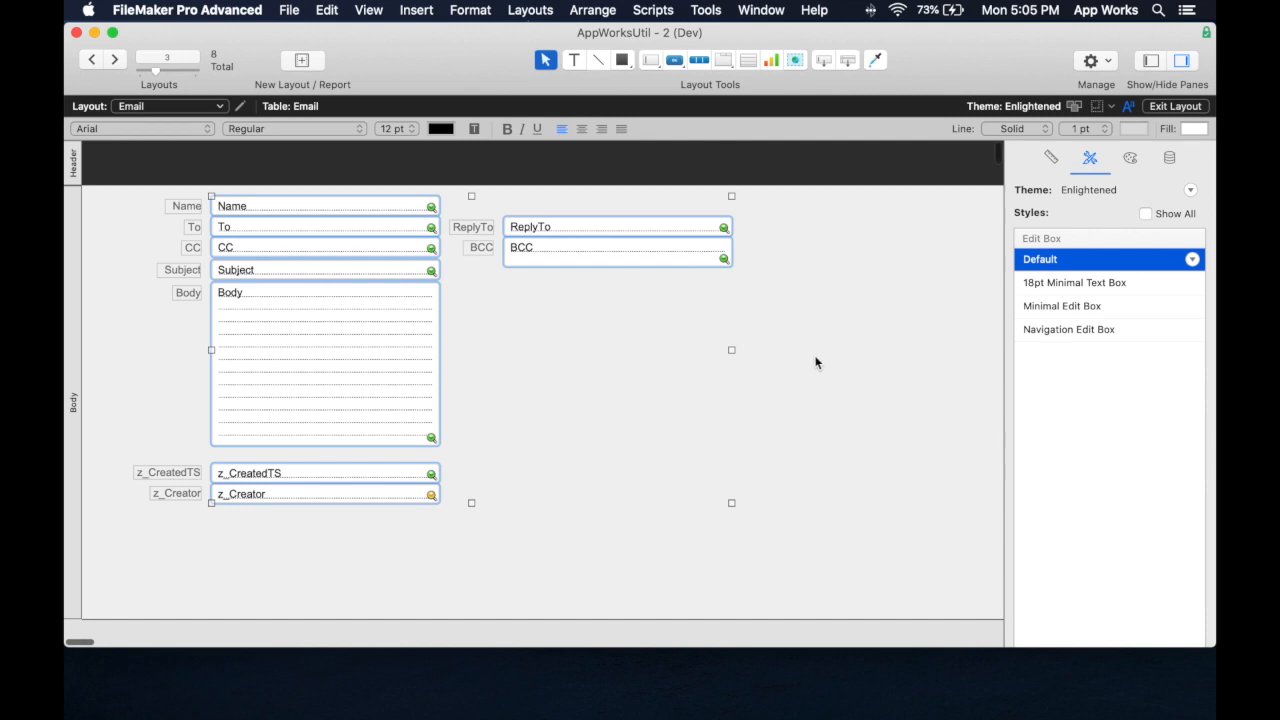
pyautogui.click(325, 365)
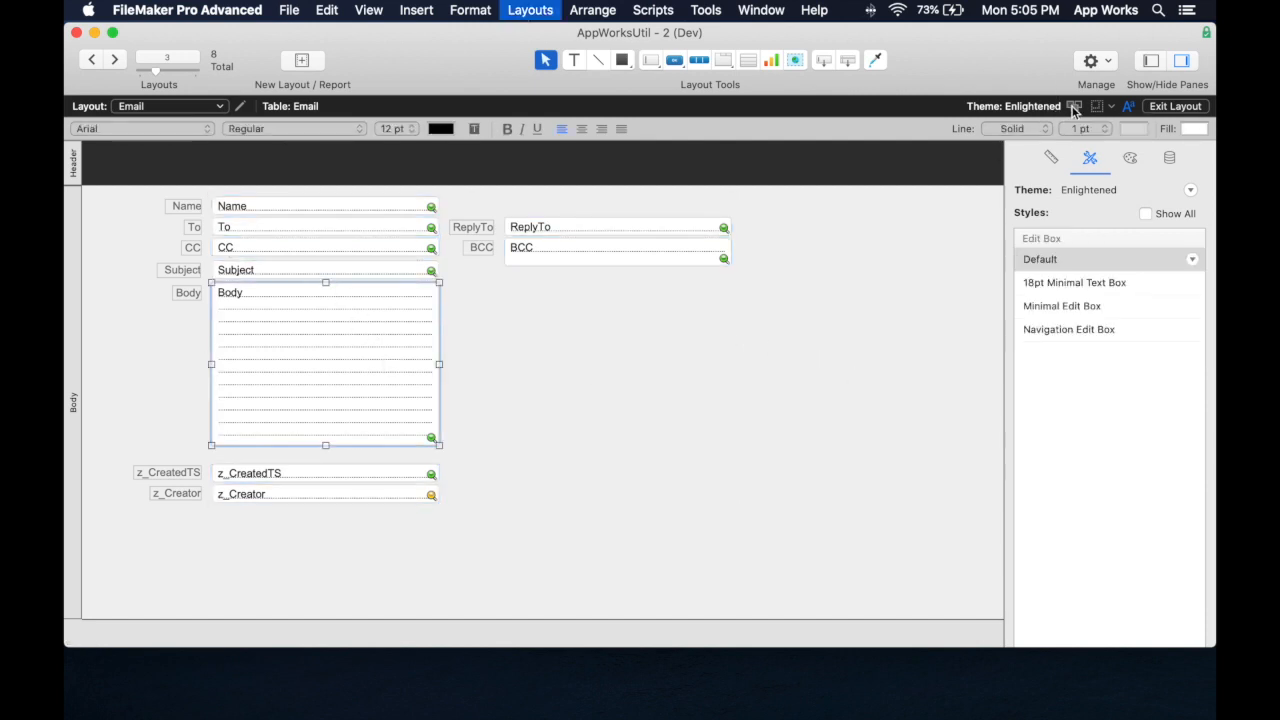
# Apply the More Enlightened theme to the Email layout
pyautogui.click(1076, 106)
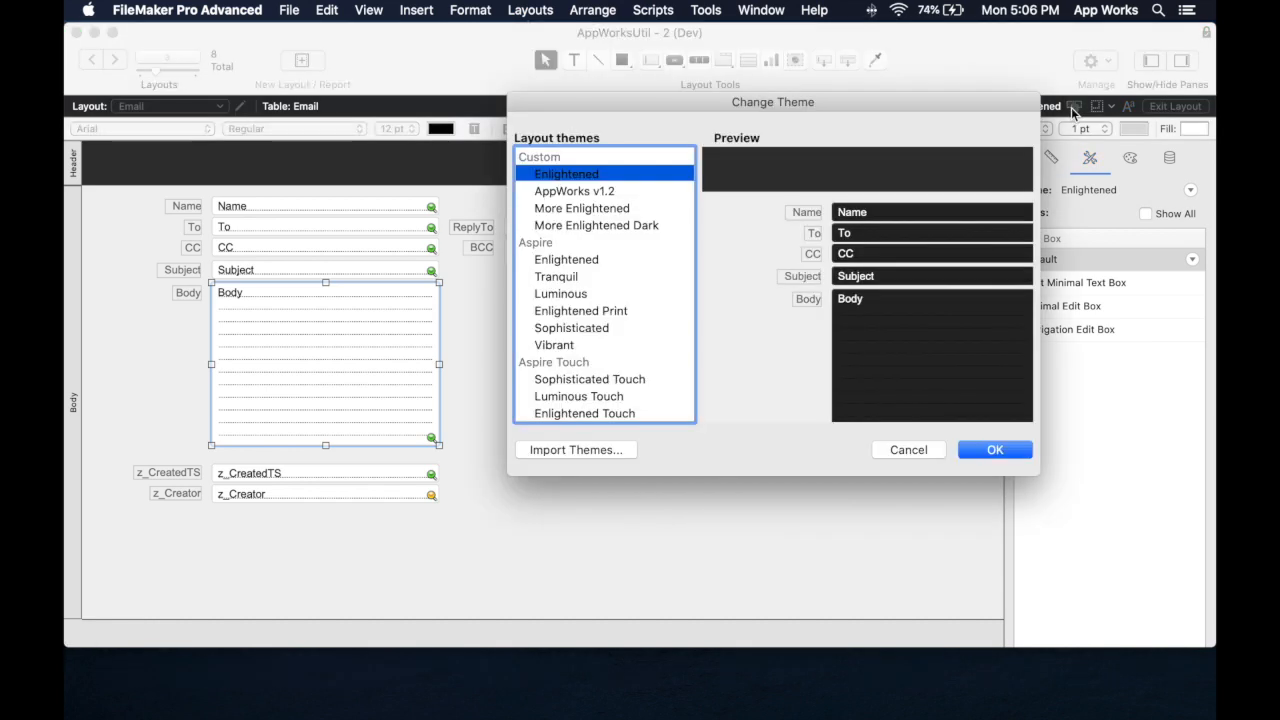
pyautogui.moveTo(578, 210)
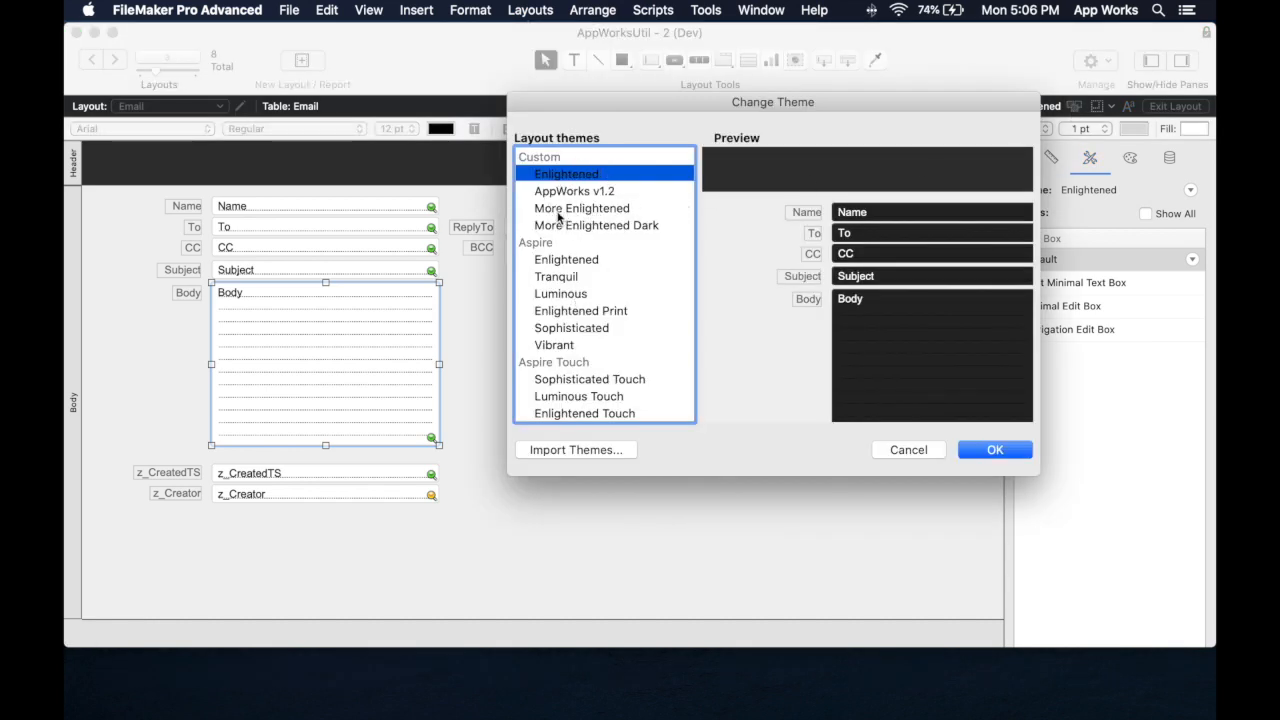
pyautogui.moveTo(570, 270)
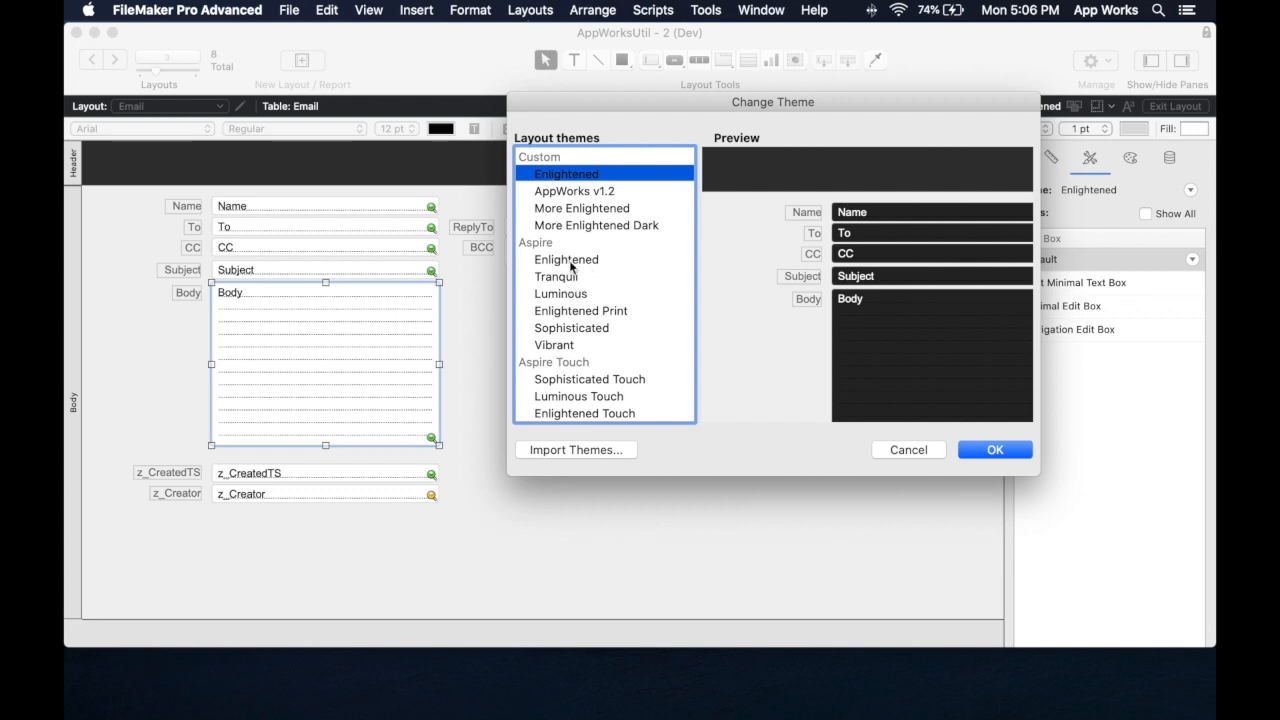
pyautogui.moveTo(586, 204)
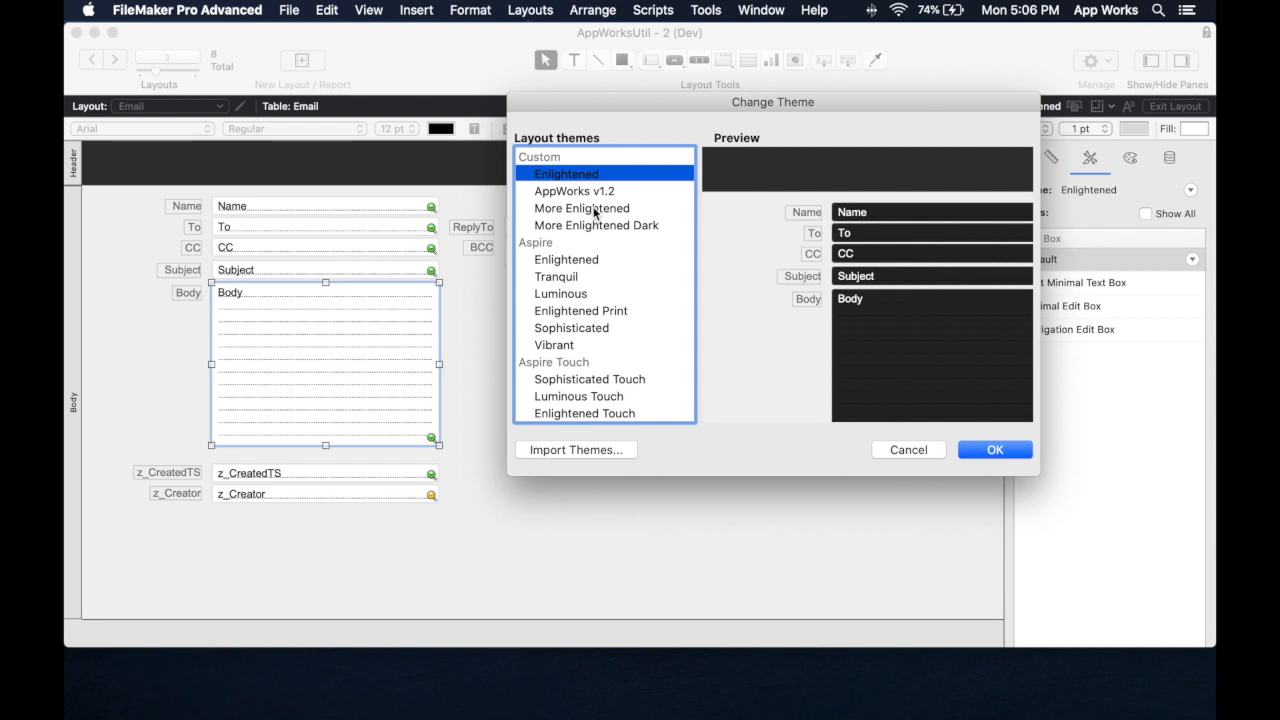
pyautogui.click(581, 208)
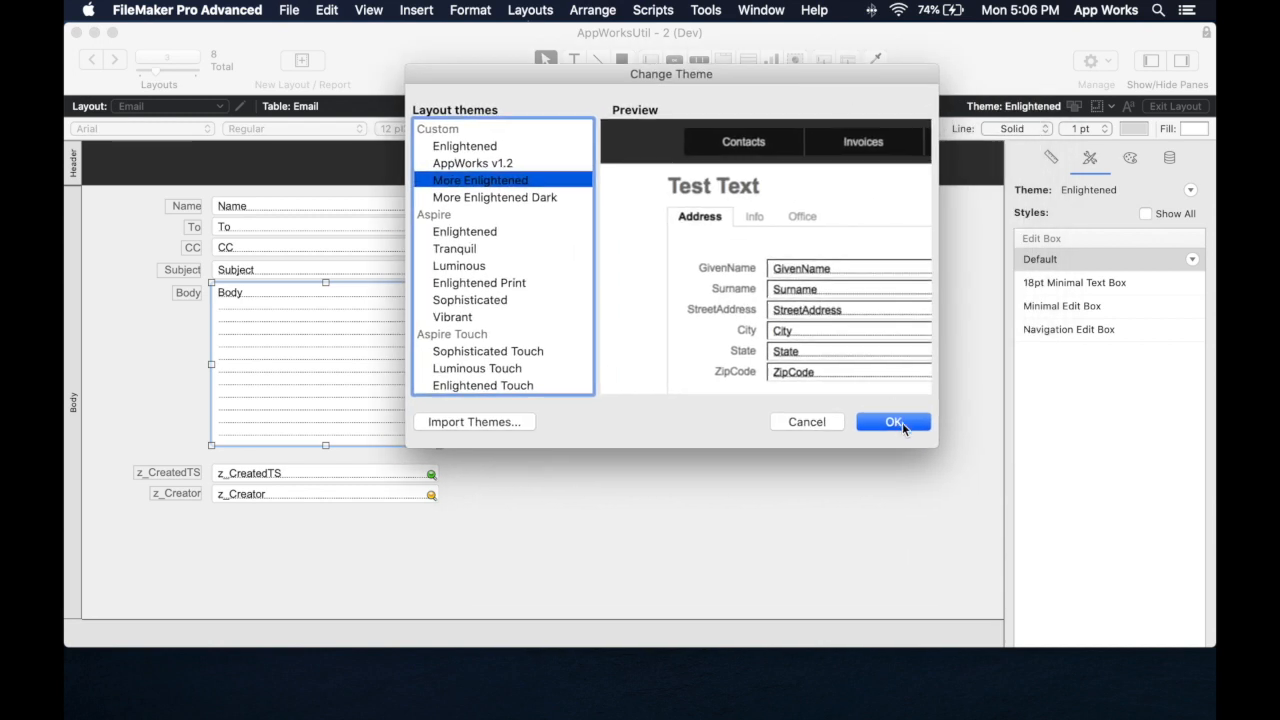
pyautogui.click(892, 421)
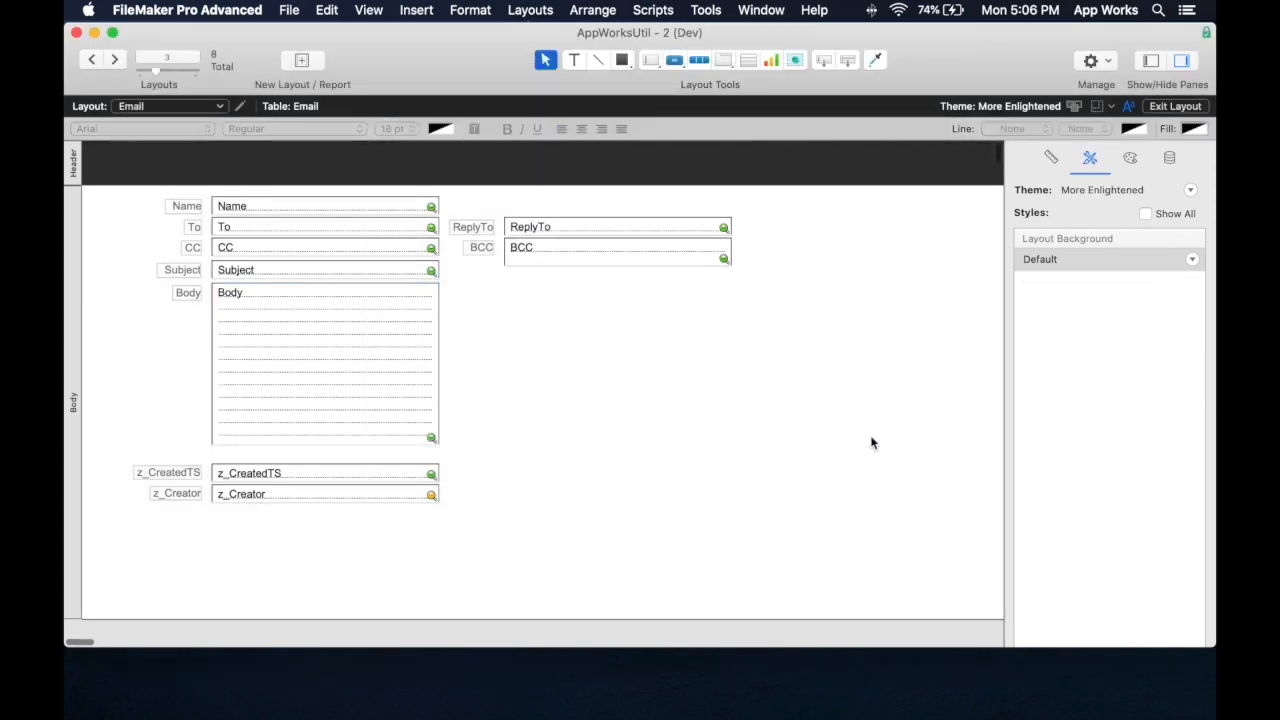
# Switch the Email layout to More Enlightened Dark and view it with record data
pyautogui.click(1175, 106)
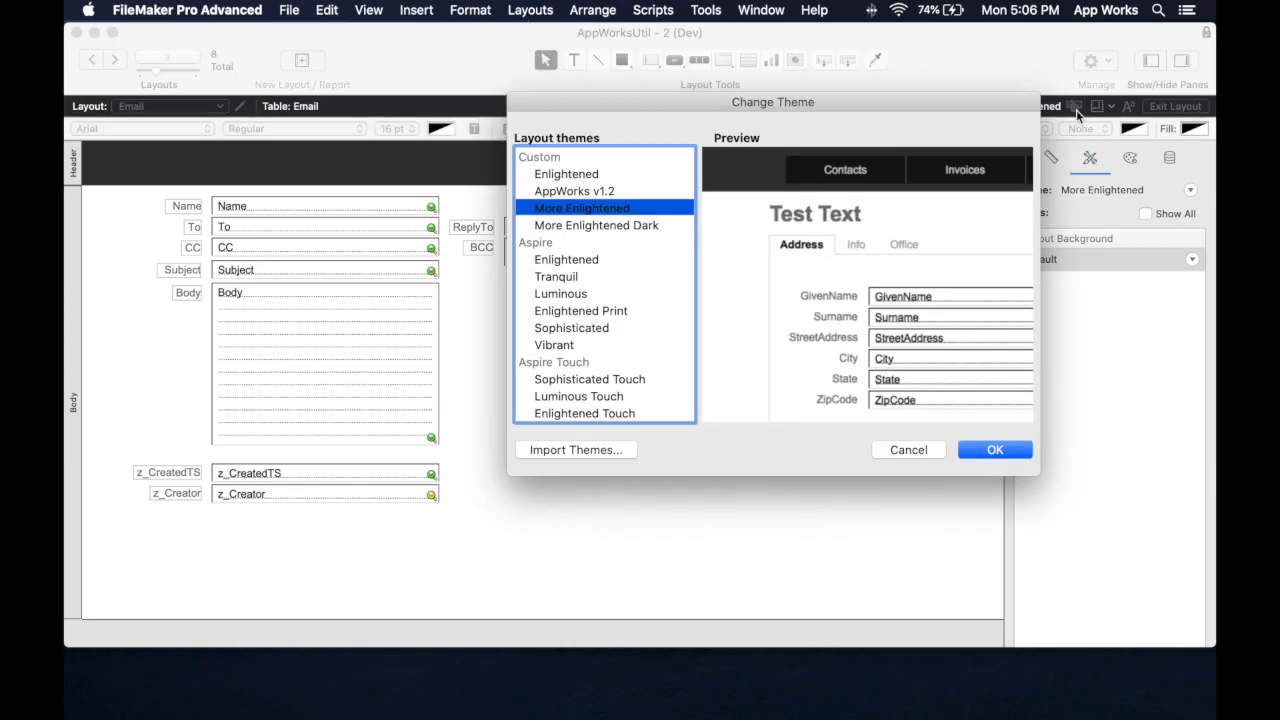
pyautogui.click(595, 225)
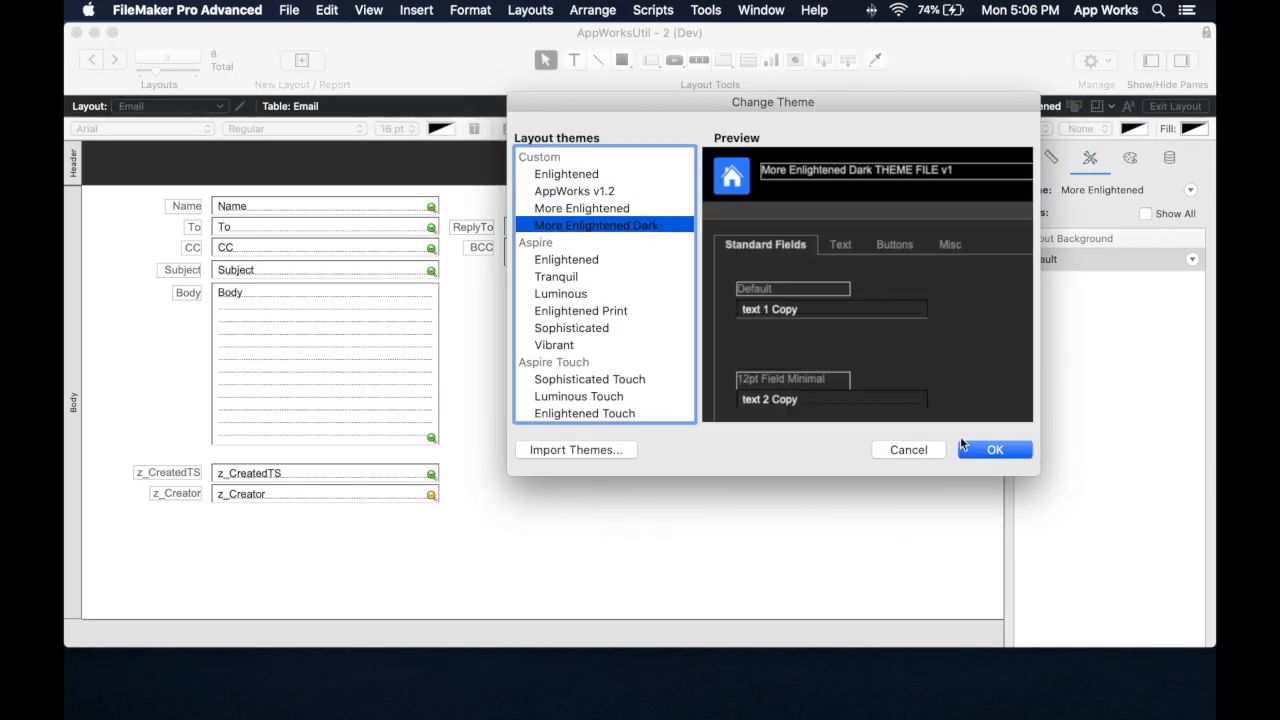
pyautogui.click(994, 449)
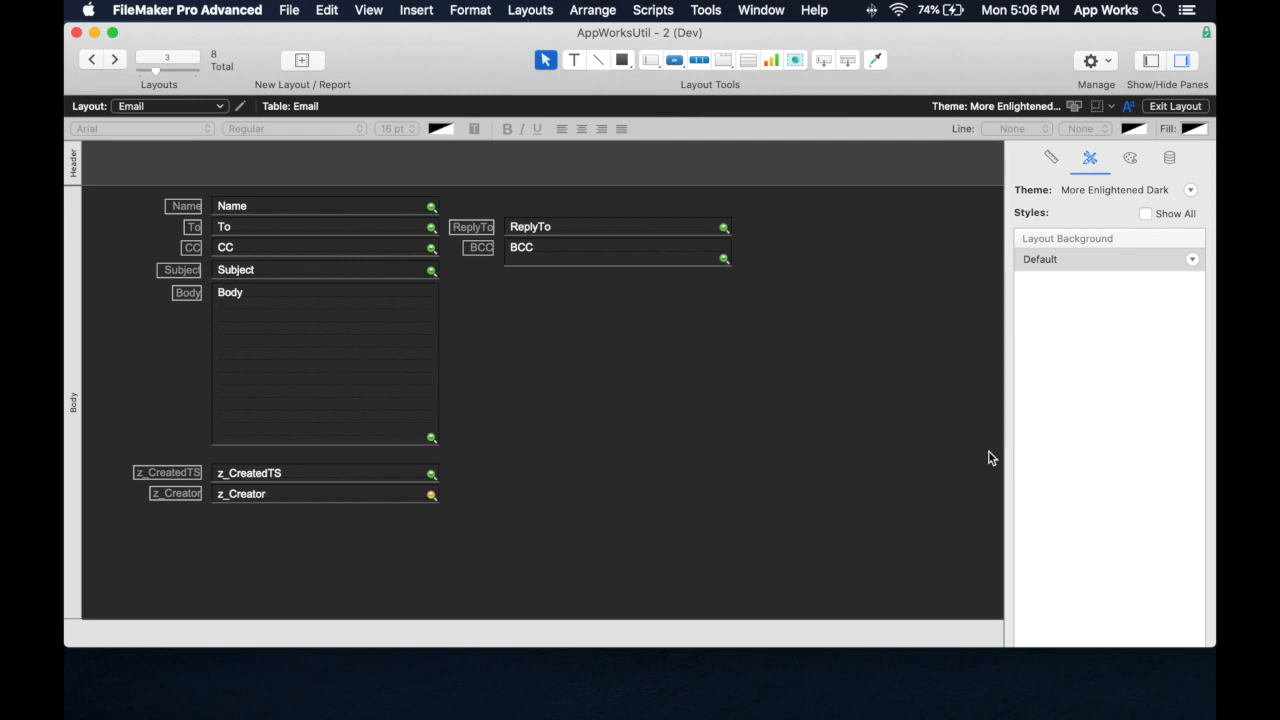
pyautogui.click(1175, 106)
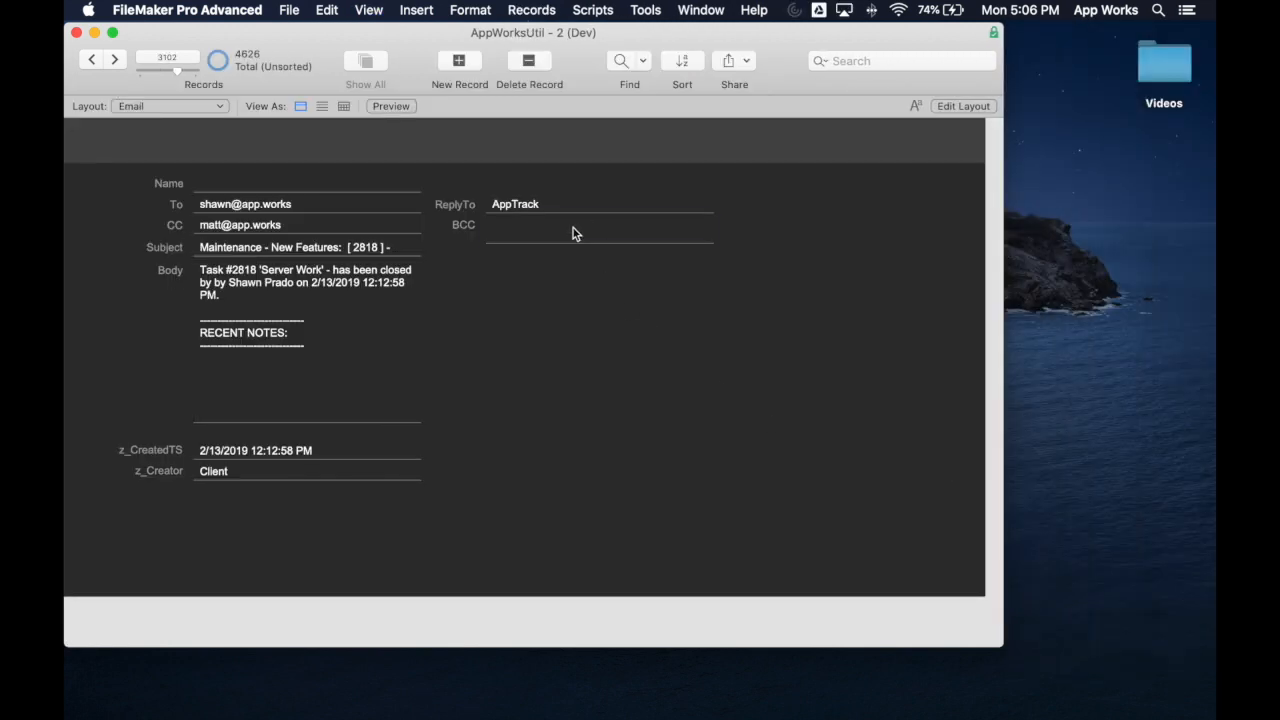
# Leave Browse mode and return to editing the Email layout
pyautogui.click(599, 204)
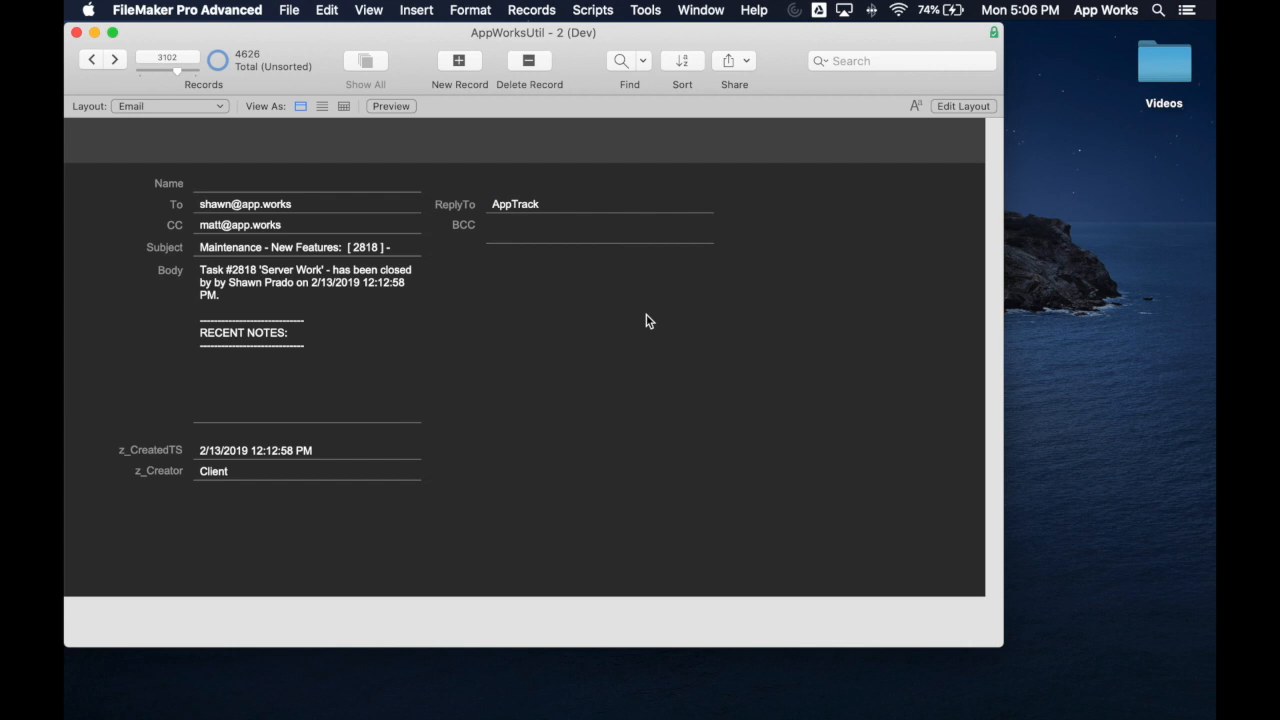
pyautogui.click(962, 105)
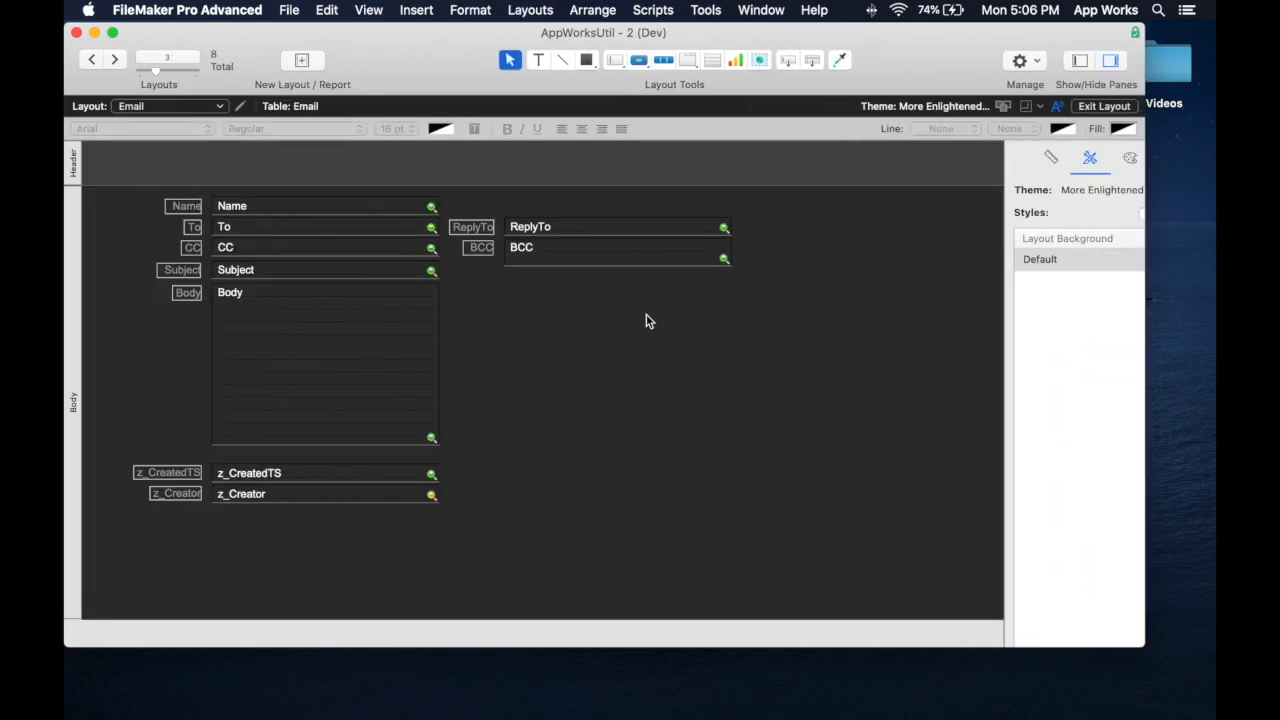
# Select the BCC field, then give the body part the Form Body style
pyautogui.click(617, 247)
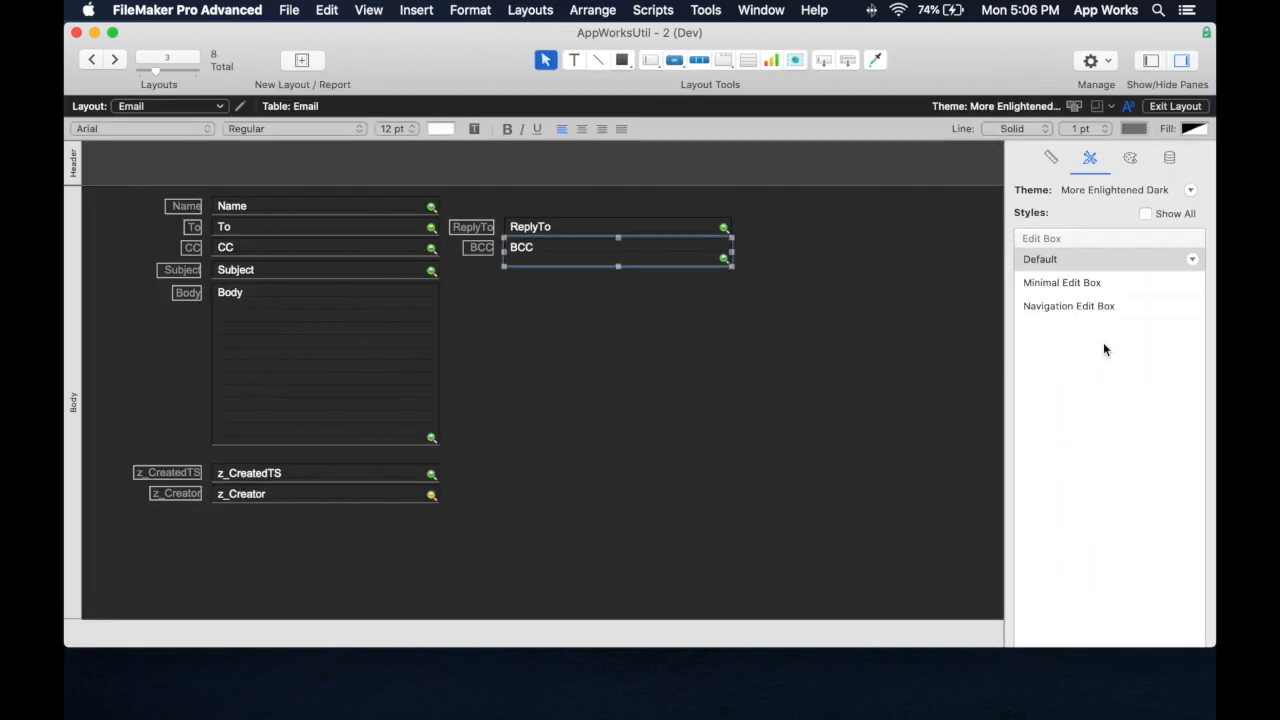
pyautogui.moveTo(1108, 306)
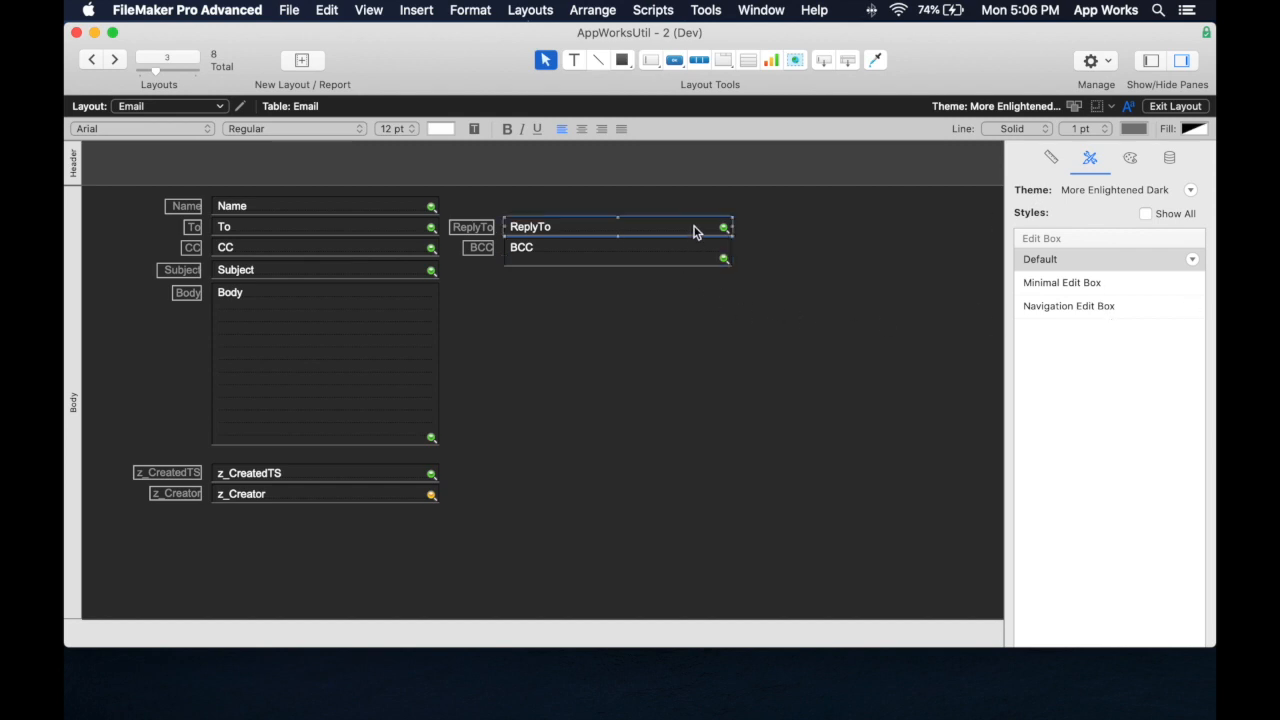
pyautogui.moveTo(665, 331)
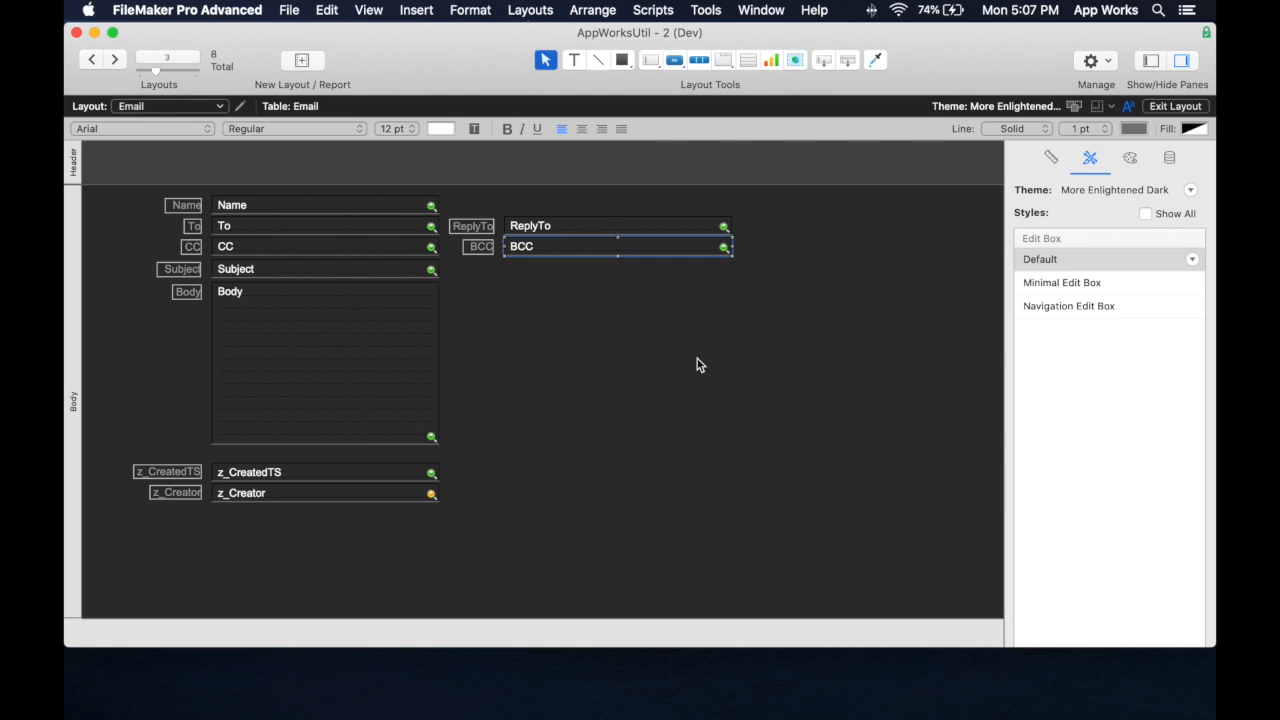
pyautogui.moveTo(154, 162)
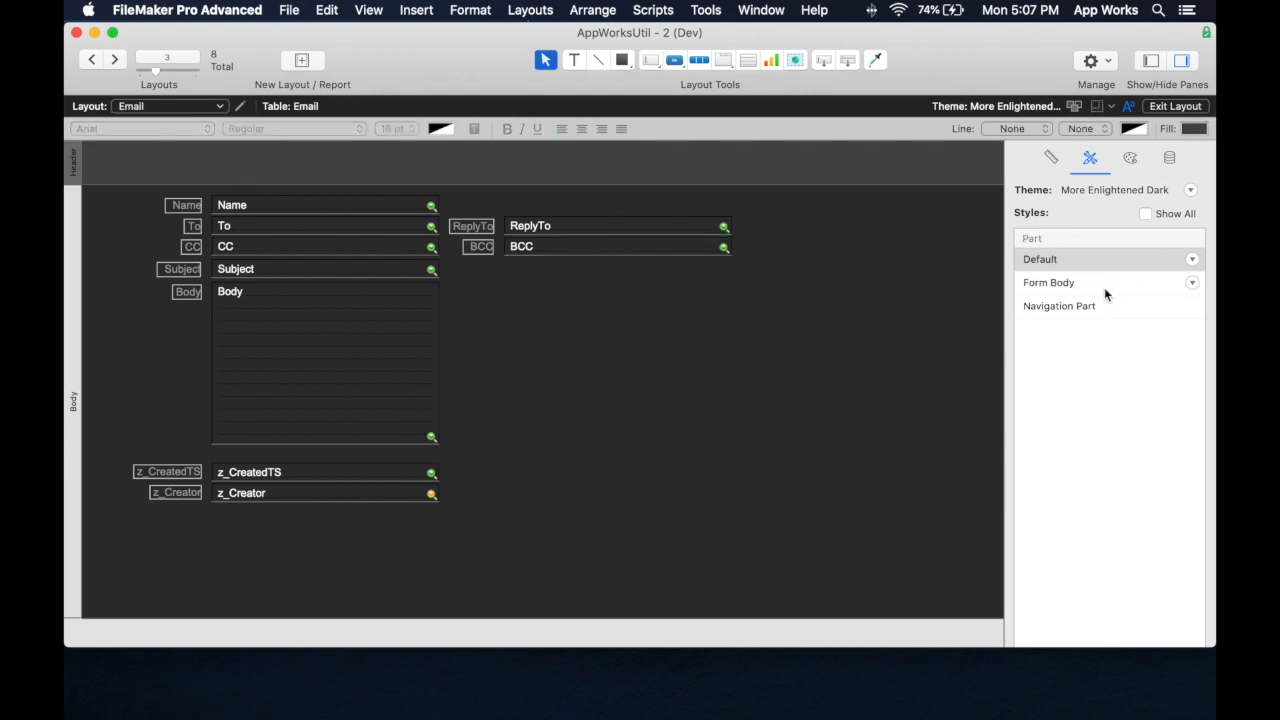
pyautogui.click(1049, 282)
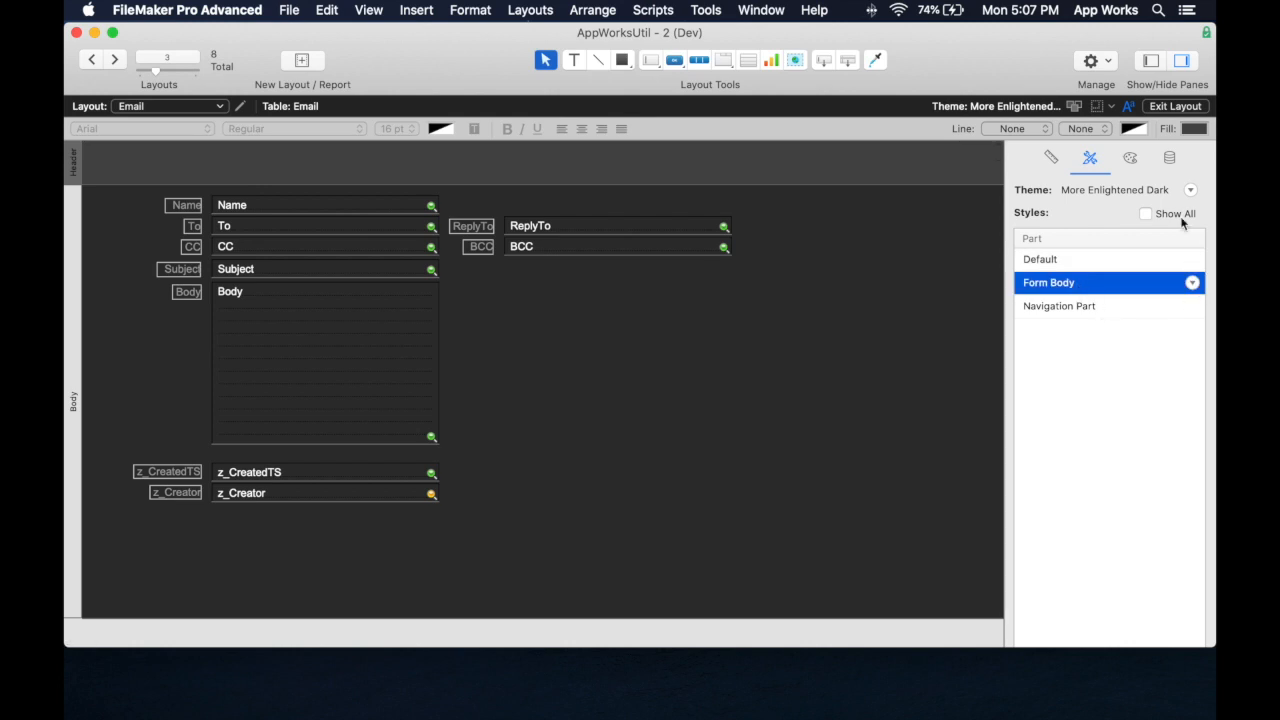
pyautogui.moveTo(1130, 158)
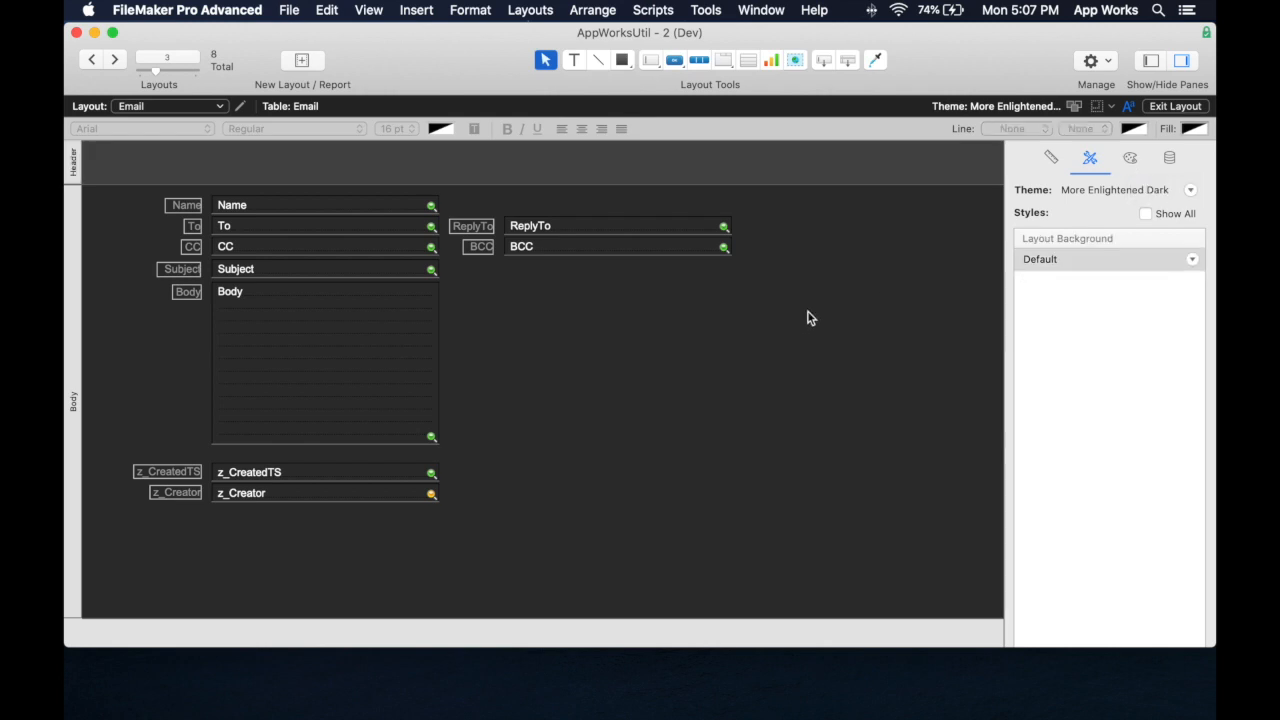
pyautogui.moveTo(337, 167)
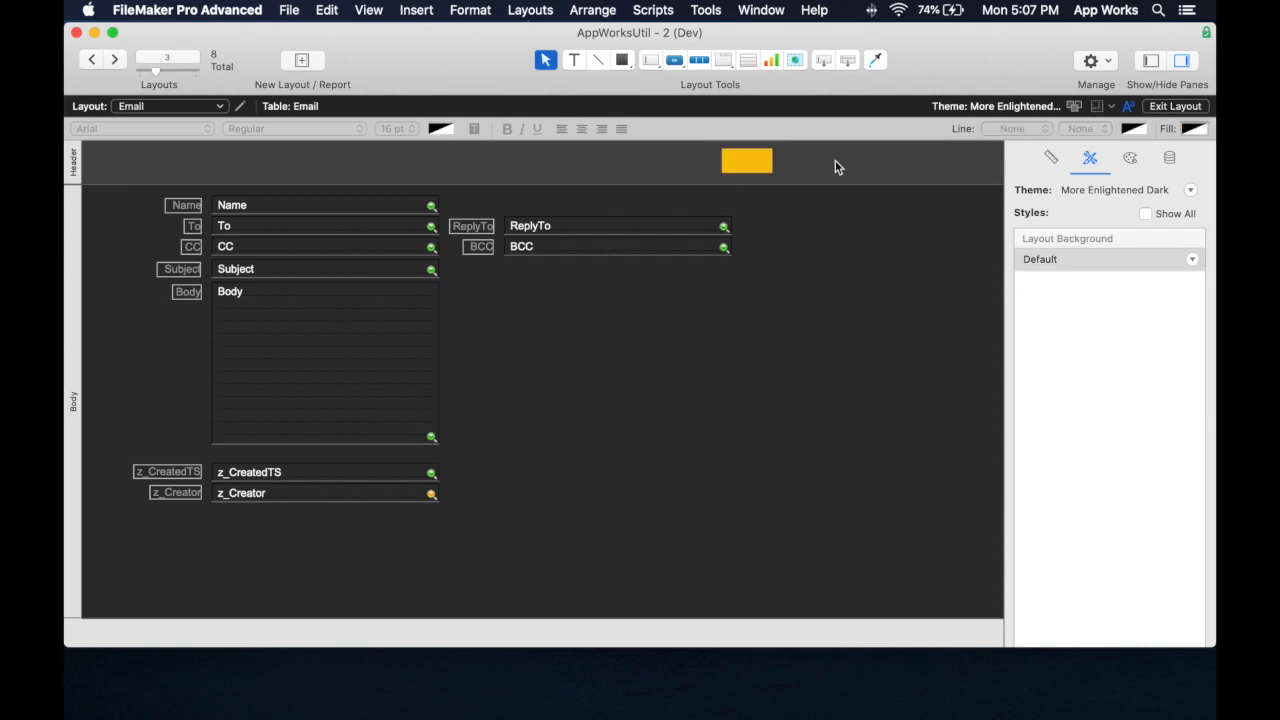
# Review the BCC field's Default appearance: no fill, solid 1 pt line, Arial 12
pyautogui.click(617, 225)
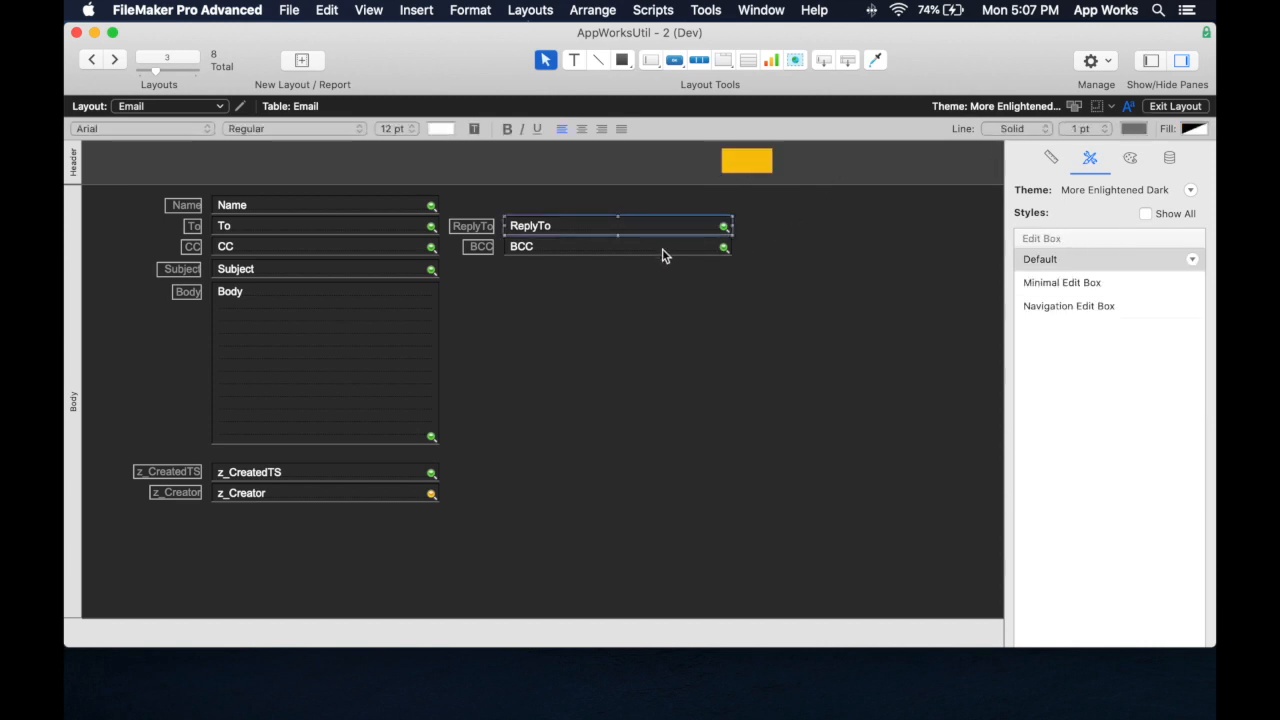
pyautogui.click(618, 246)
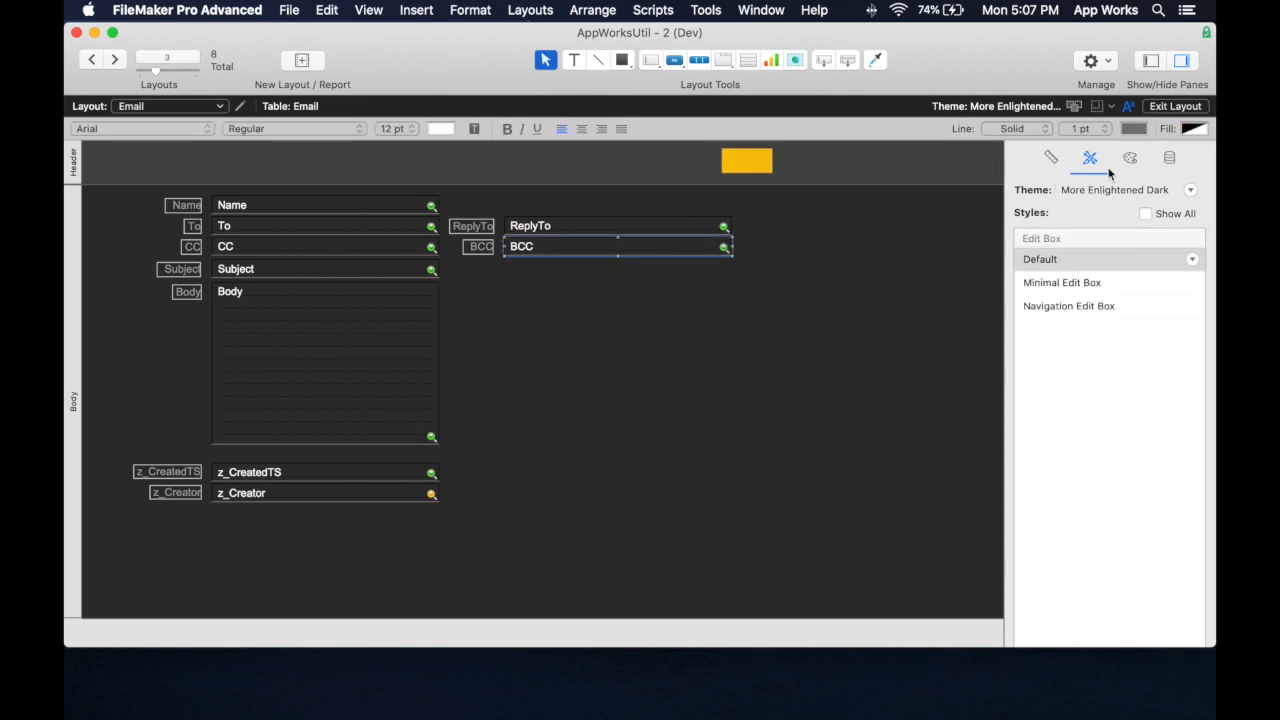
pyautogui.click(1130, 157)
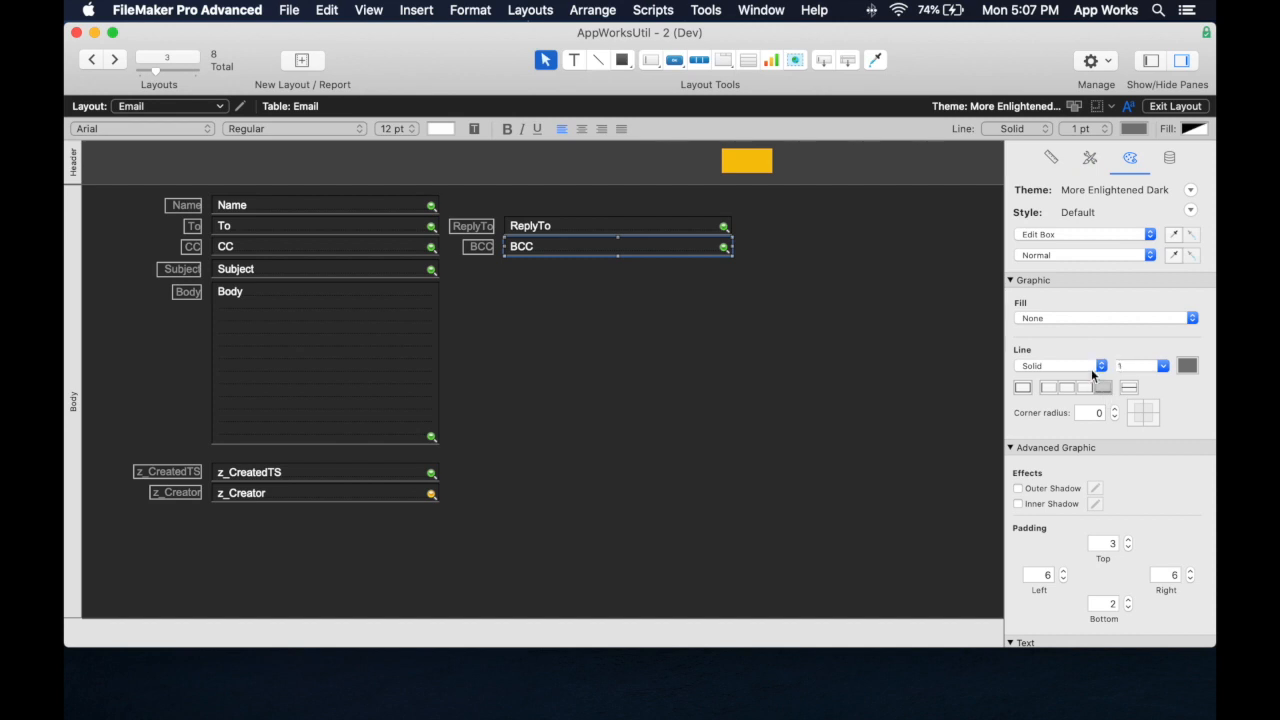
pyautogui.scroll(-3)
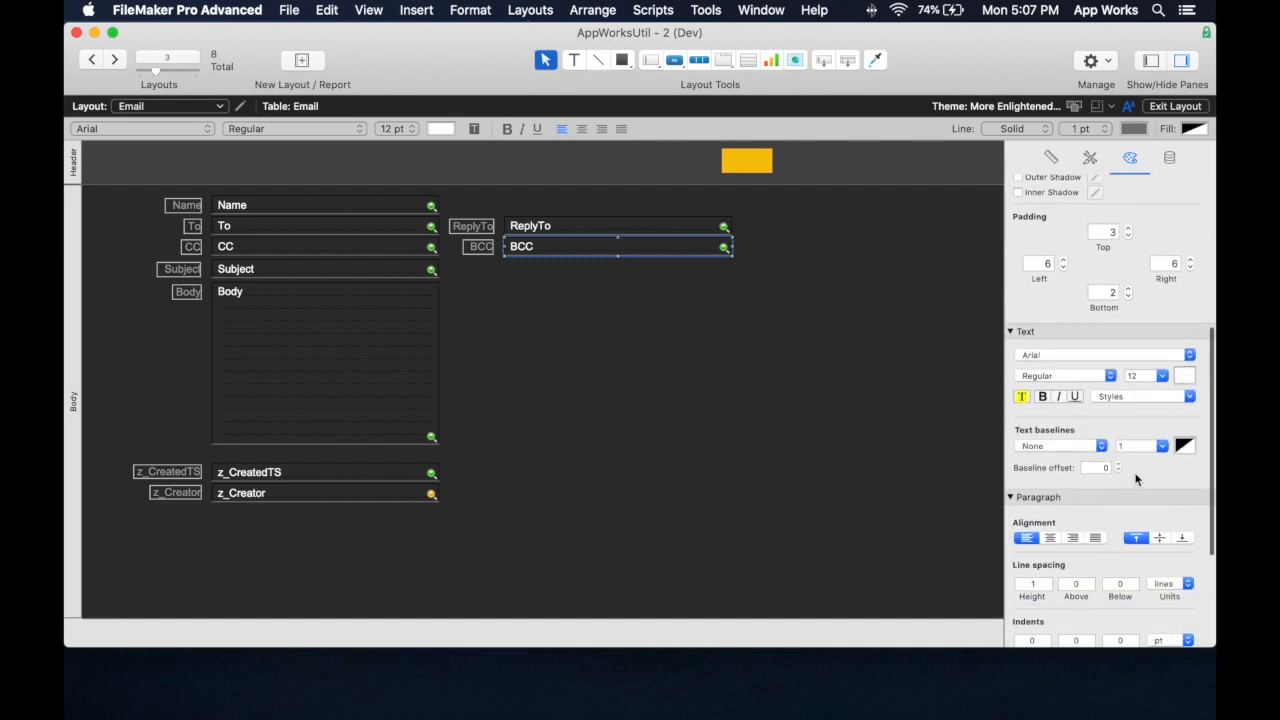
pyautogui.scroll(-3)
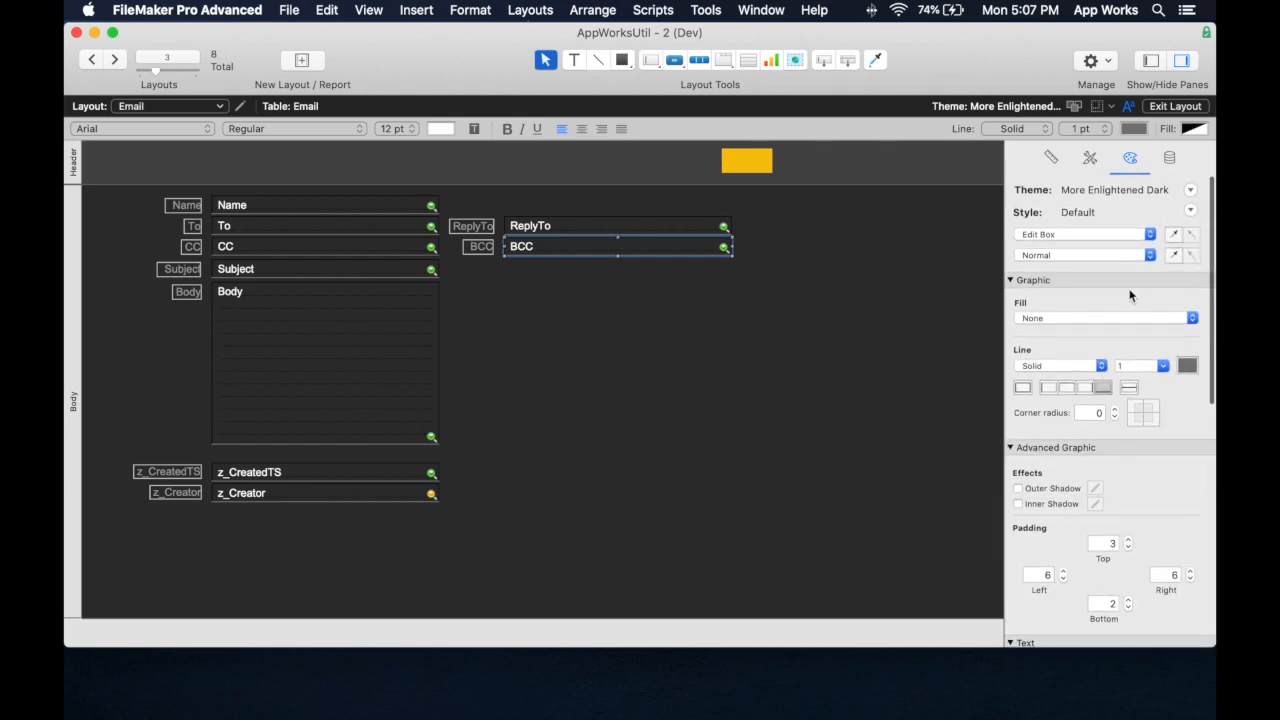
pyautogui.moveTo(900, 303)
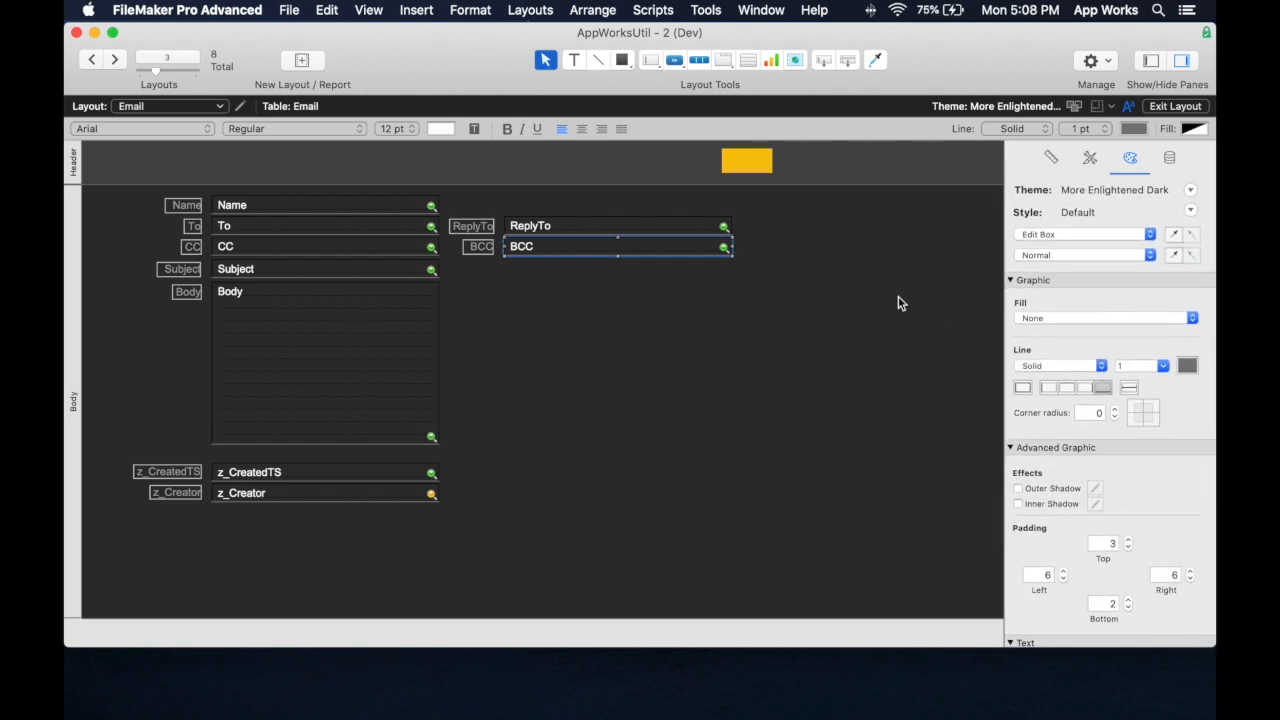
pyautogui.click(1187, 365)
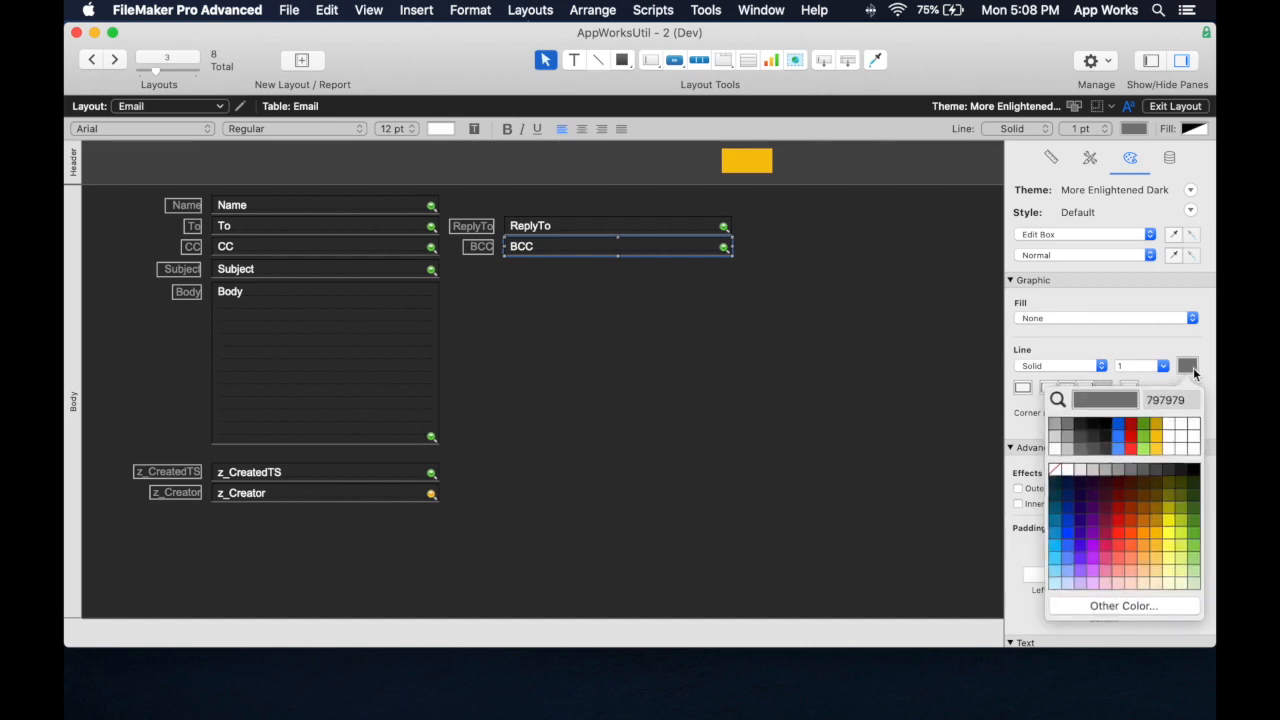
pyautogui.click(837, 392)
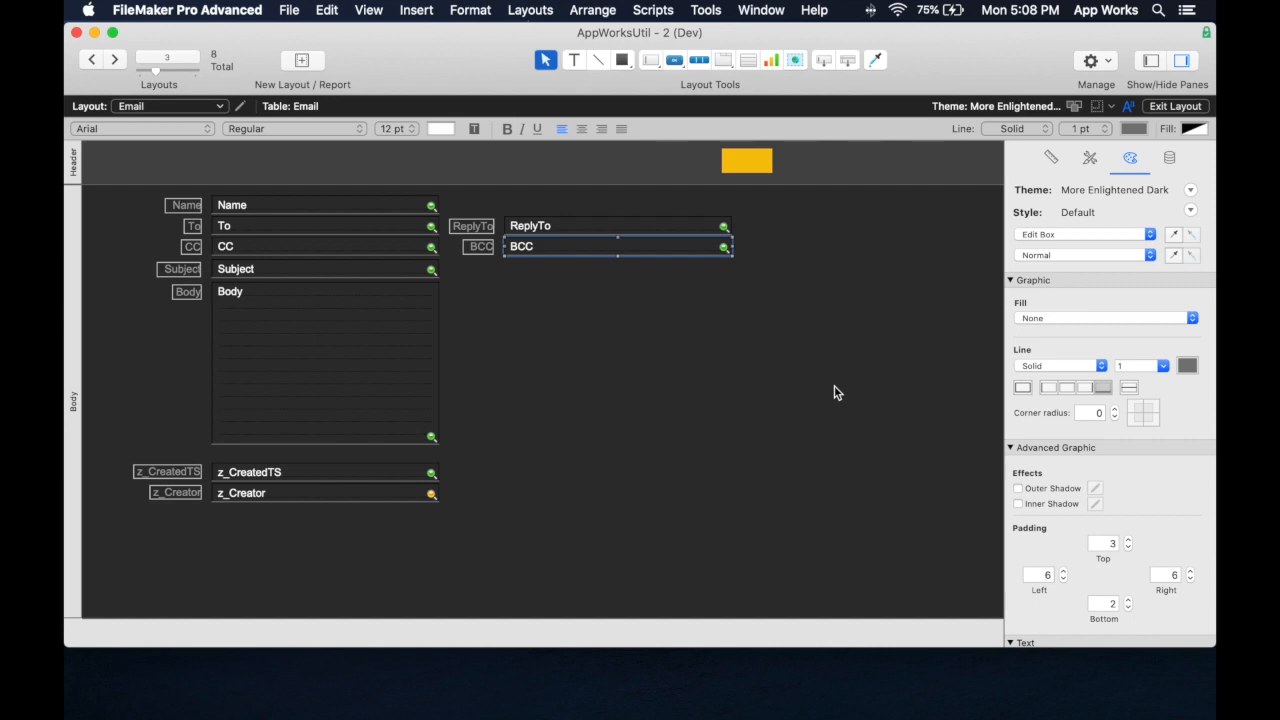
pyautogui.moveTo(996, 64)
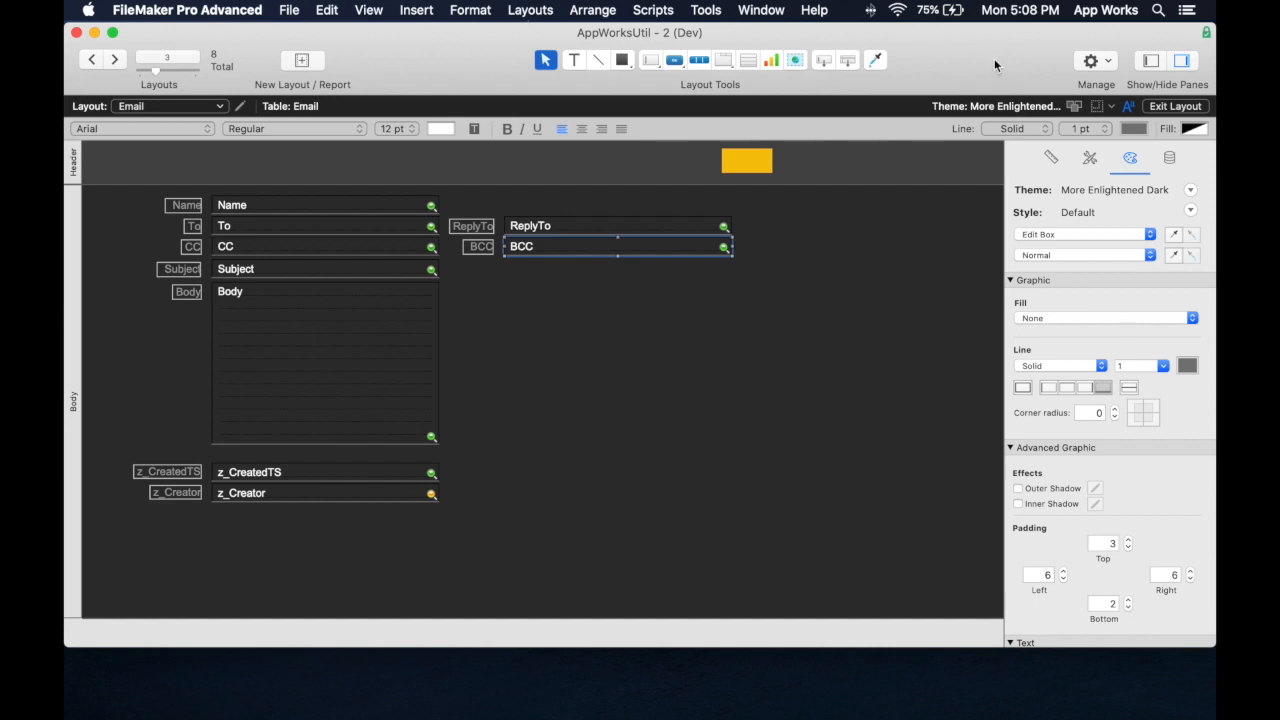